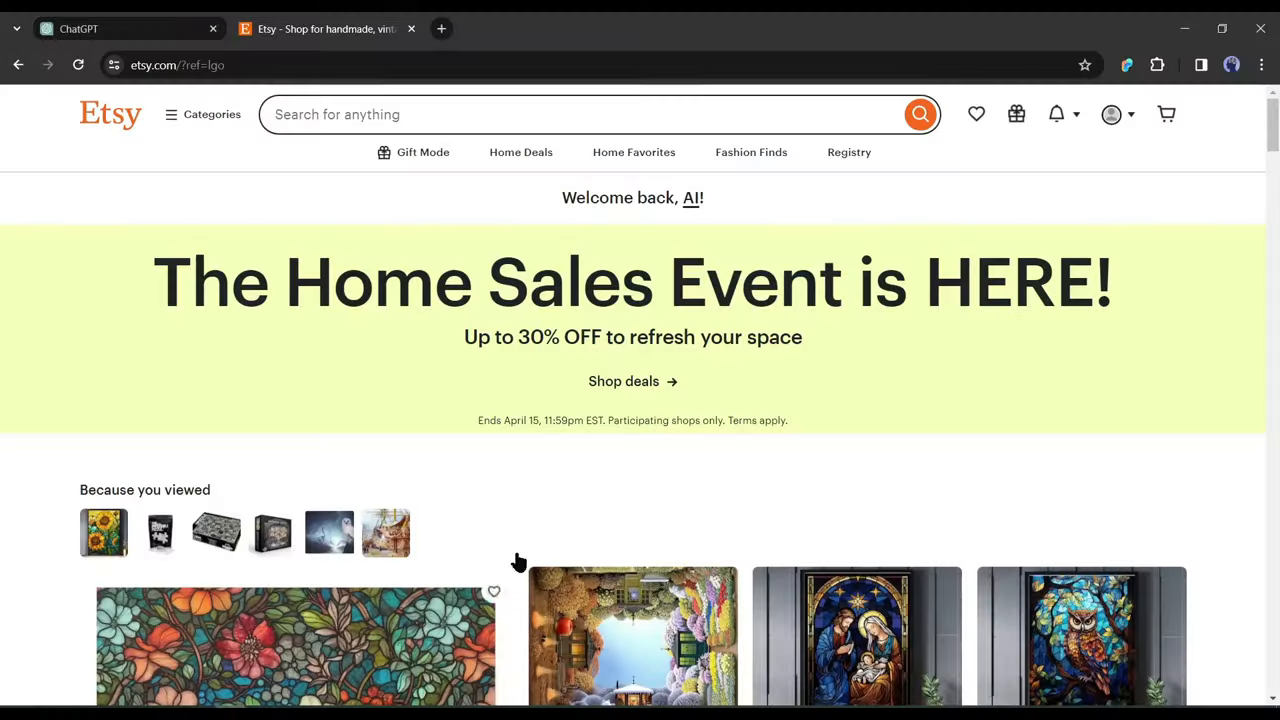
Search Etsy for 'jigsaw puzzles for adults' and look through the results
scroll("down", 3)
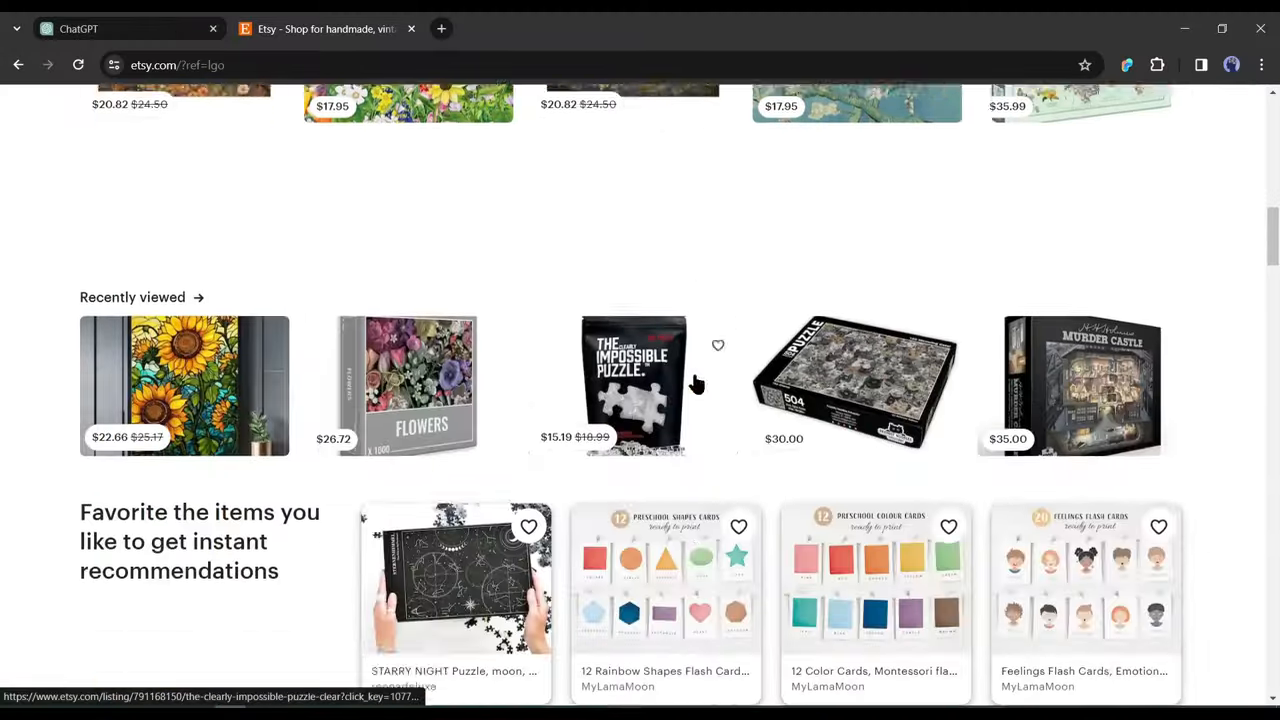
scroll("down", 3)
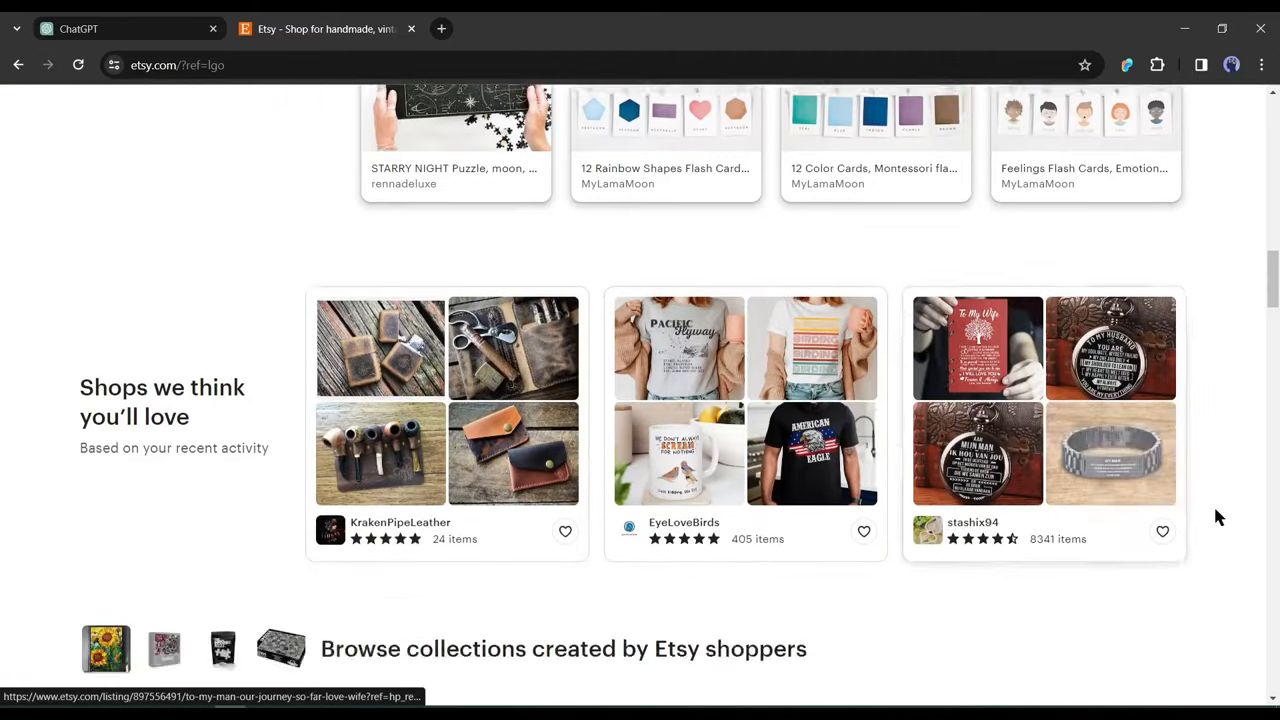
scroll("down", 3)
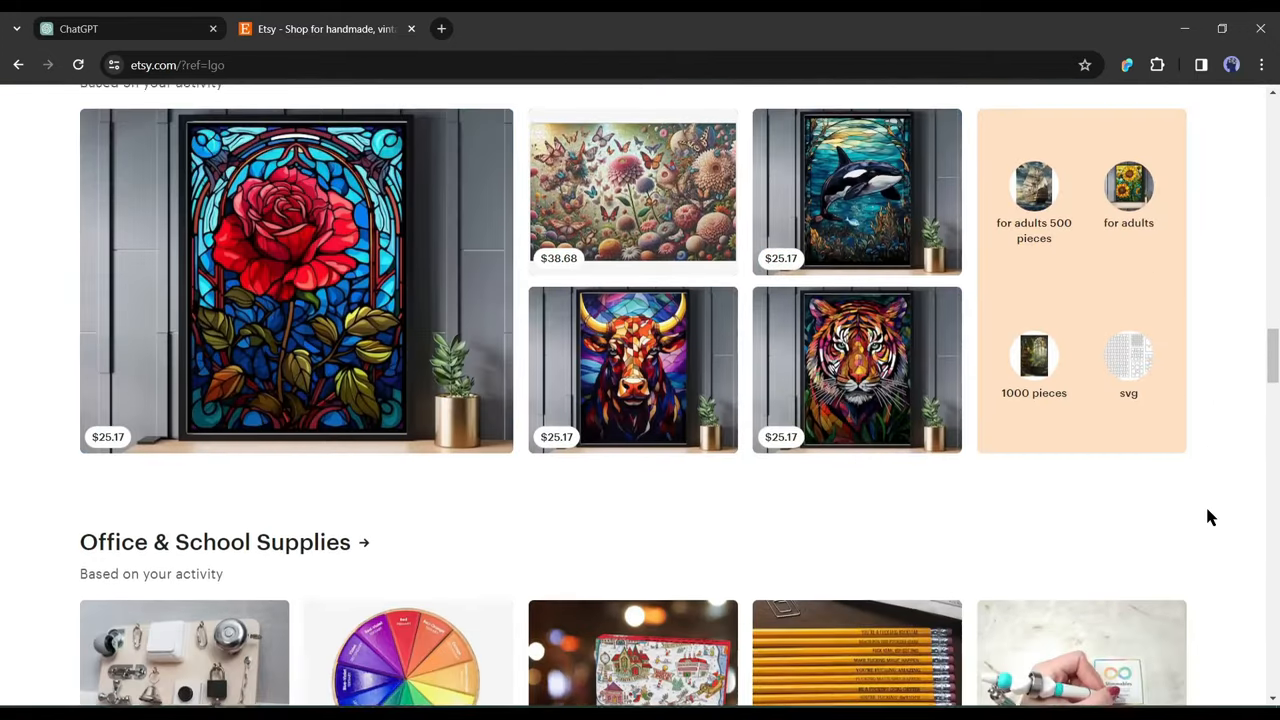
scroll("down", 3)
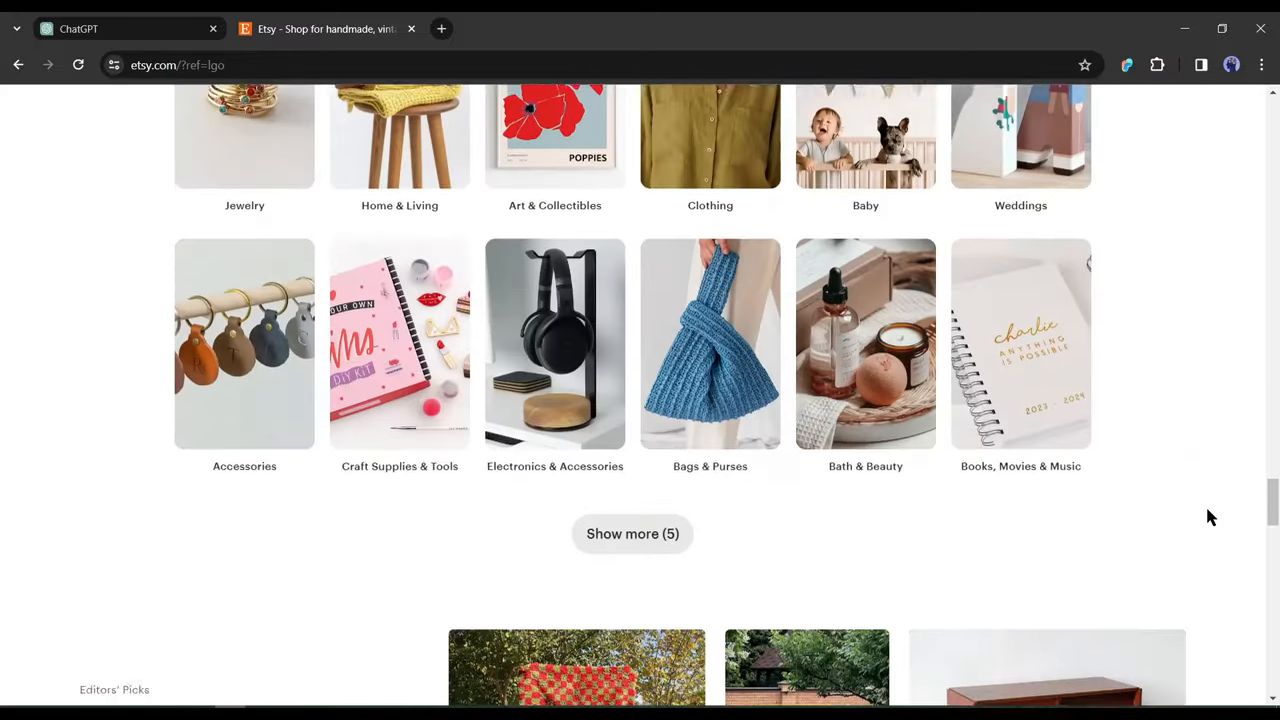
scroll("down", 3)
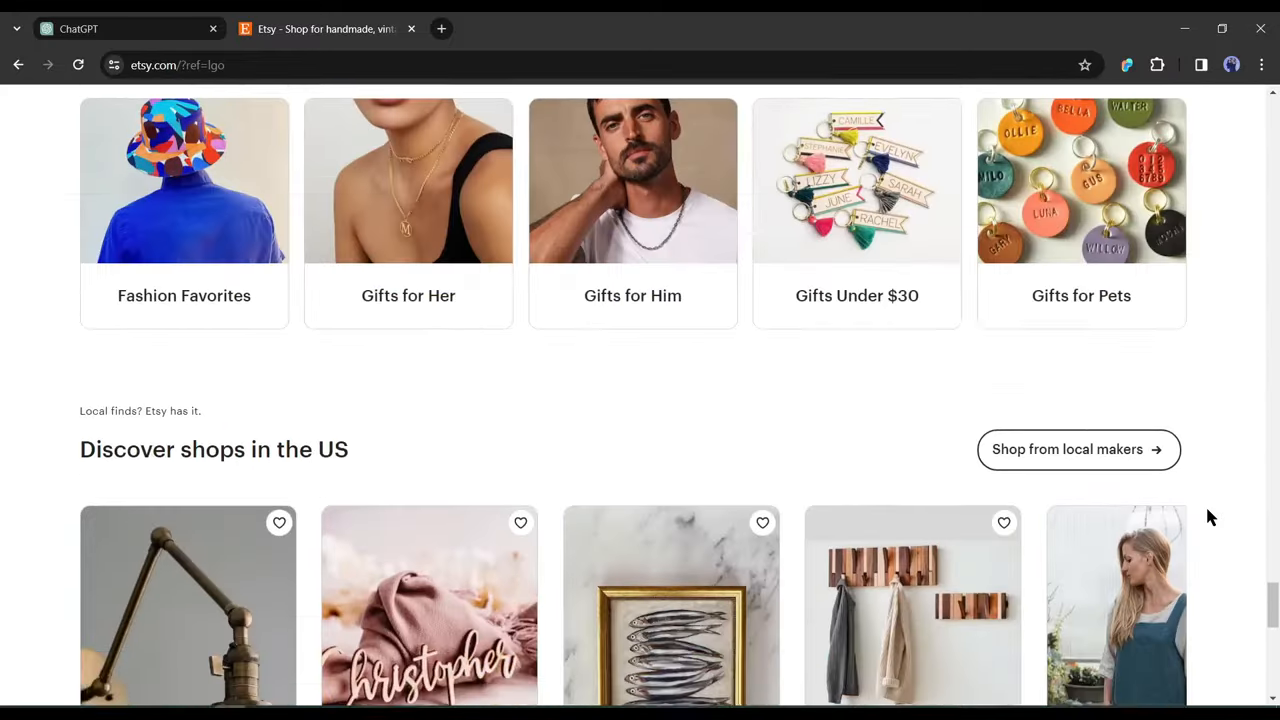
scroll("up", 3)
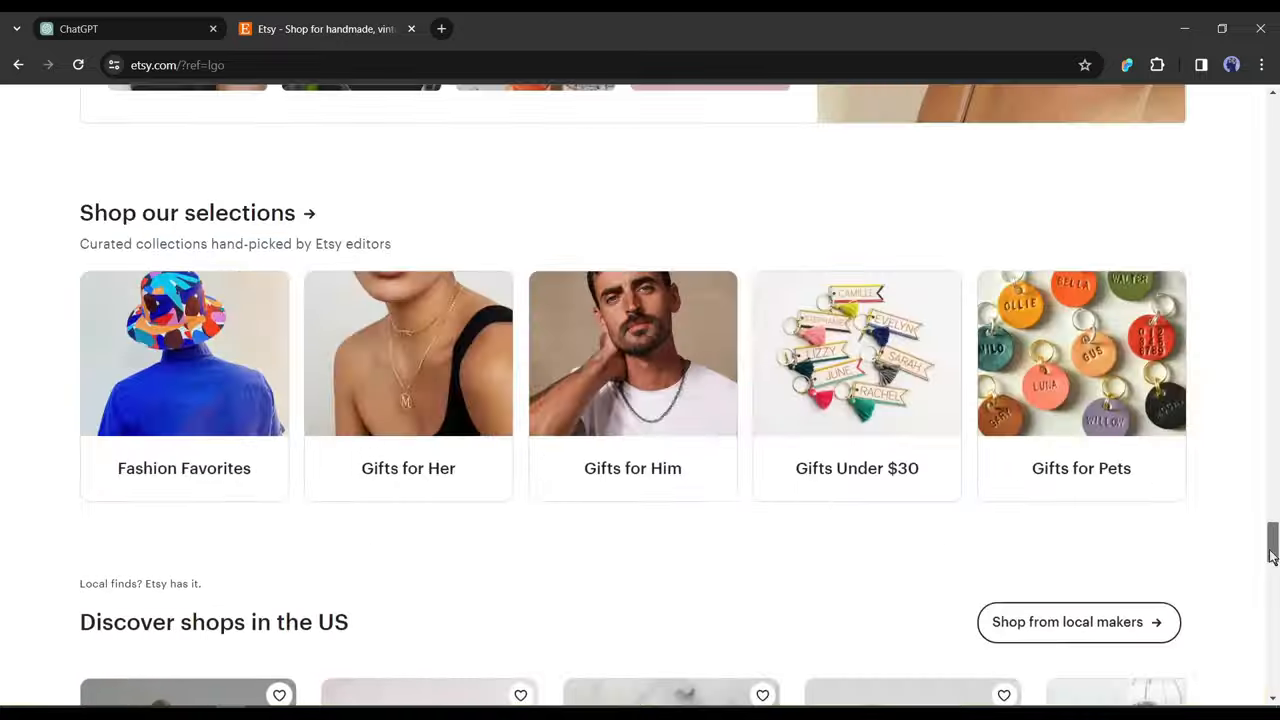
scroll("down", 3)
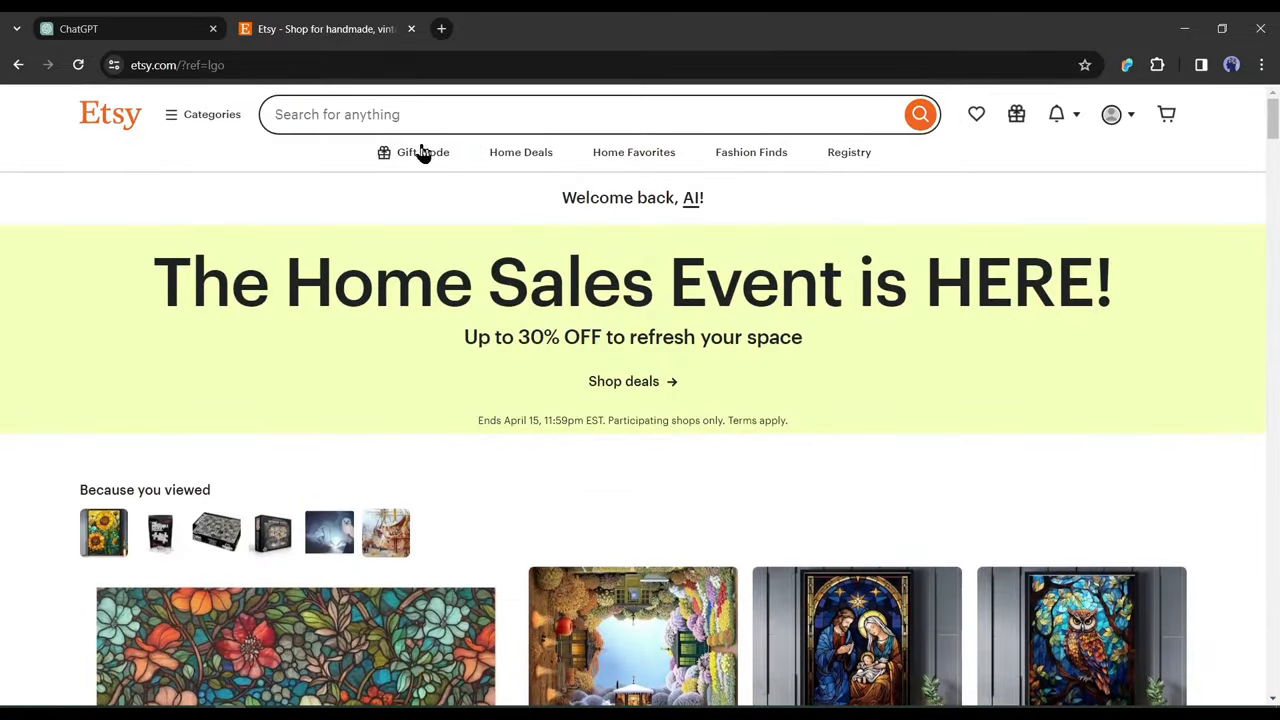
type("jigsaw puzzles for adults")
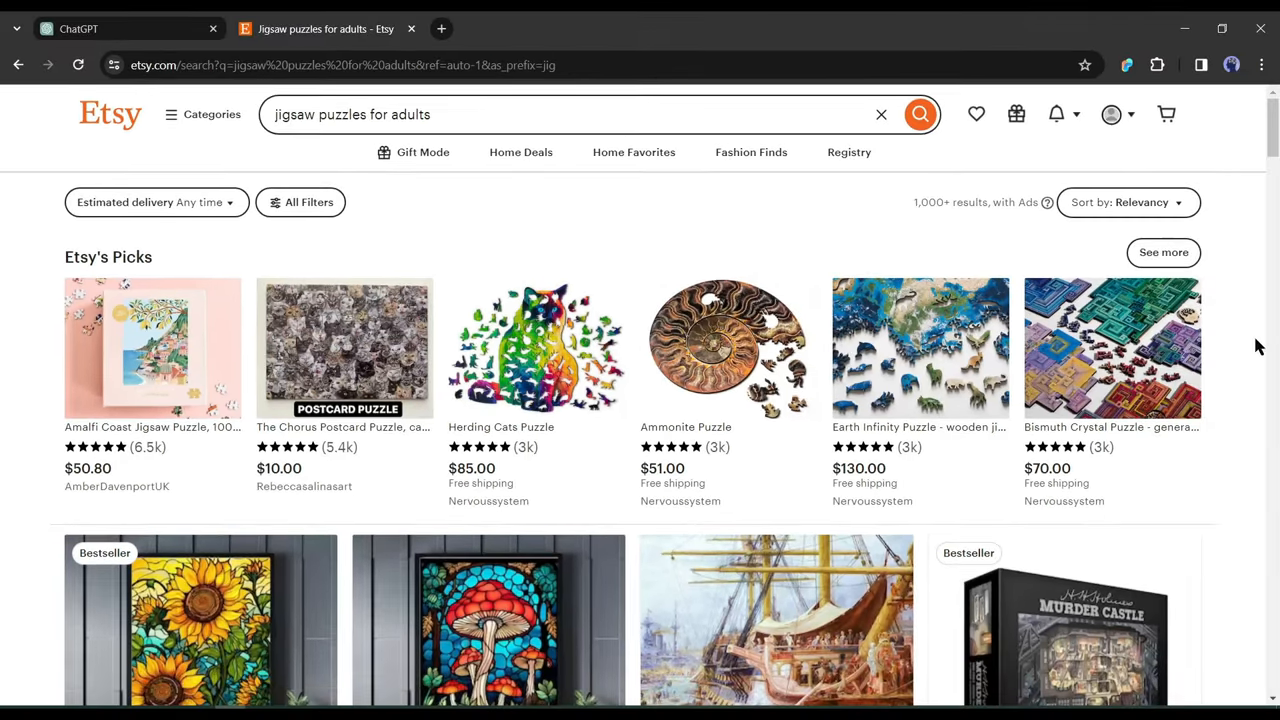
scroll("down", 3)
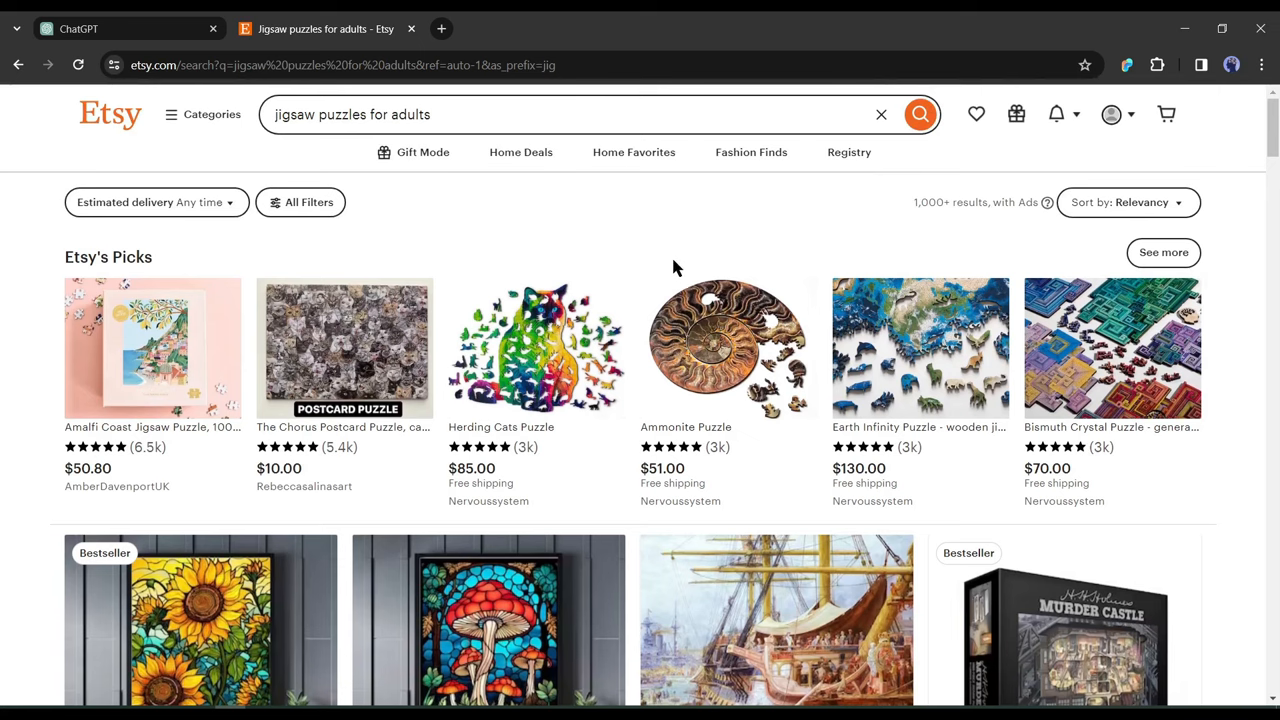
scroll("down", 3)
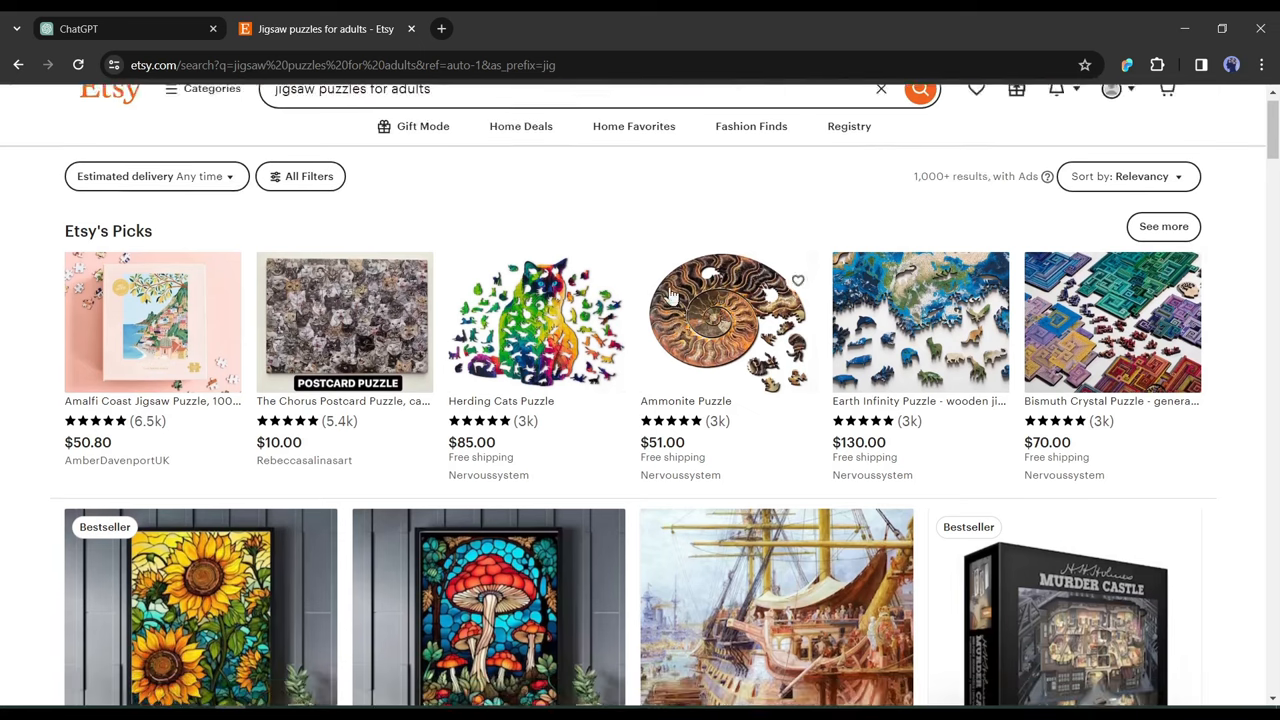
scroll("down", 3)
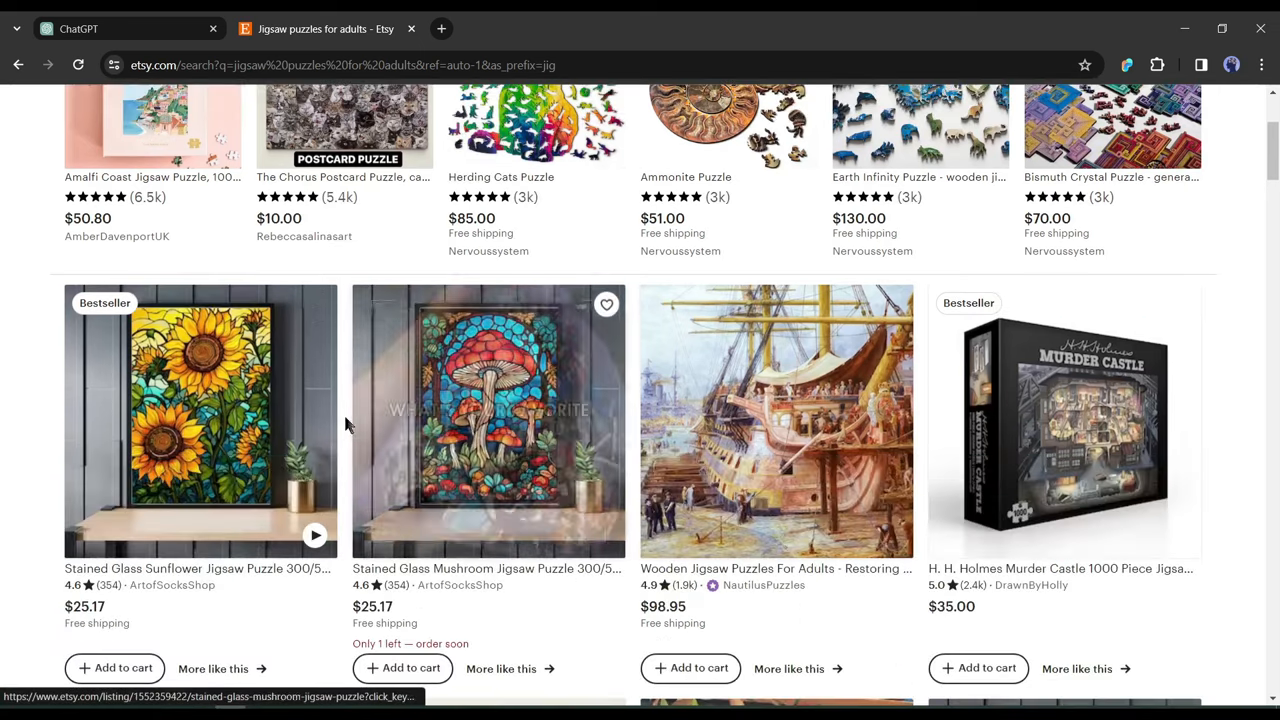
scroll("down", 3)
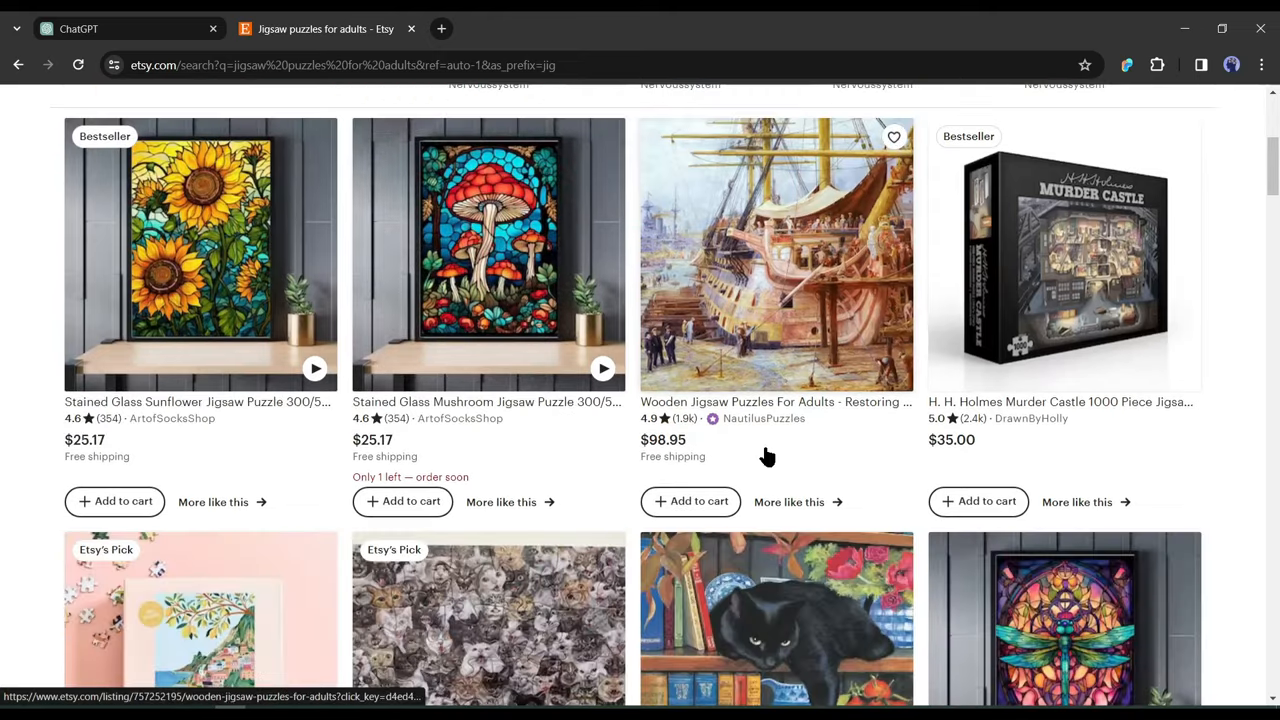
scroll("down", 3)
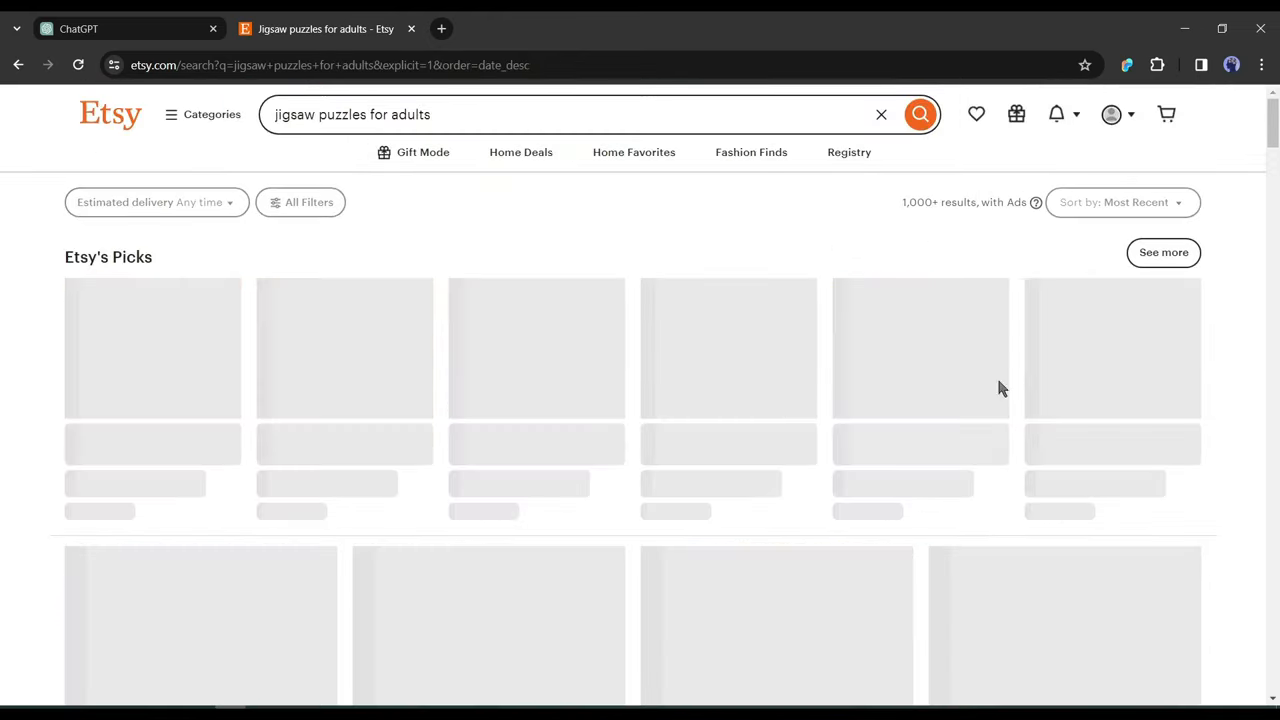
scroll("down", 3)
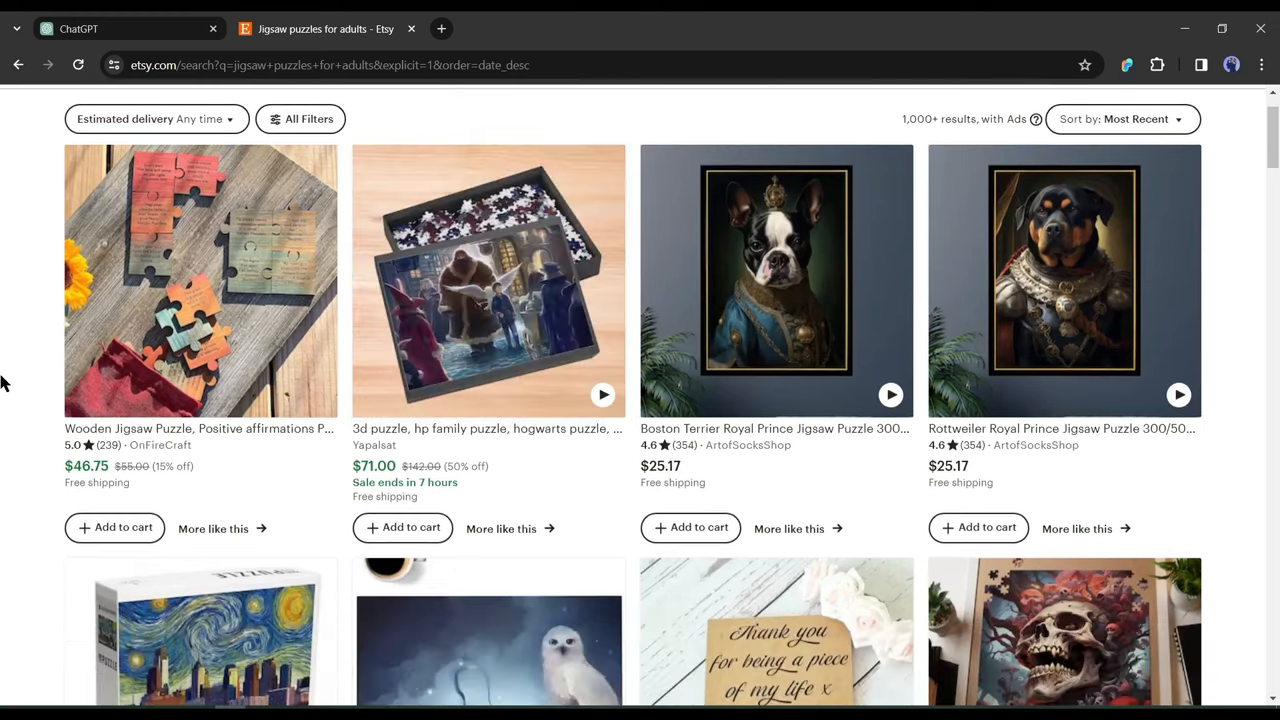
Switch the results' sort order and return it to Relevancy
left_click(488, 281)
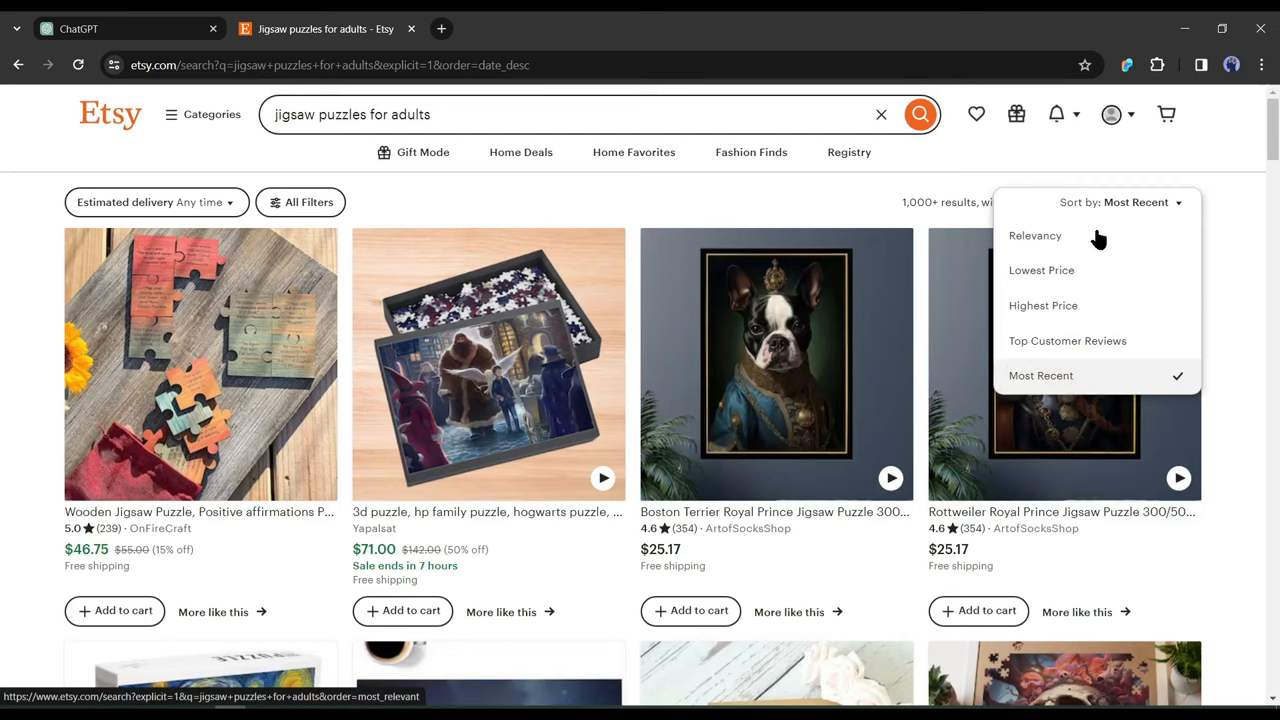
left_click(1035, 235)
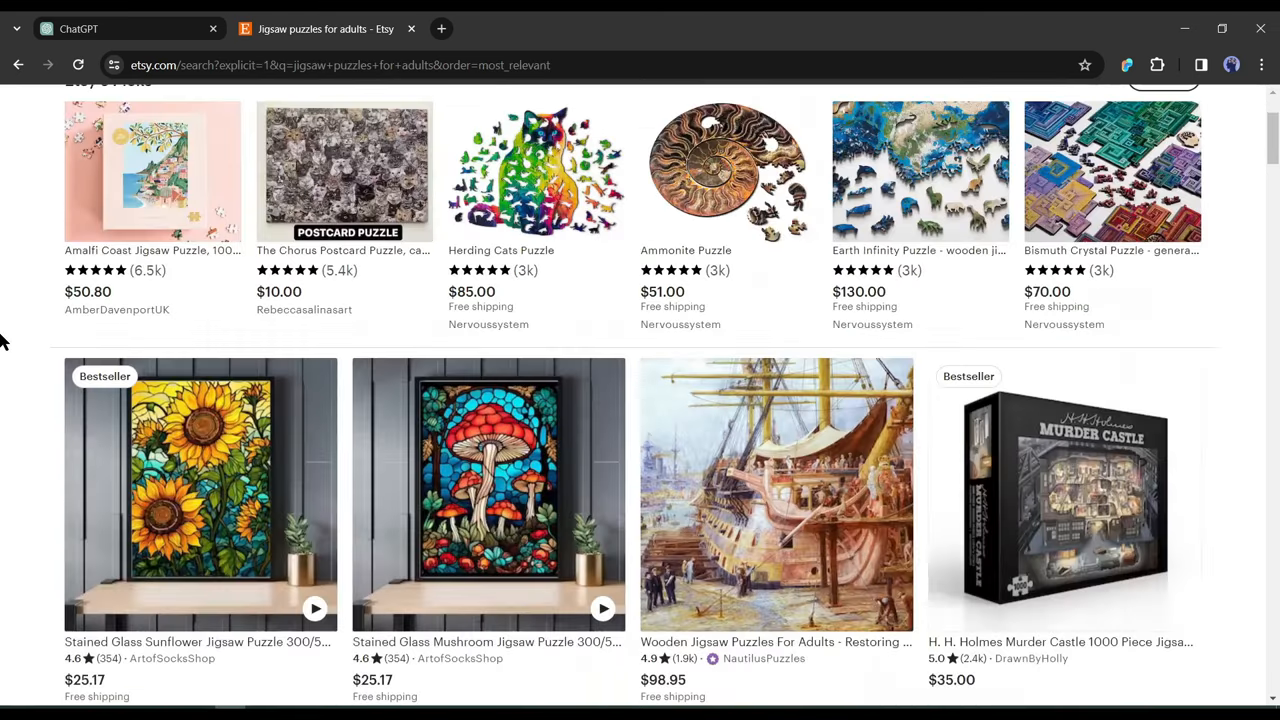
scroll("down", 3)
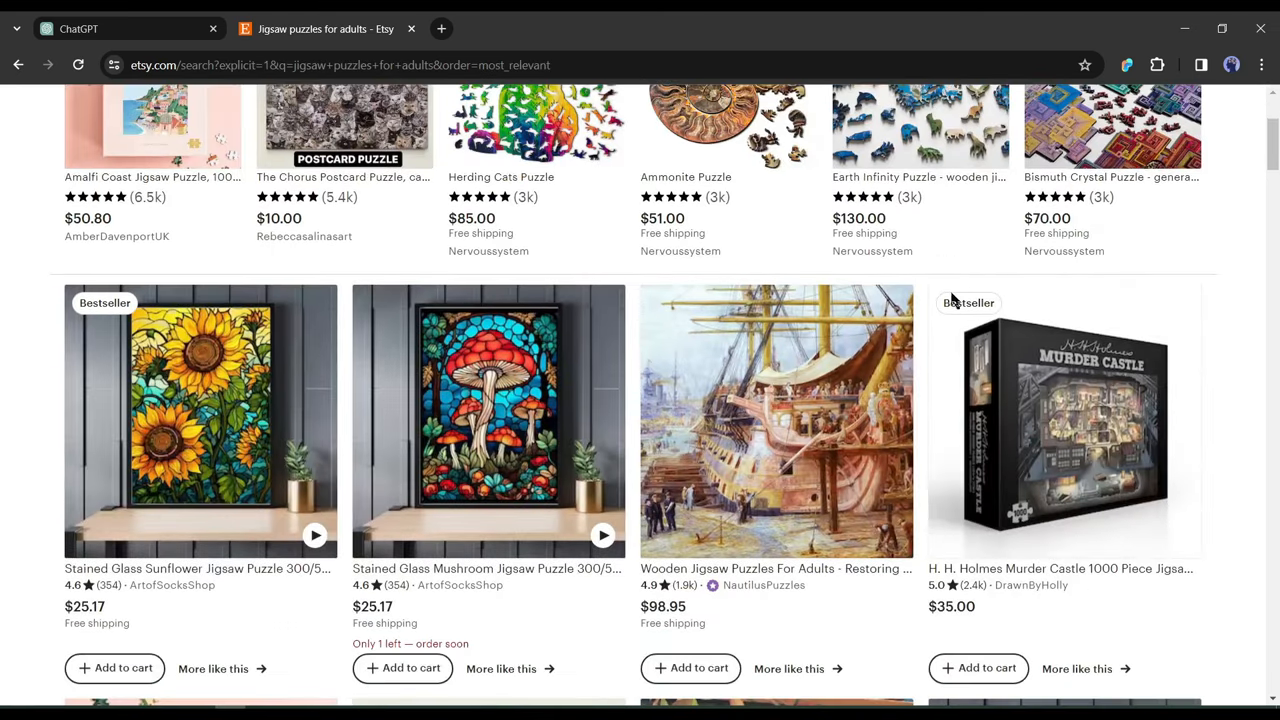
mouse_move(990, 308)
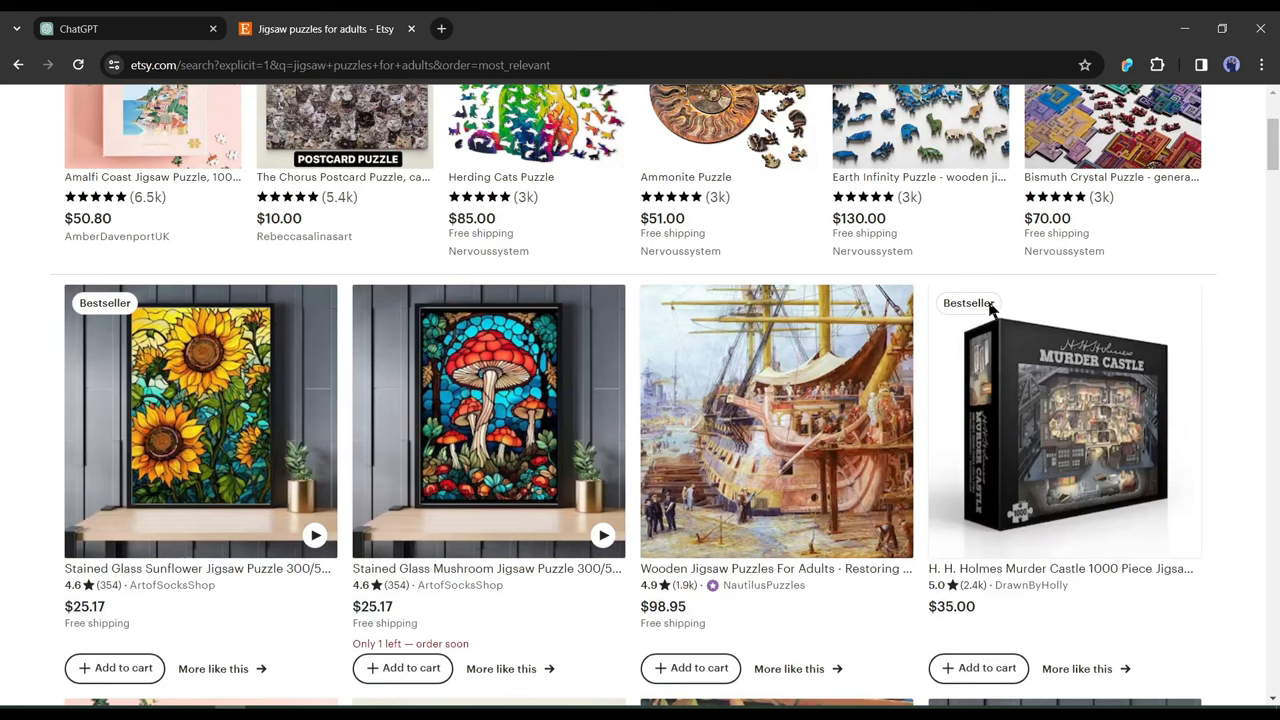
mouse_move(1025, 390)
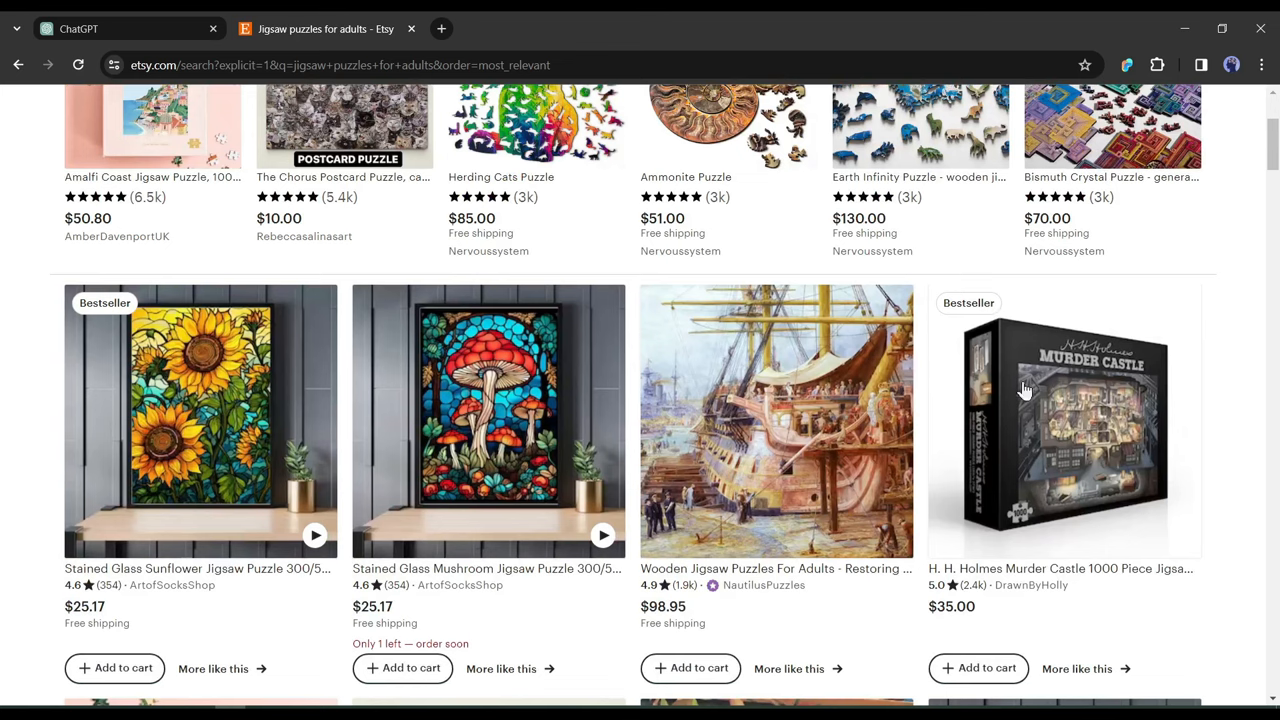
Open the Murder Castle puzzle listing in a new tab and read its Bestseller sales-volume note
left_click(1065, 420)
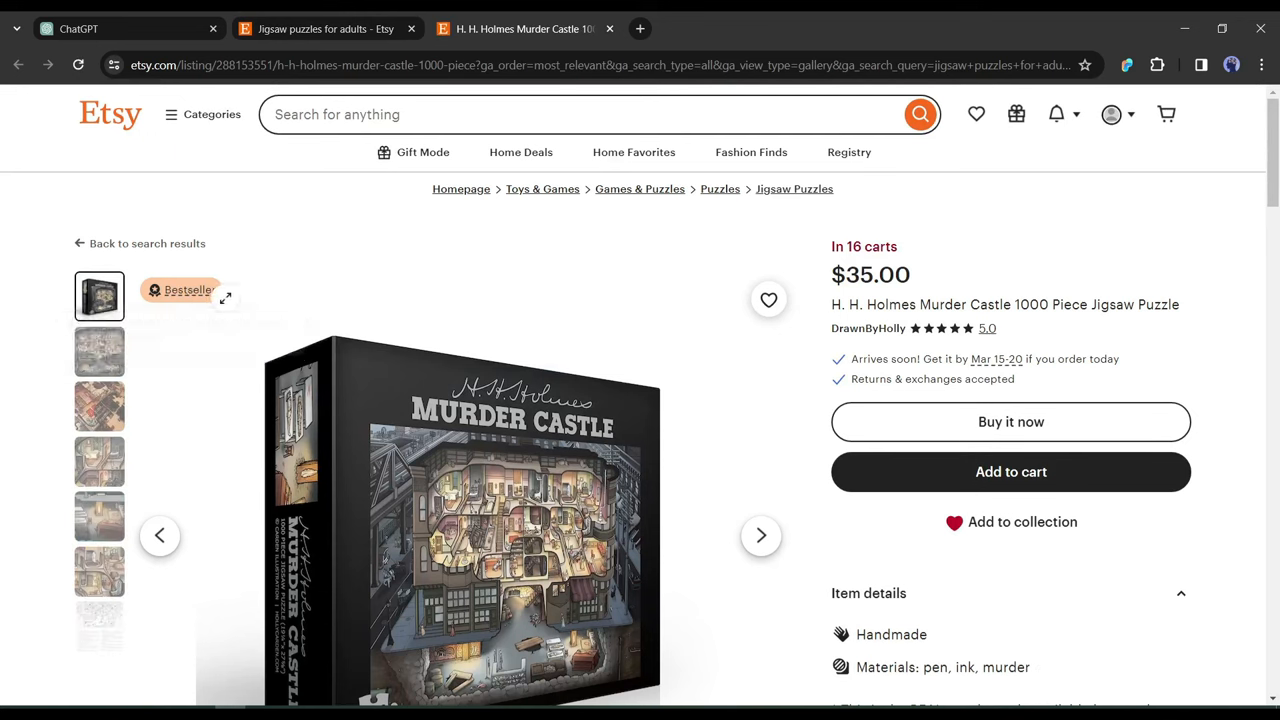
mouse_move(180, 290)
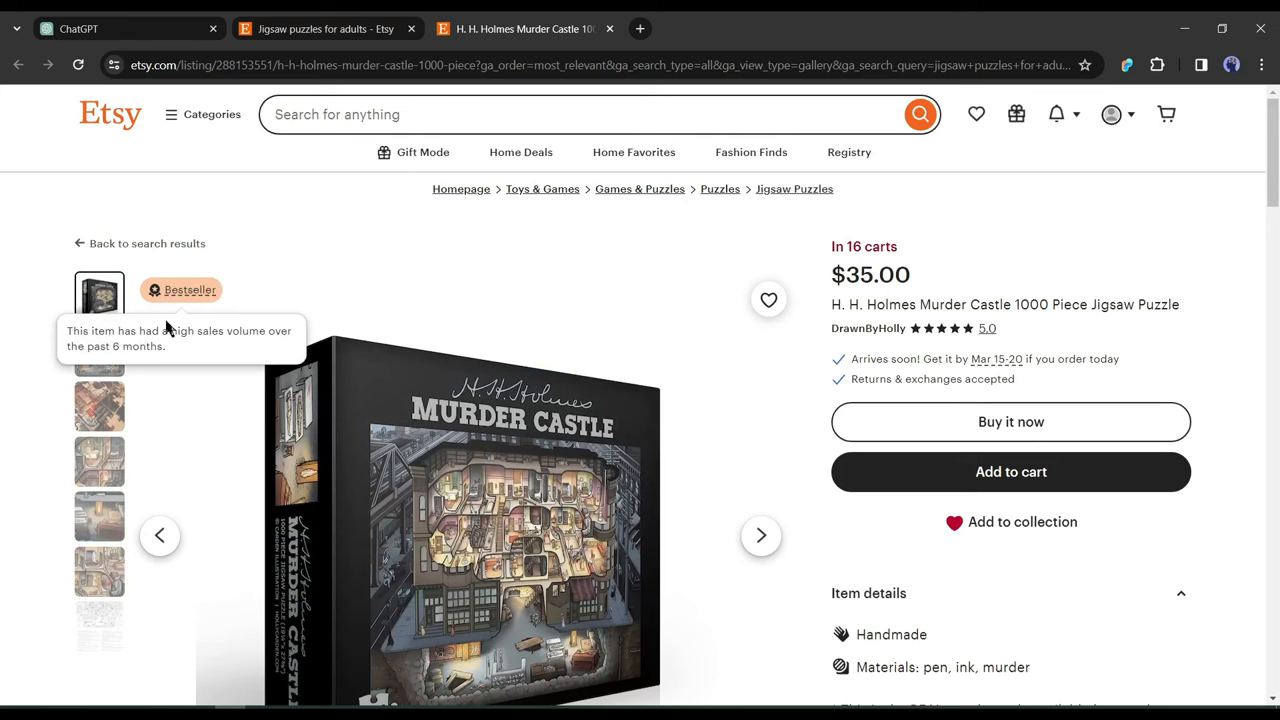
mouse_move(123, 333)
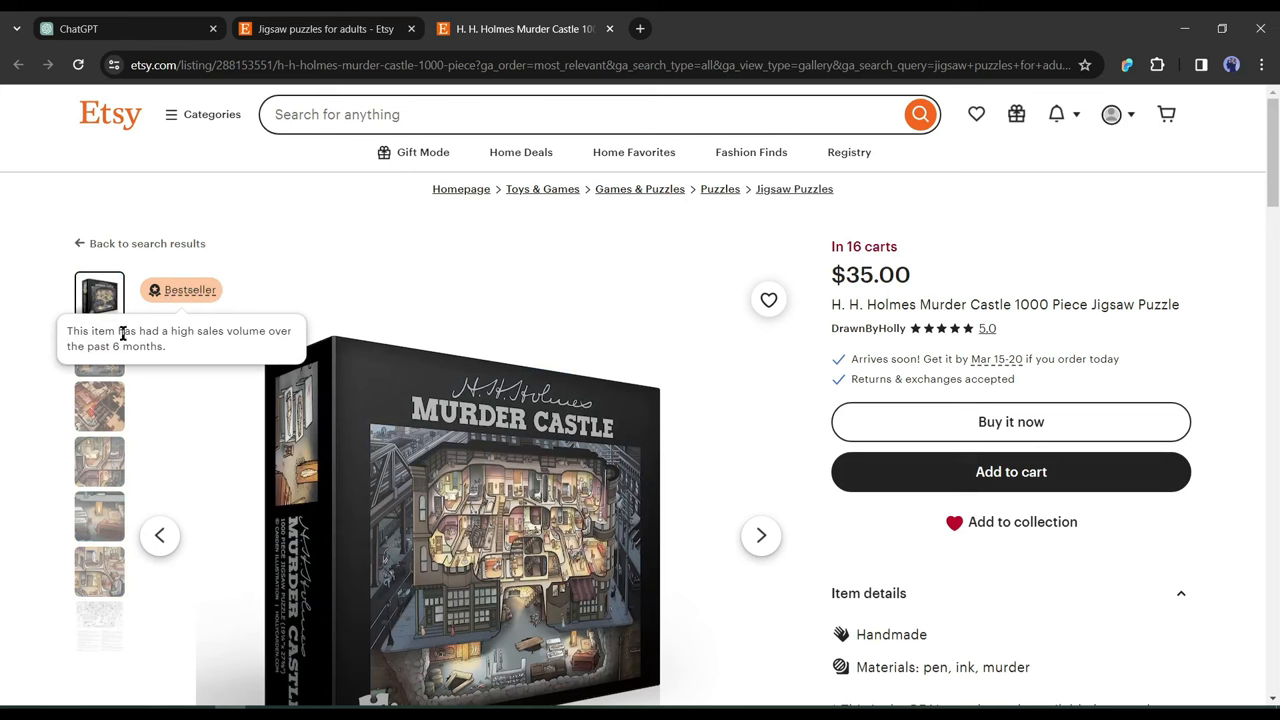
left_click_drag(97, 331, 223, 331)
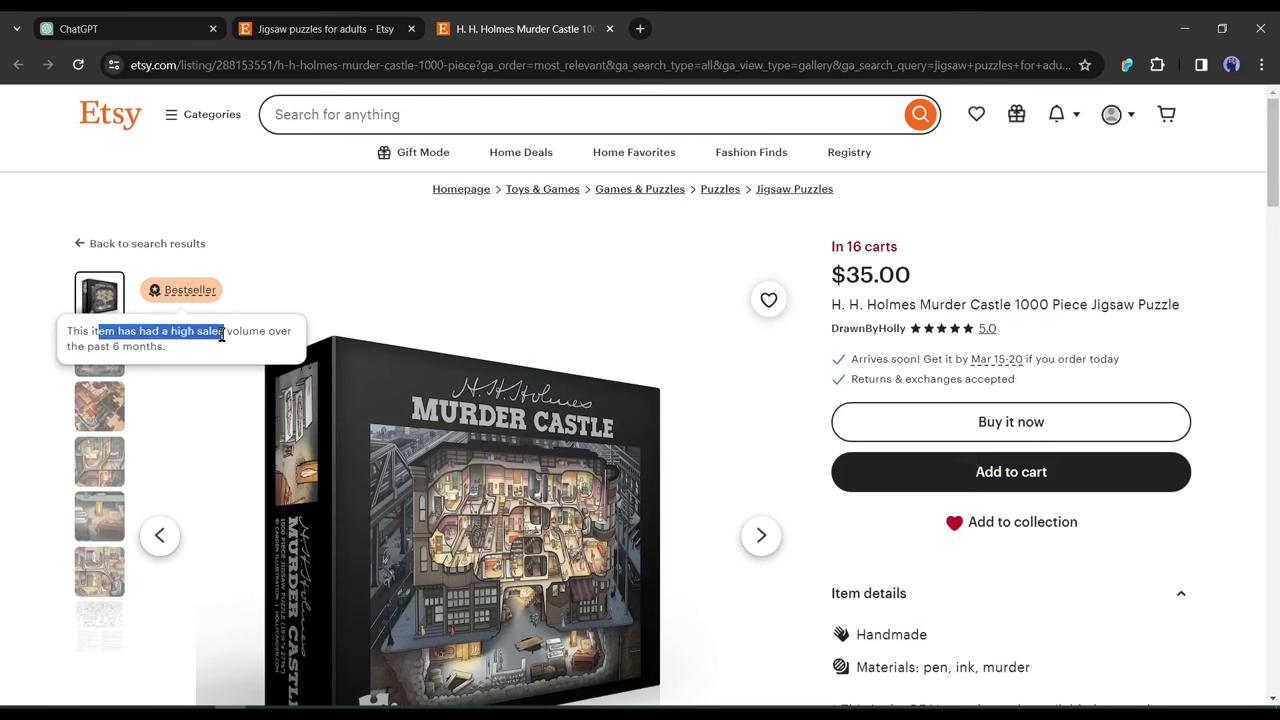
mouse_move(650, 260)
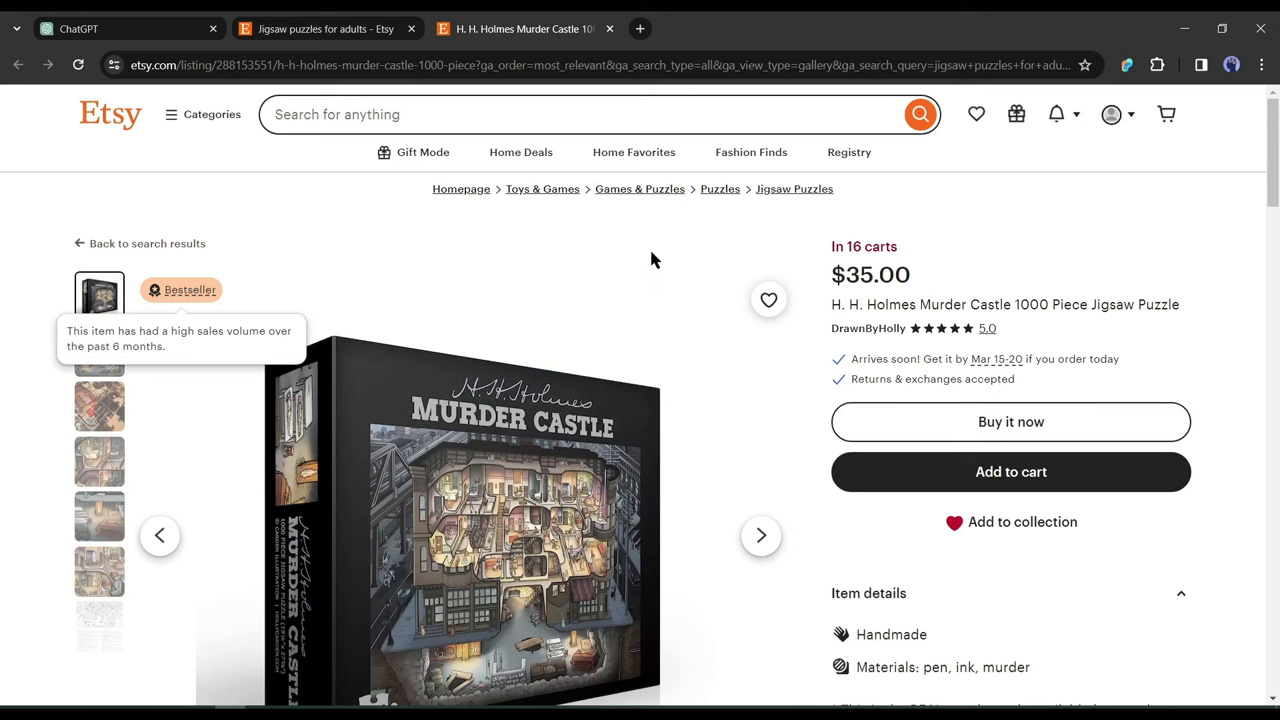
mouse_move(820, 246)
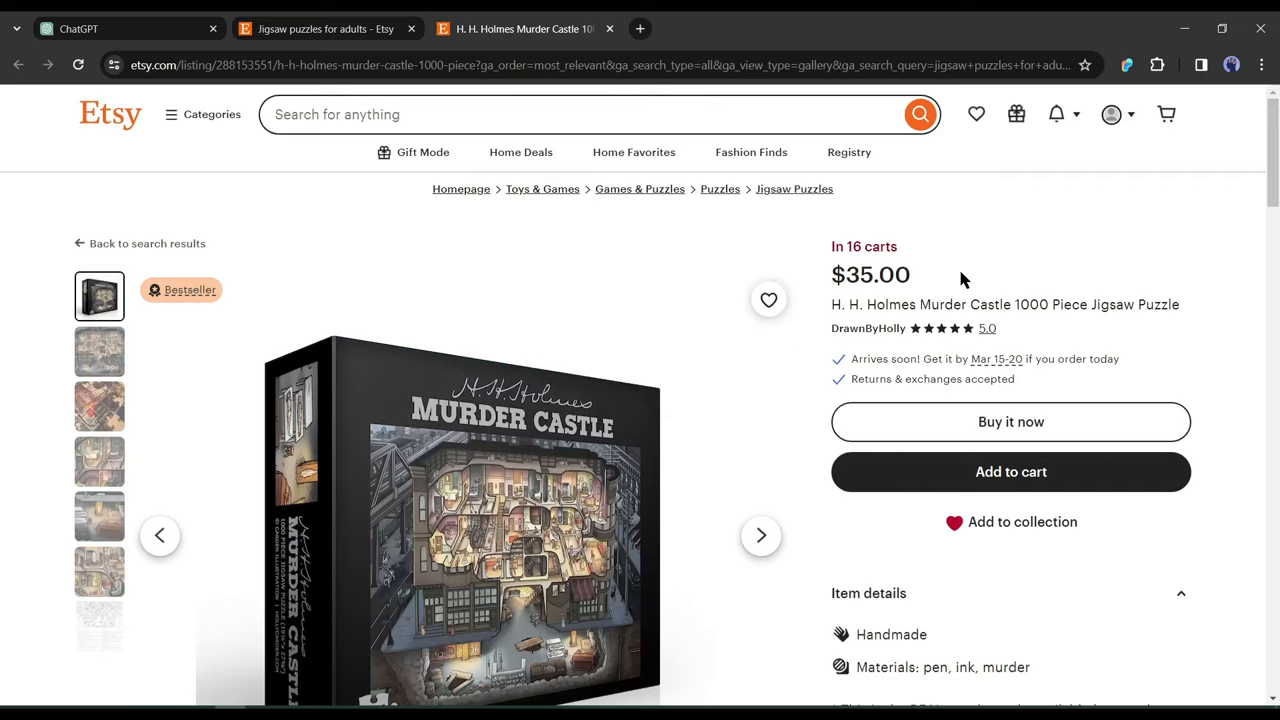
scroll("down", 3)
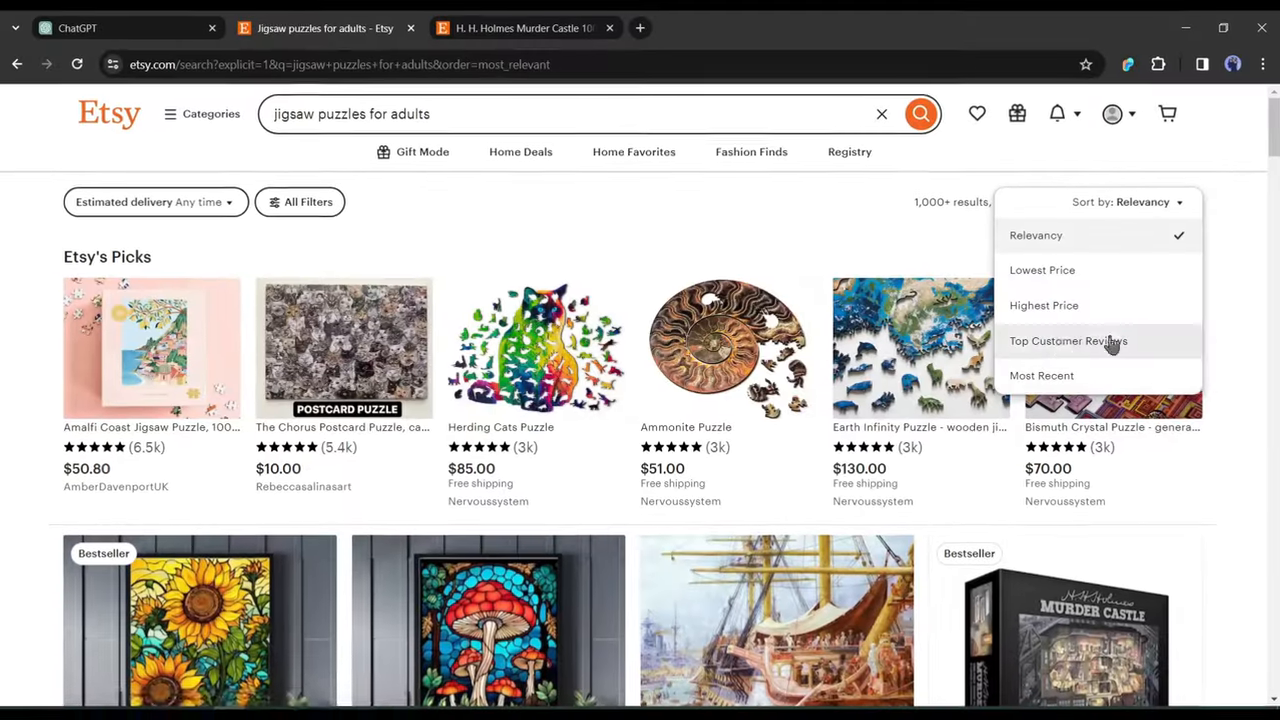
Sort results by top customer reviews and open the Chorus cat puzzle listing
left_click(1068, 341)
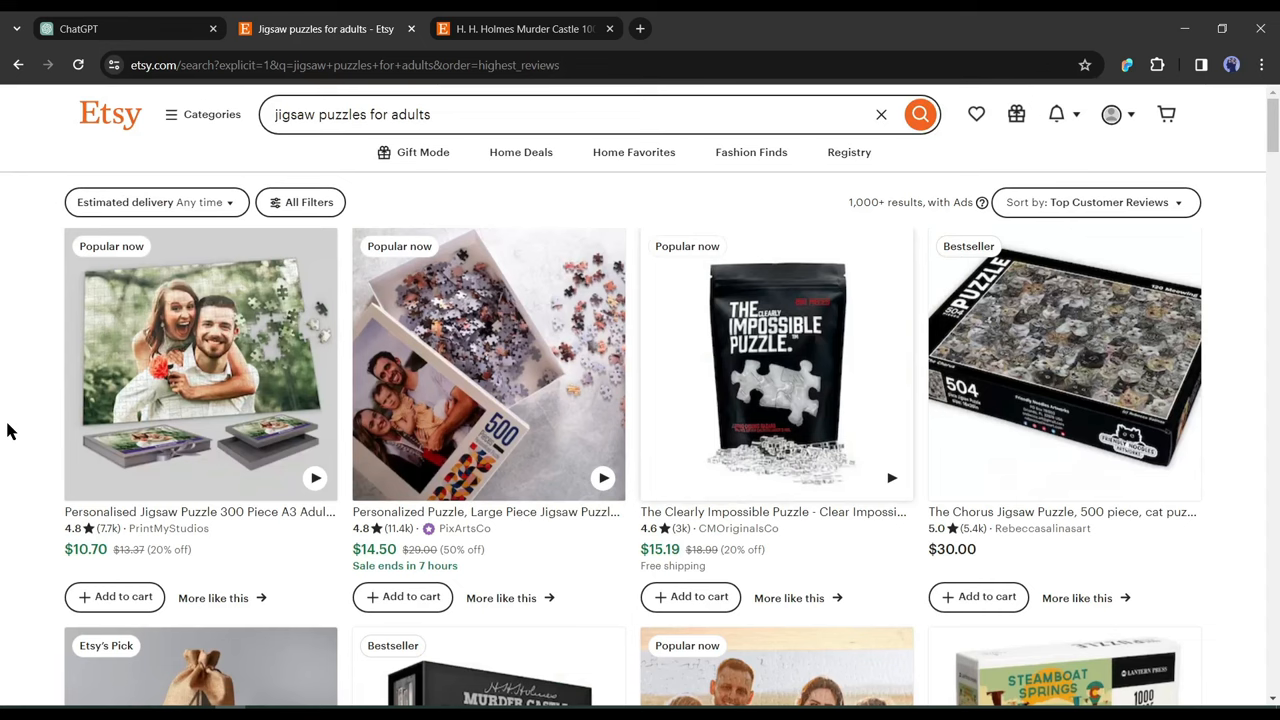
scroll("down", 3)
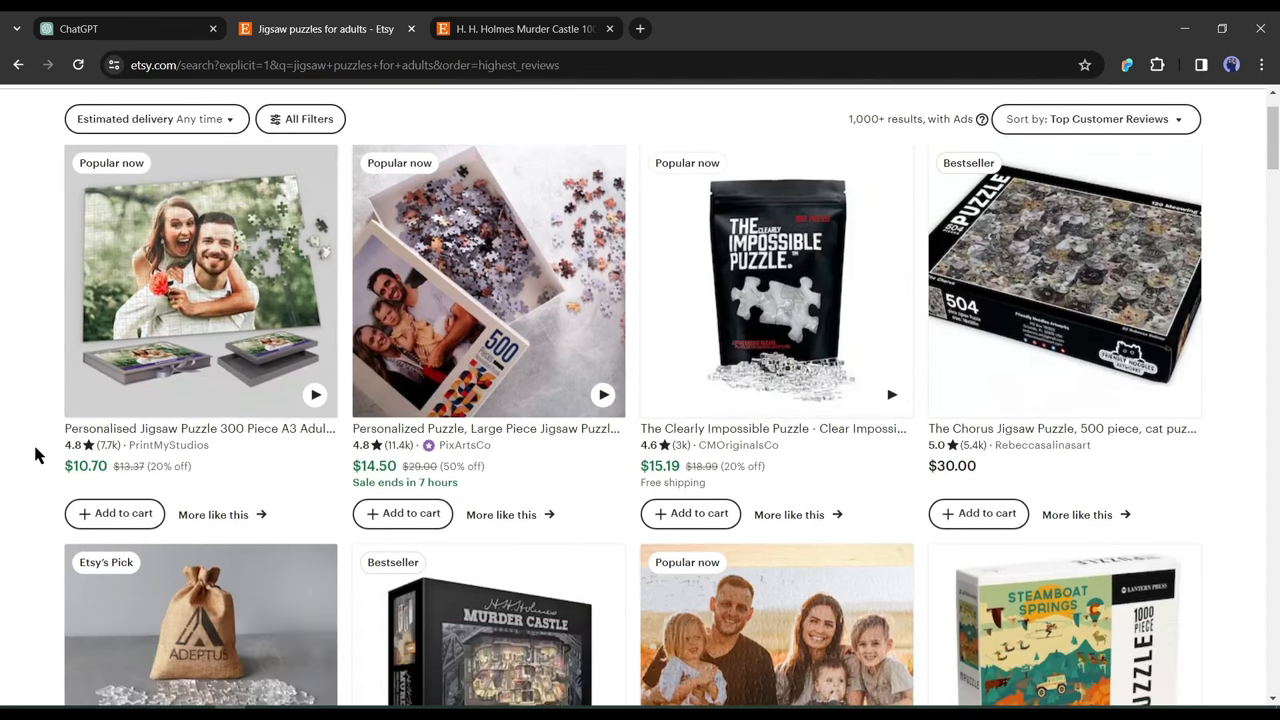
scroll("down", 3)
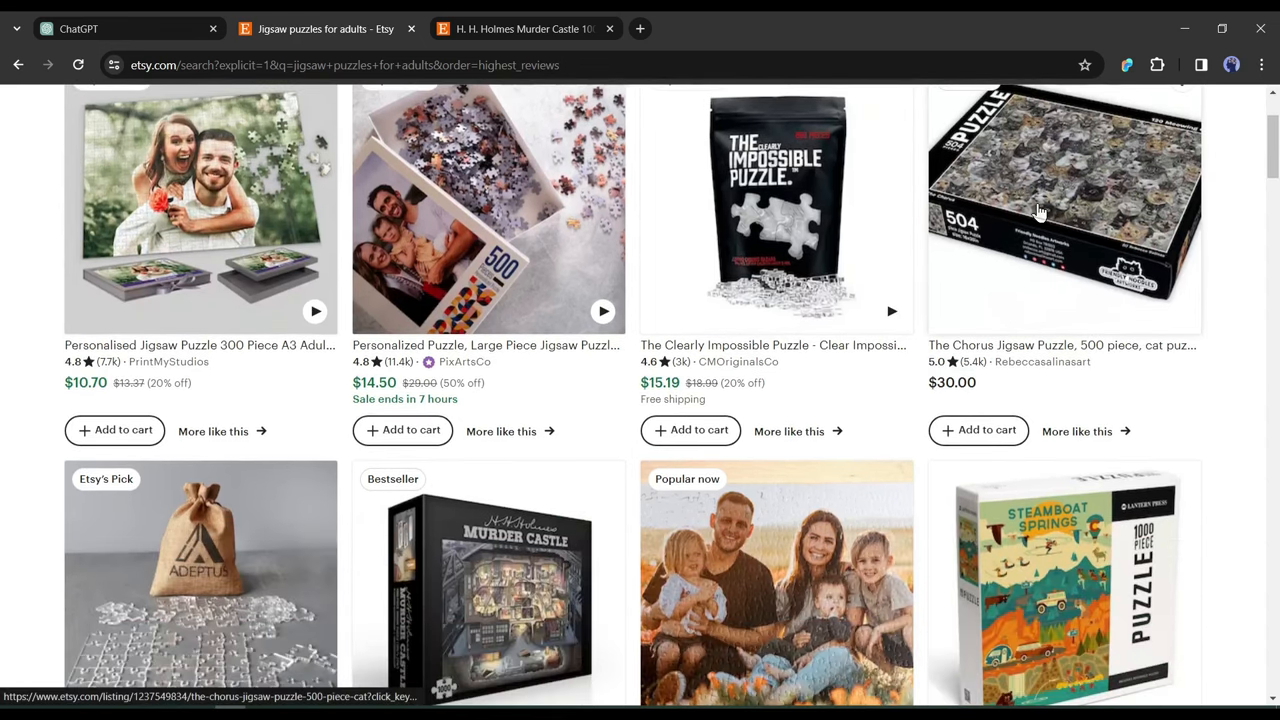
left_click(1064, 207)
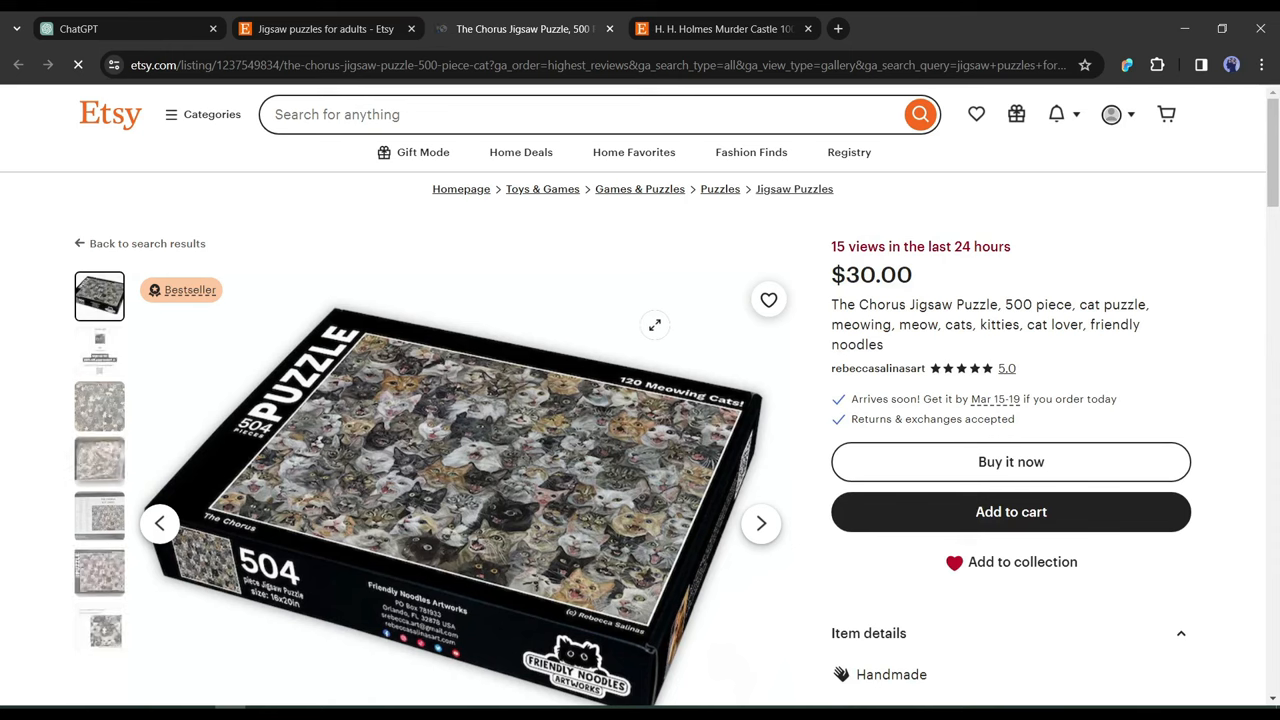
Scroll through the Chorus cat puzzle listing's reviews
scroll("down", 3)
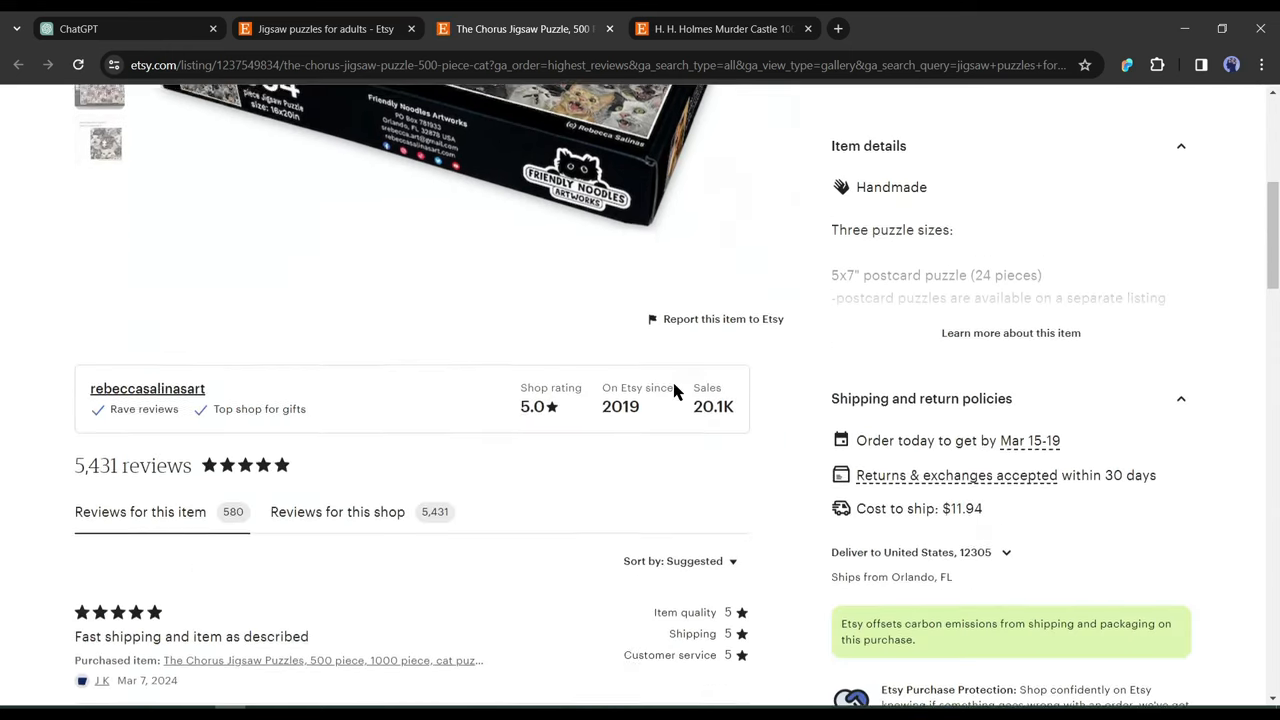
scroll("down", 3)
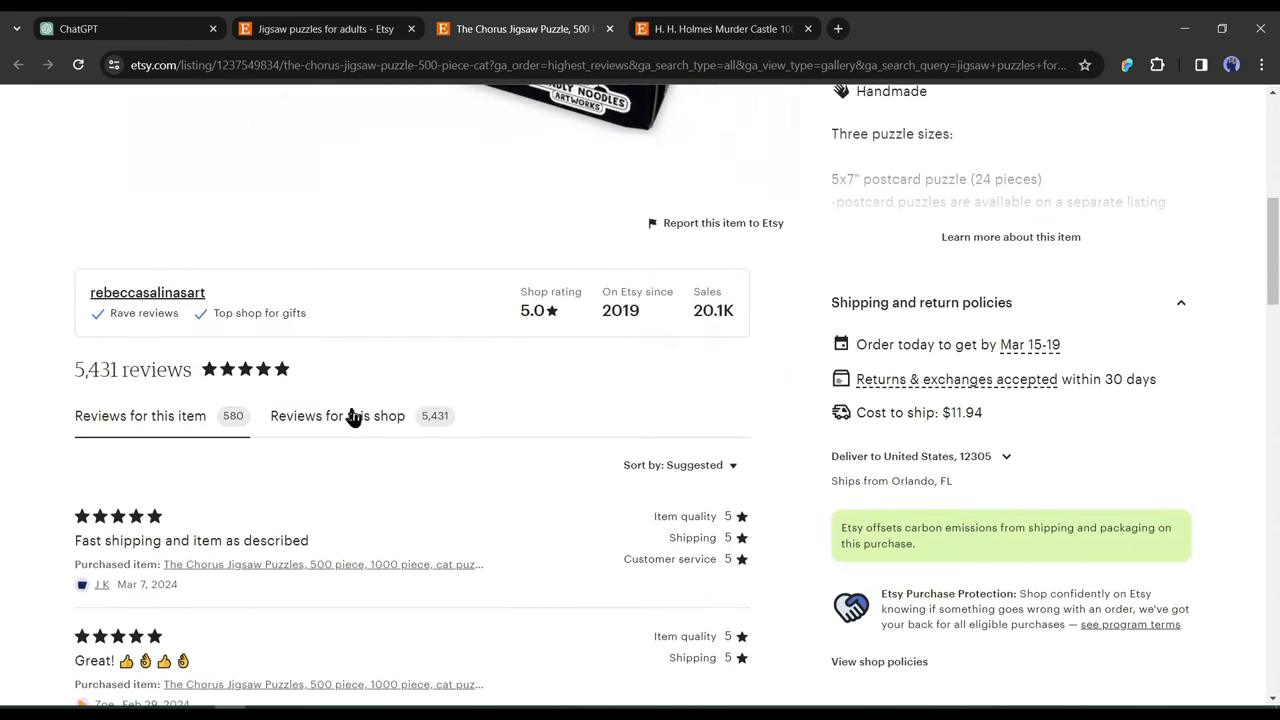
scroll("down", 3)
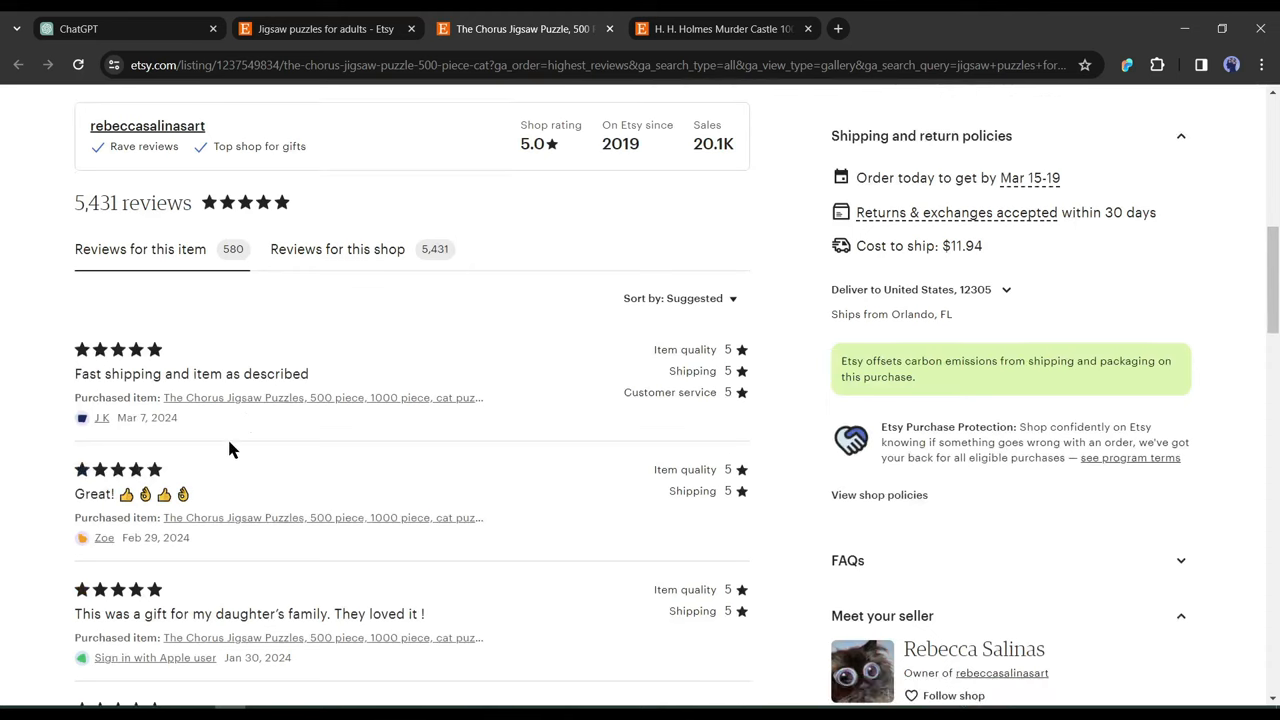
scroll("down", 3)
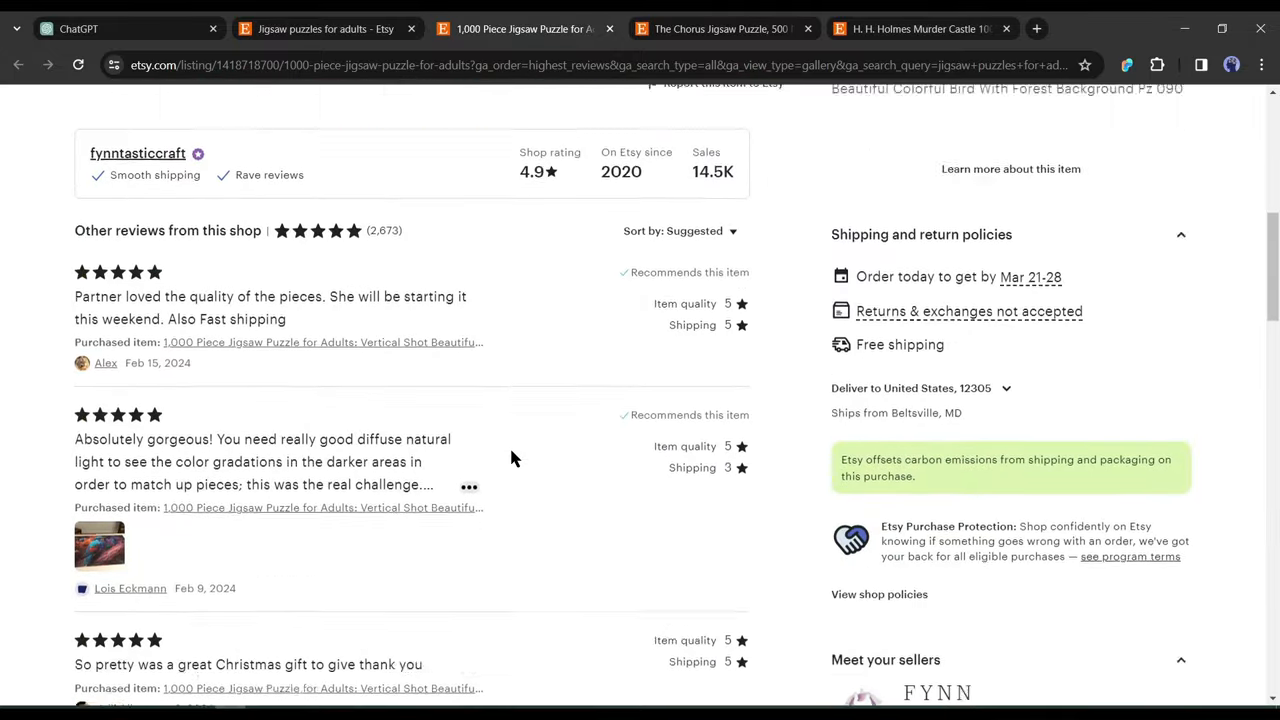
Enlarge the bird puzzle's main photo in the image gallery lightbox
scroll("up", 3)
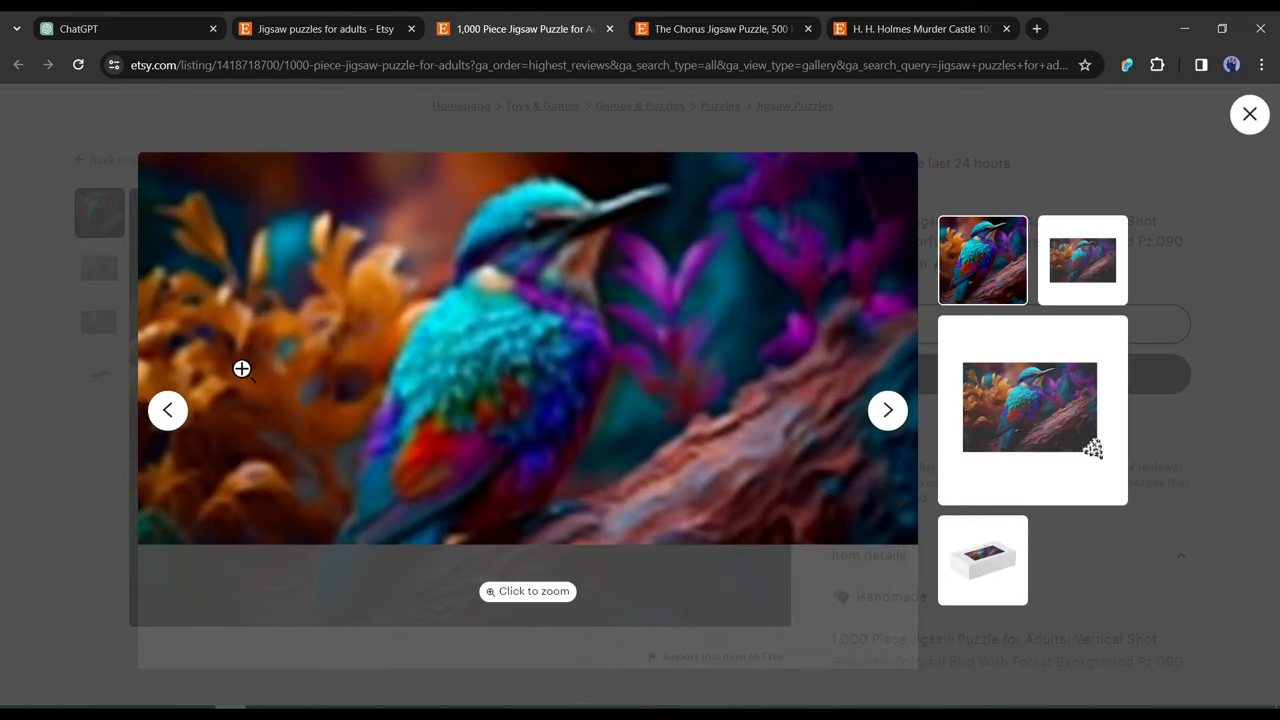
left_click(241, 369)
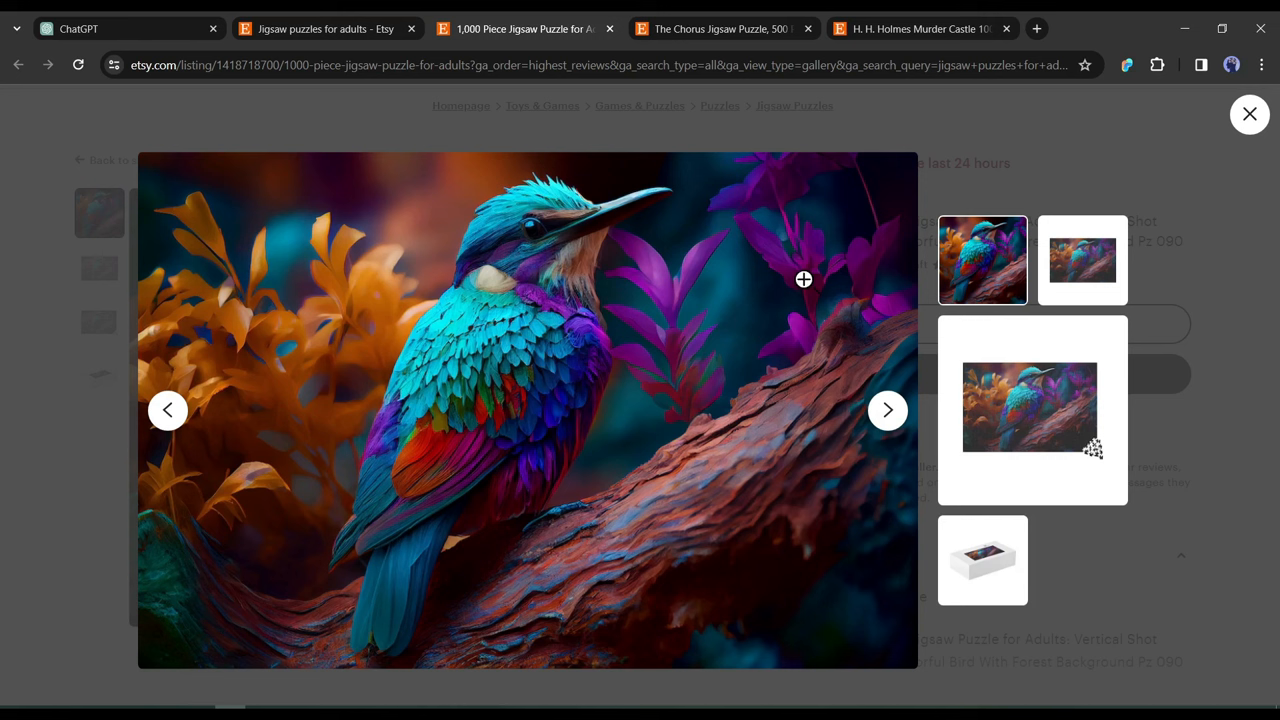
mouse_move(35, 439)
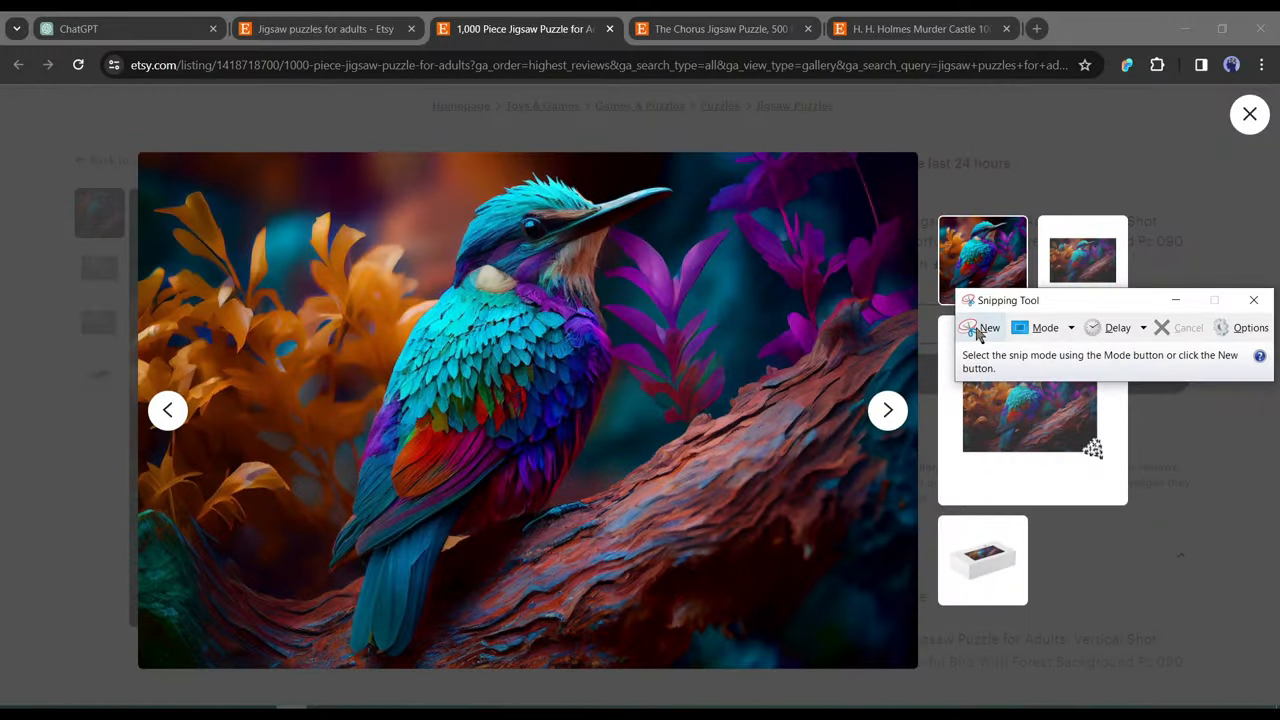
left_click(989, 327)
type("/")
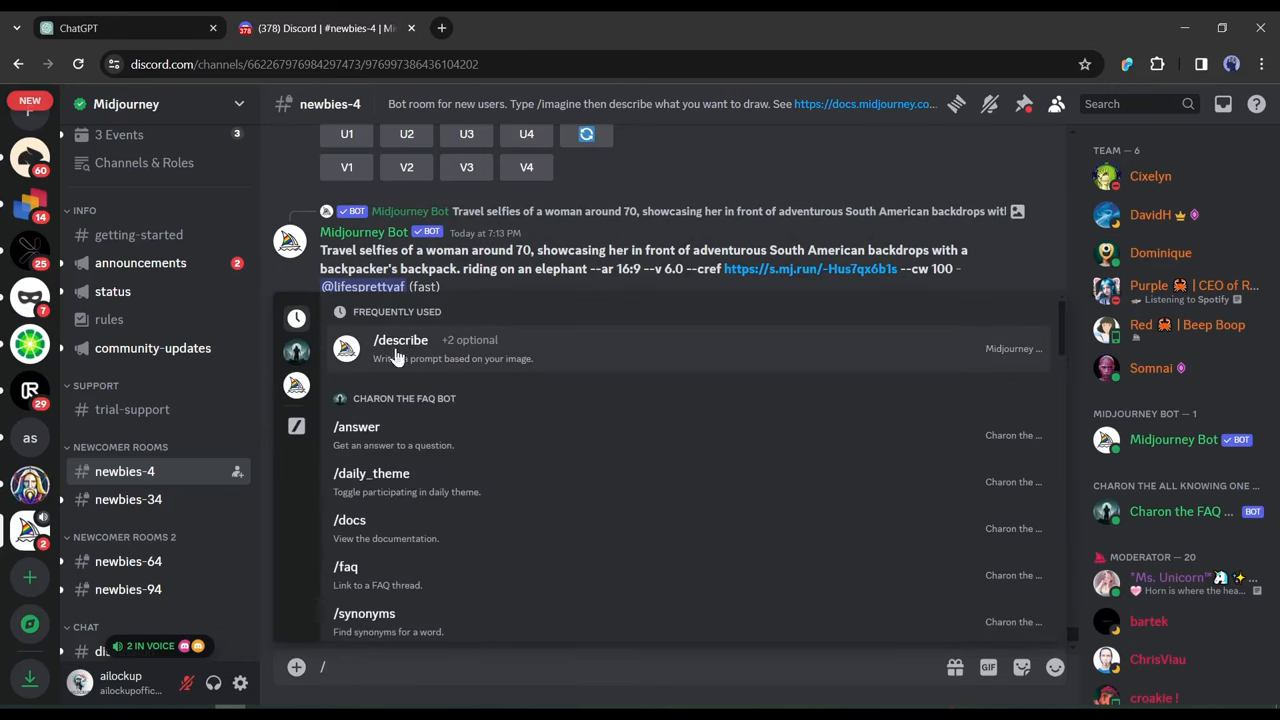
Pick Midjourney's /describe command from the Frequently Used list
left_click(400, 340)
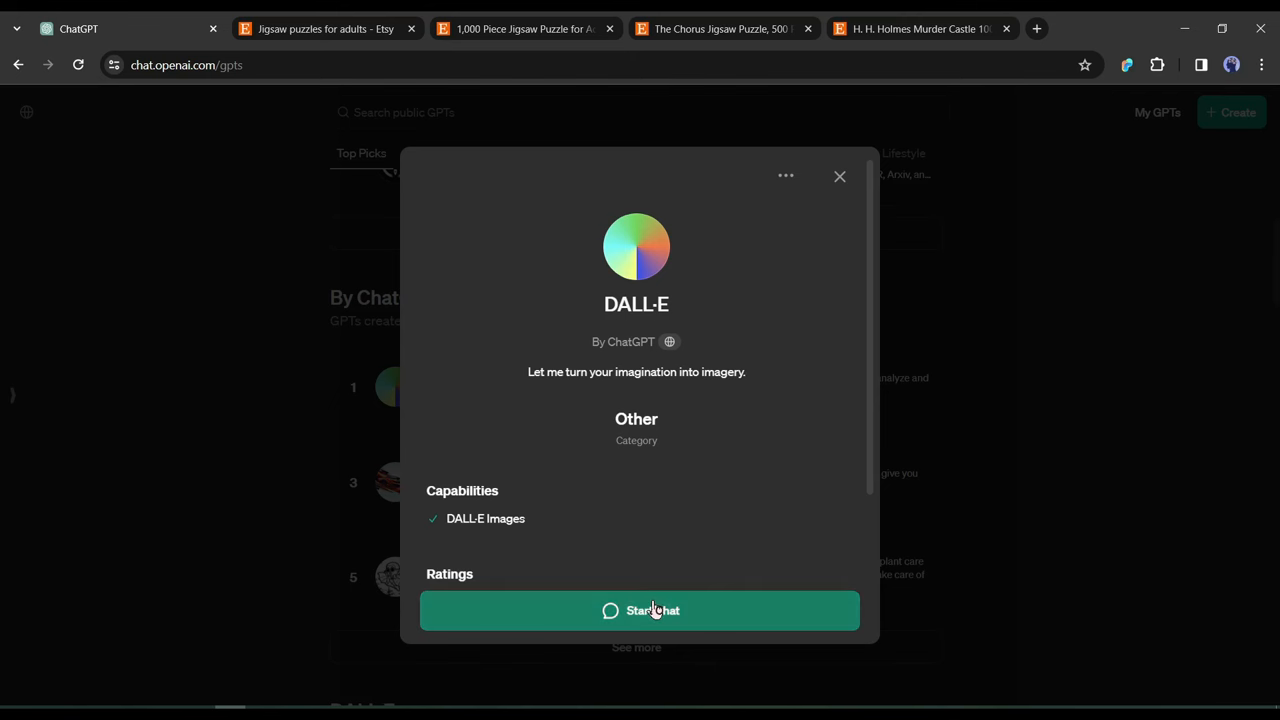
Close the DALL·E details overlay and start a new empty ChatGPT 4 chat
left_click(840, 177)
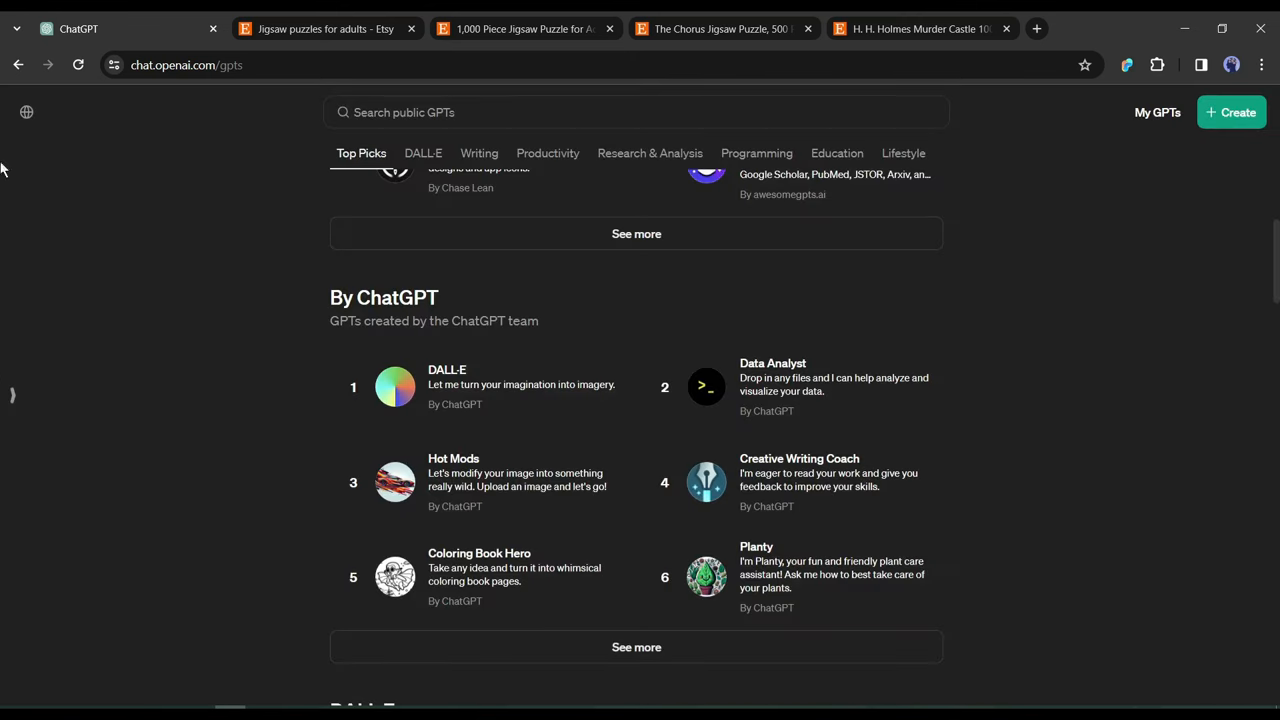
mouse_move(5, 131)
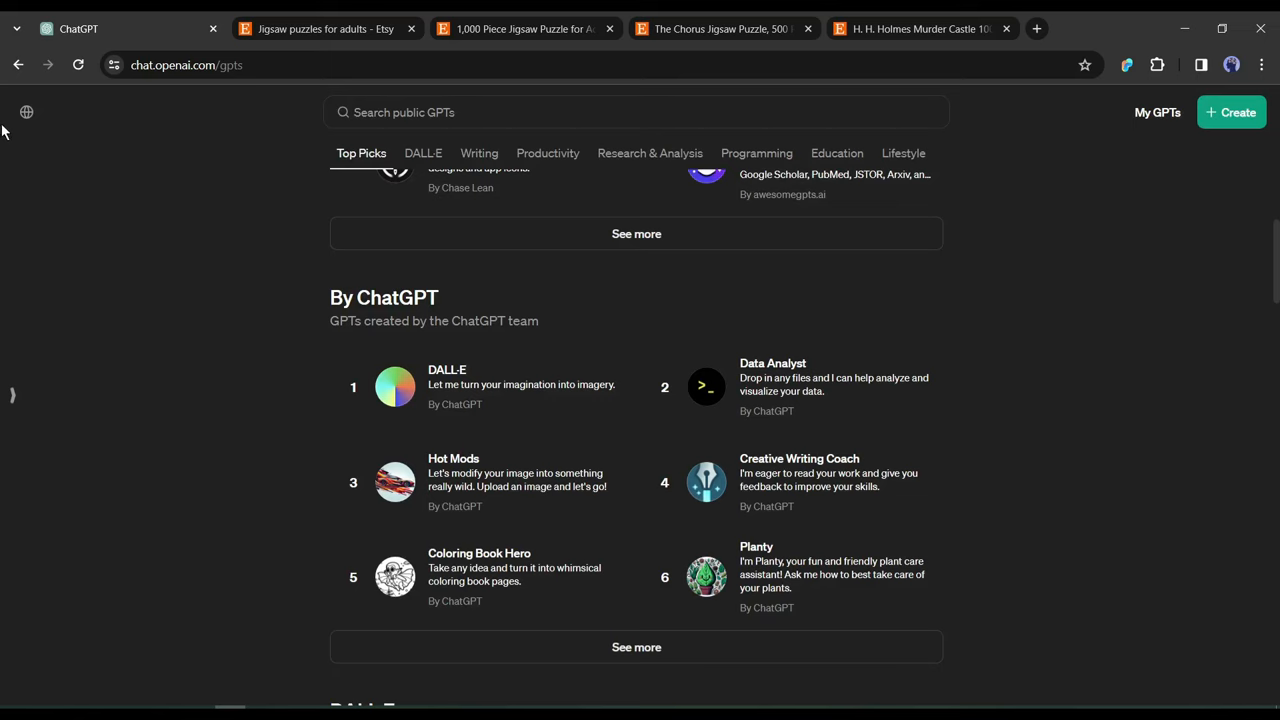
left_click(26, 111)
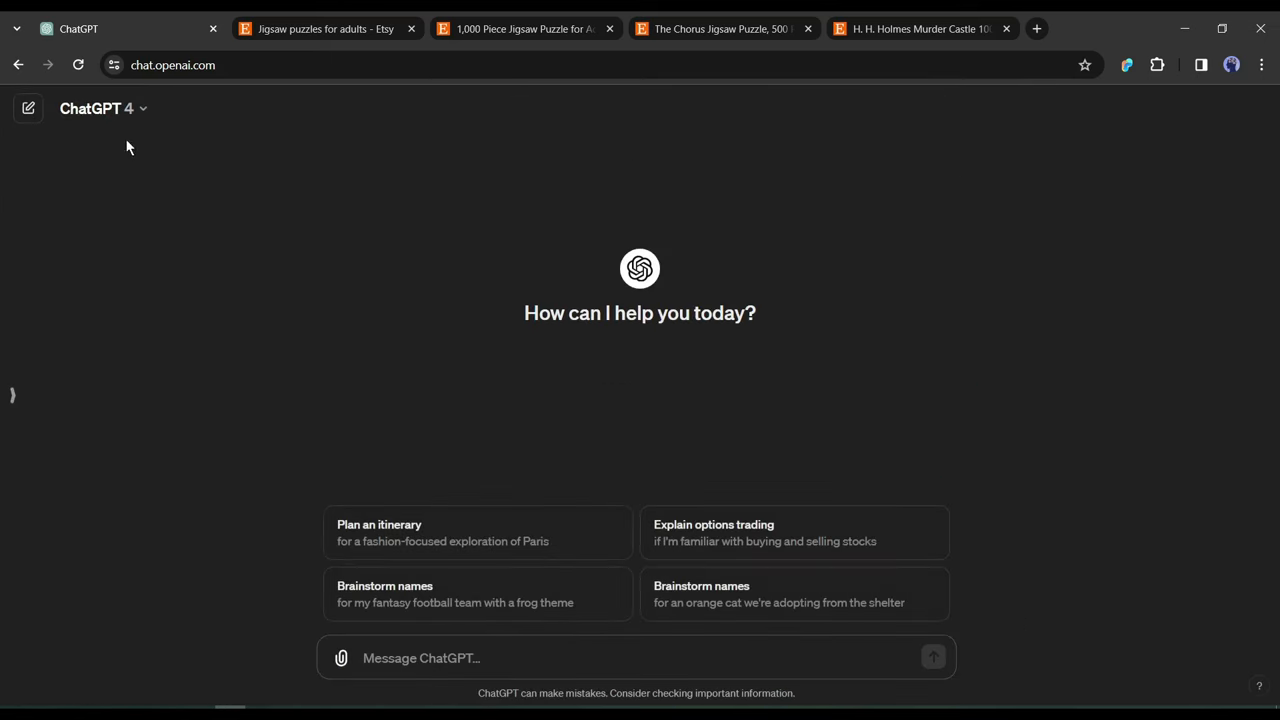
mouse_move(363, 162)
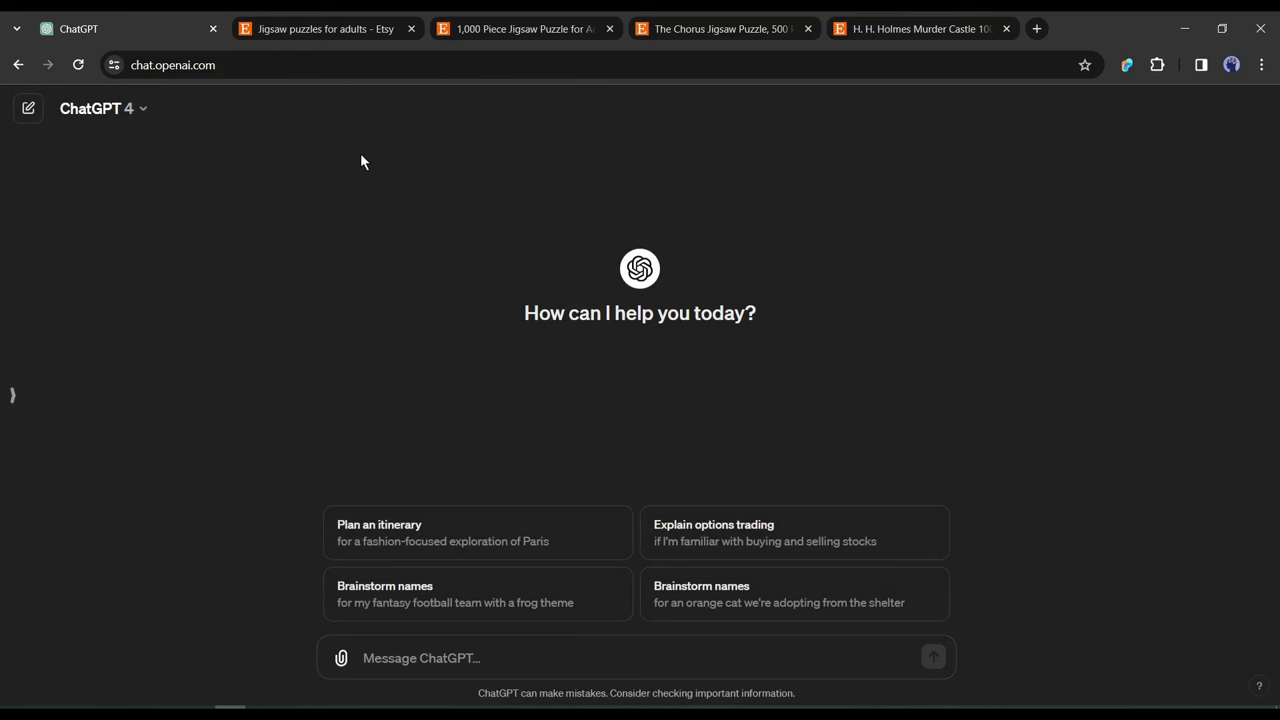
mouse_move(272, 496)
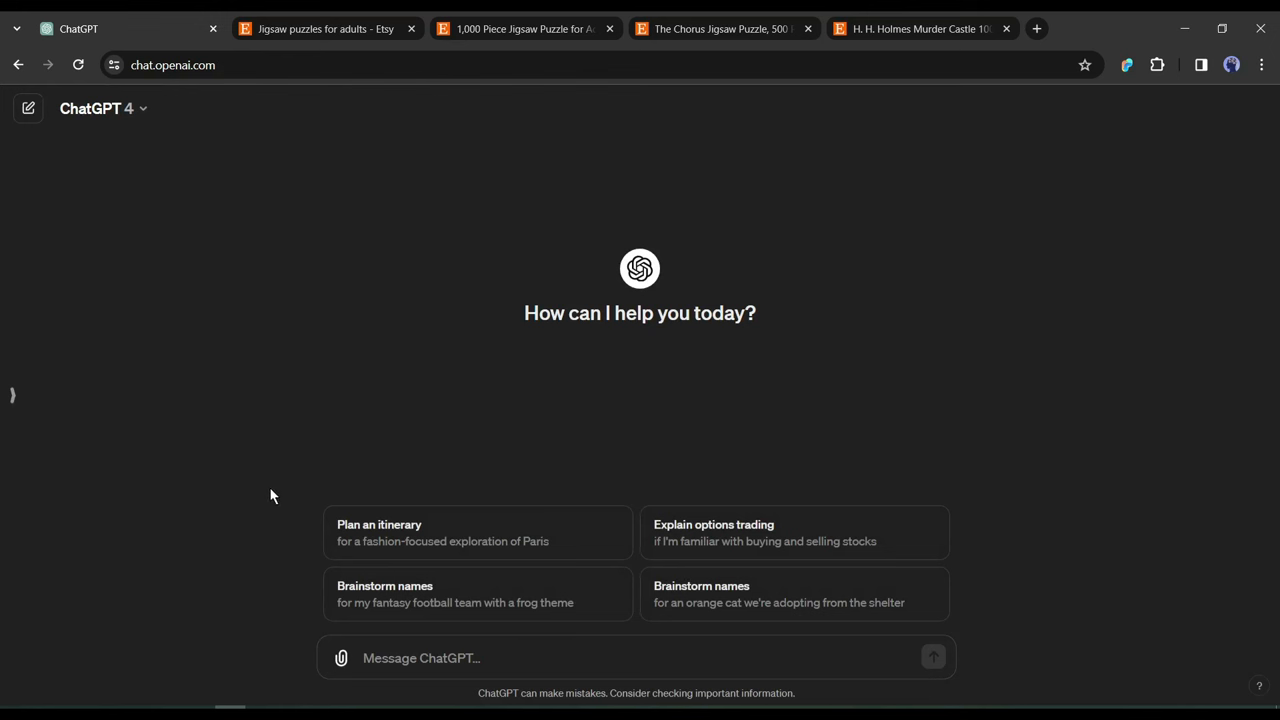
mouse_move(257, 527)
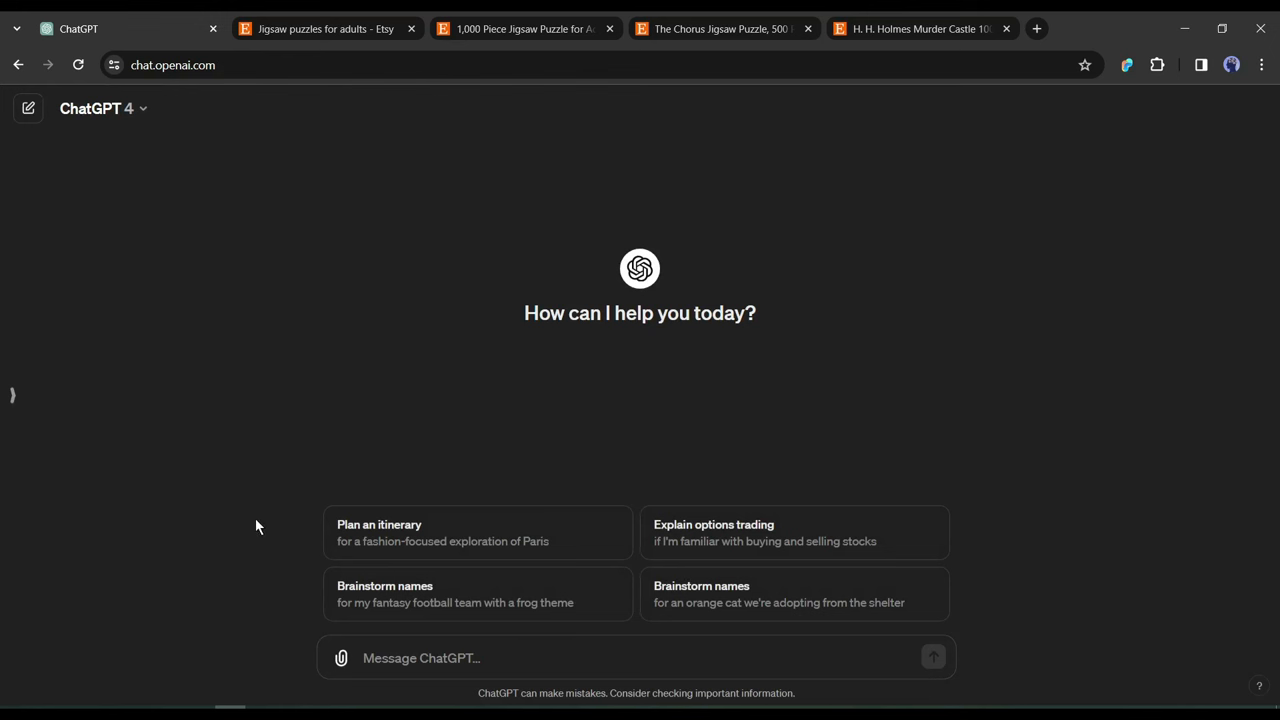
mouse_move(348, 657)
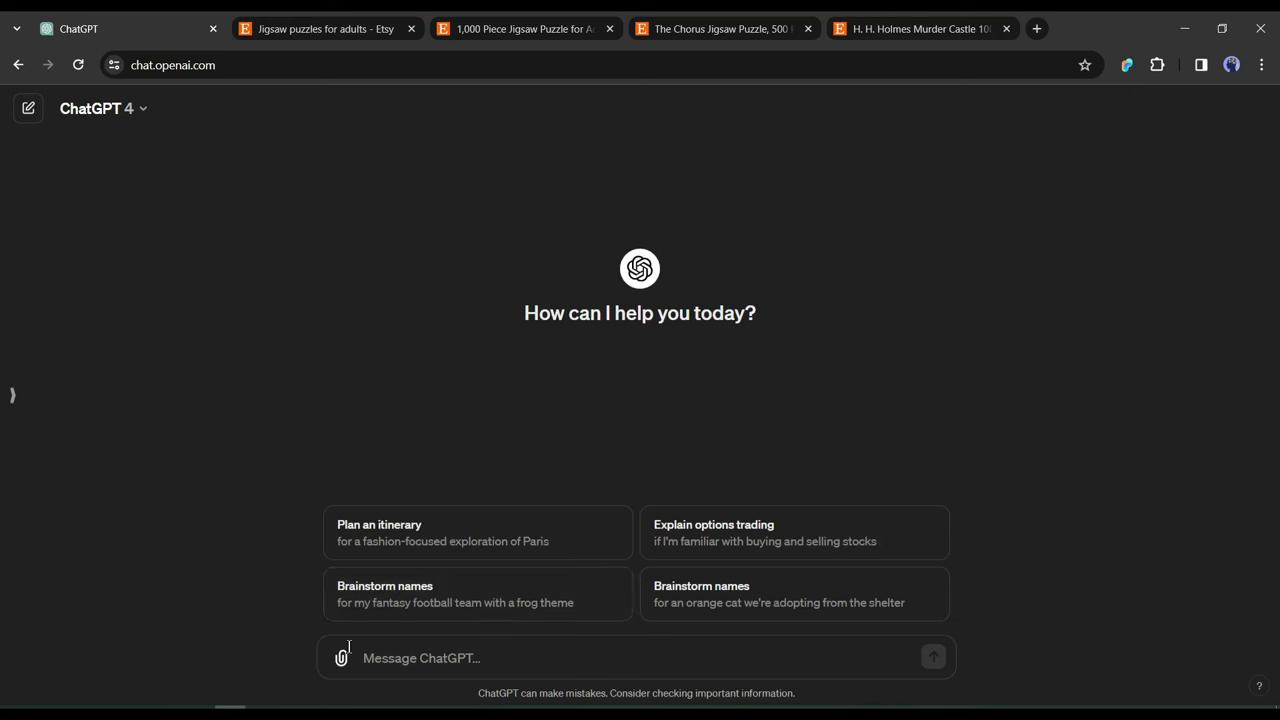
mouse_move(990, 350)
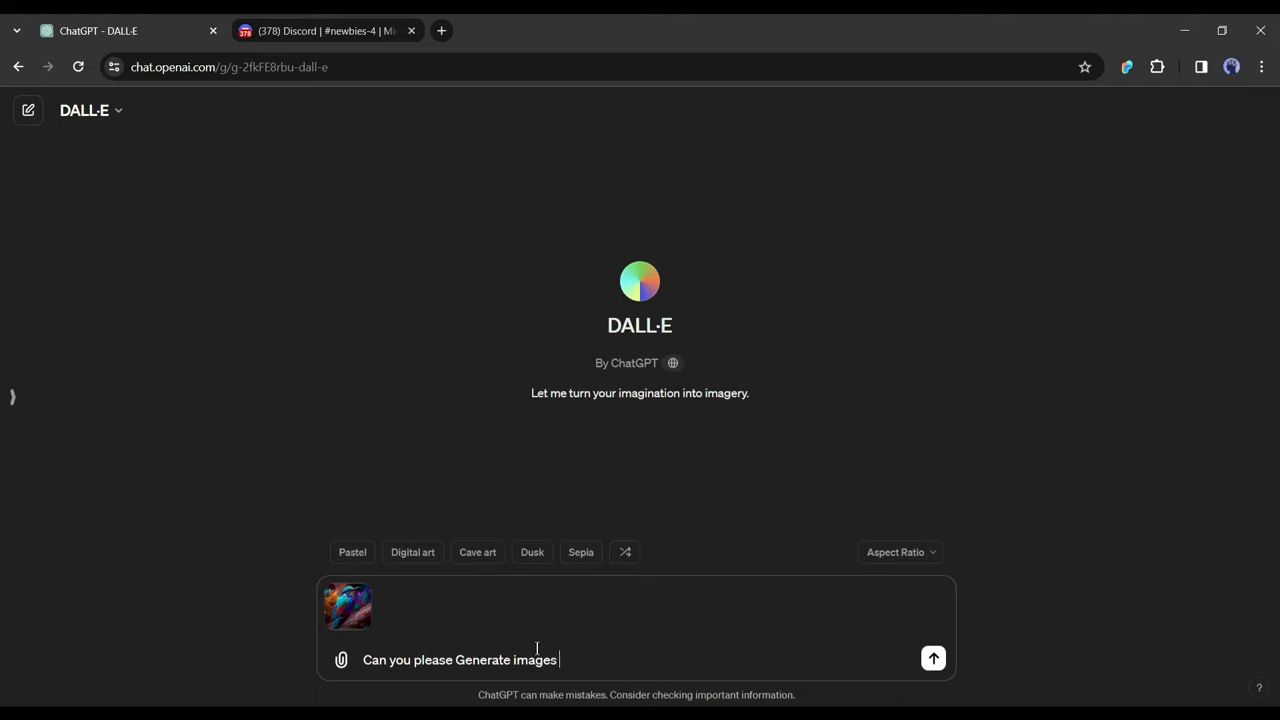
Send DALL·E the request for a vibrant bird-on-a-branch image based on the attached picture
left_click(933, 659)
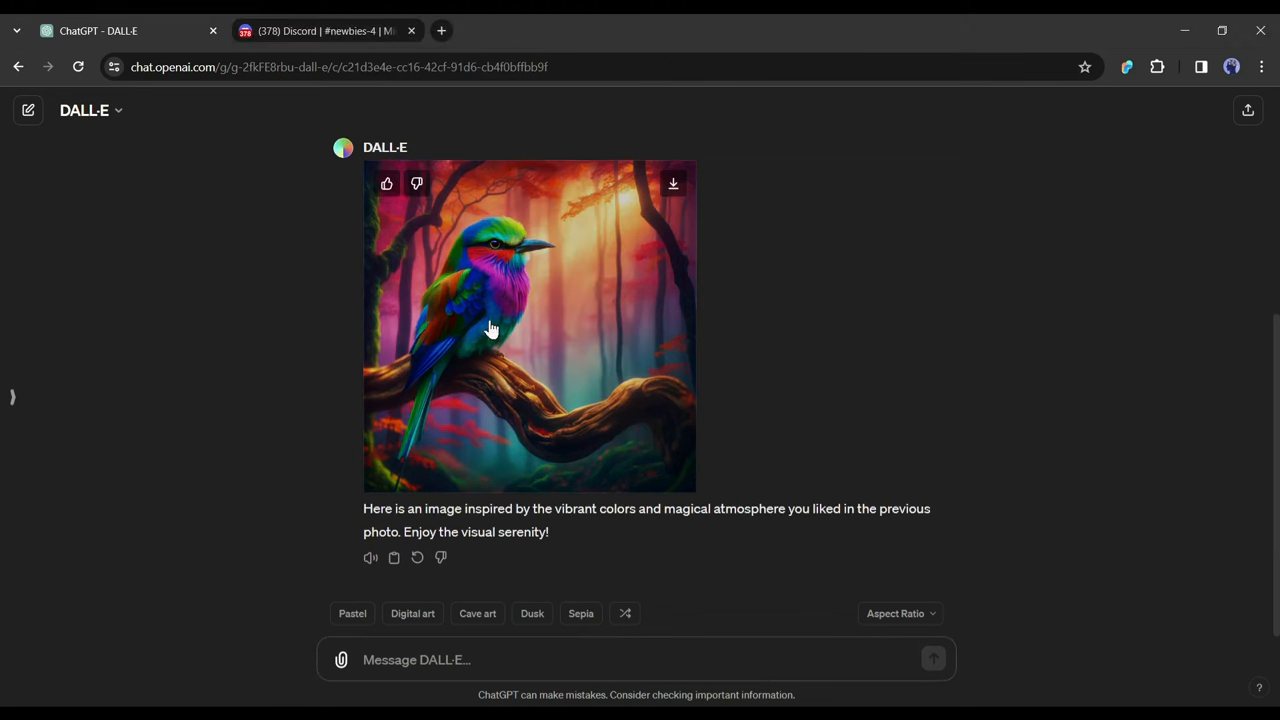
mouse_move(593, 276)
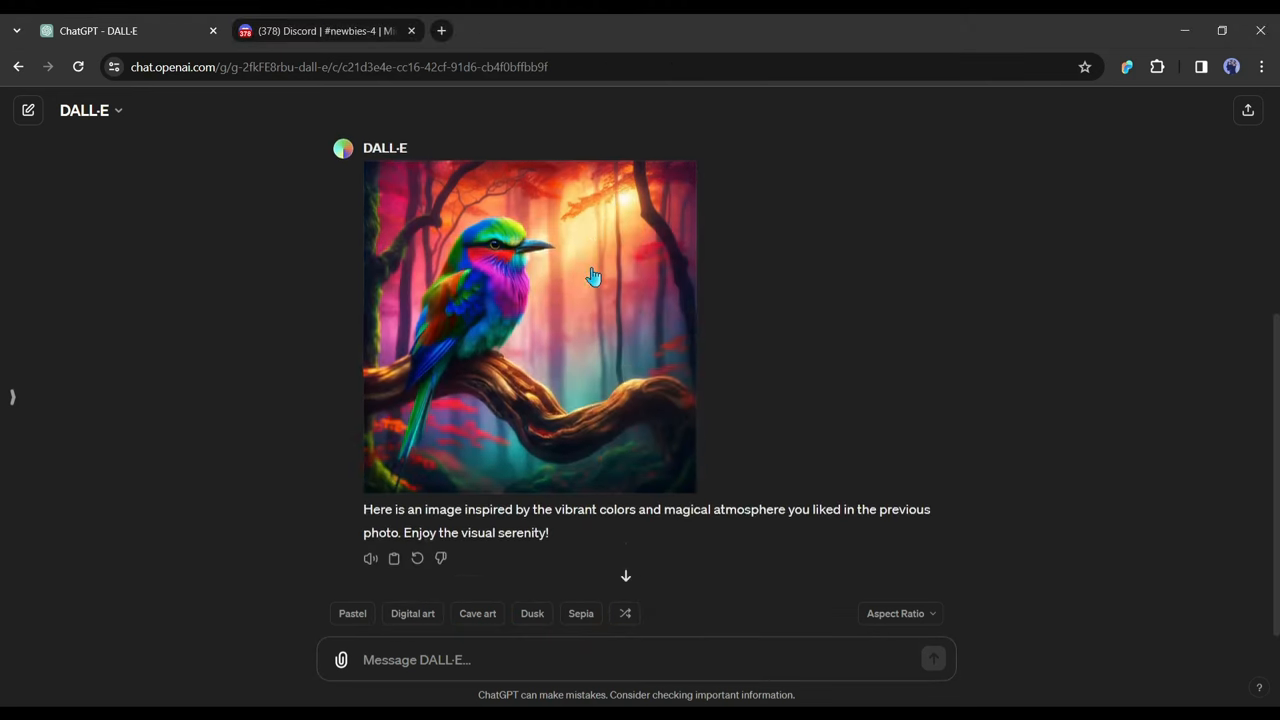
mouse_move(612, 344)
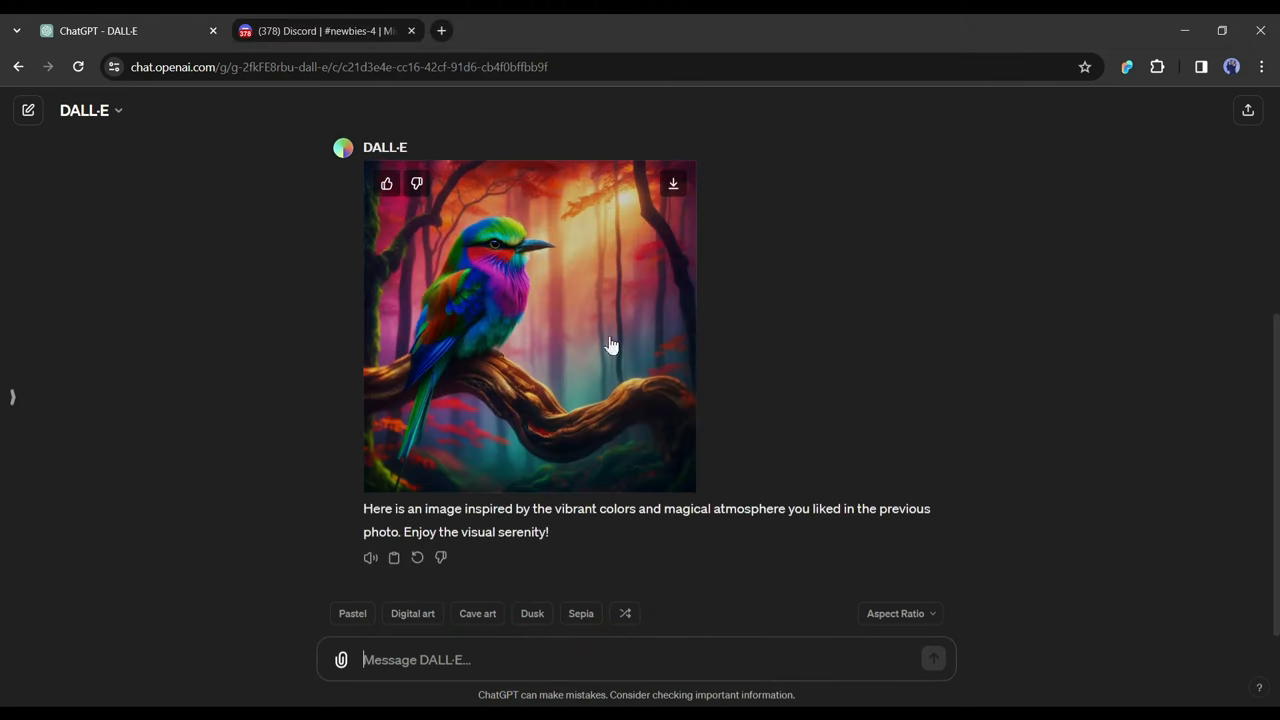
left_click(456, 659)
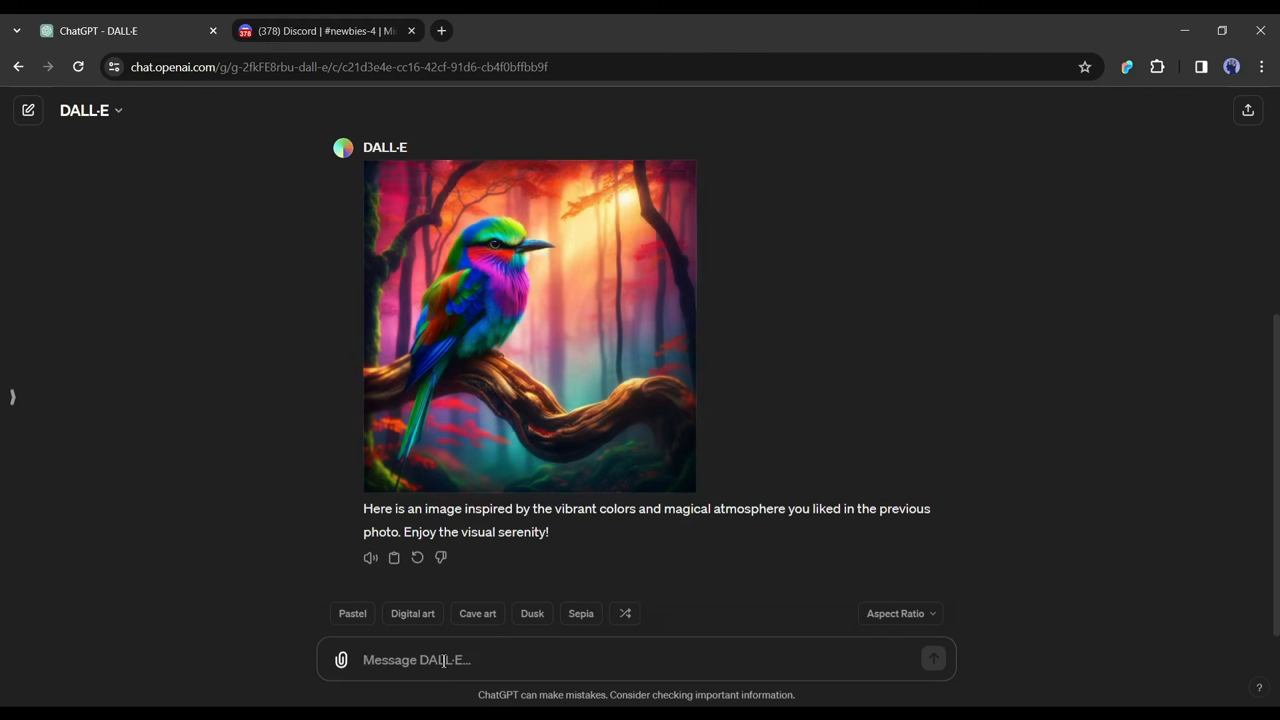
type("Generate")
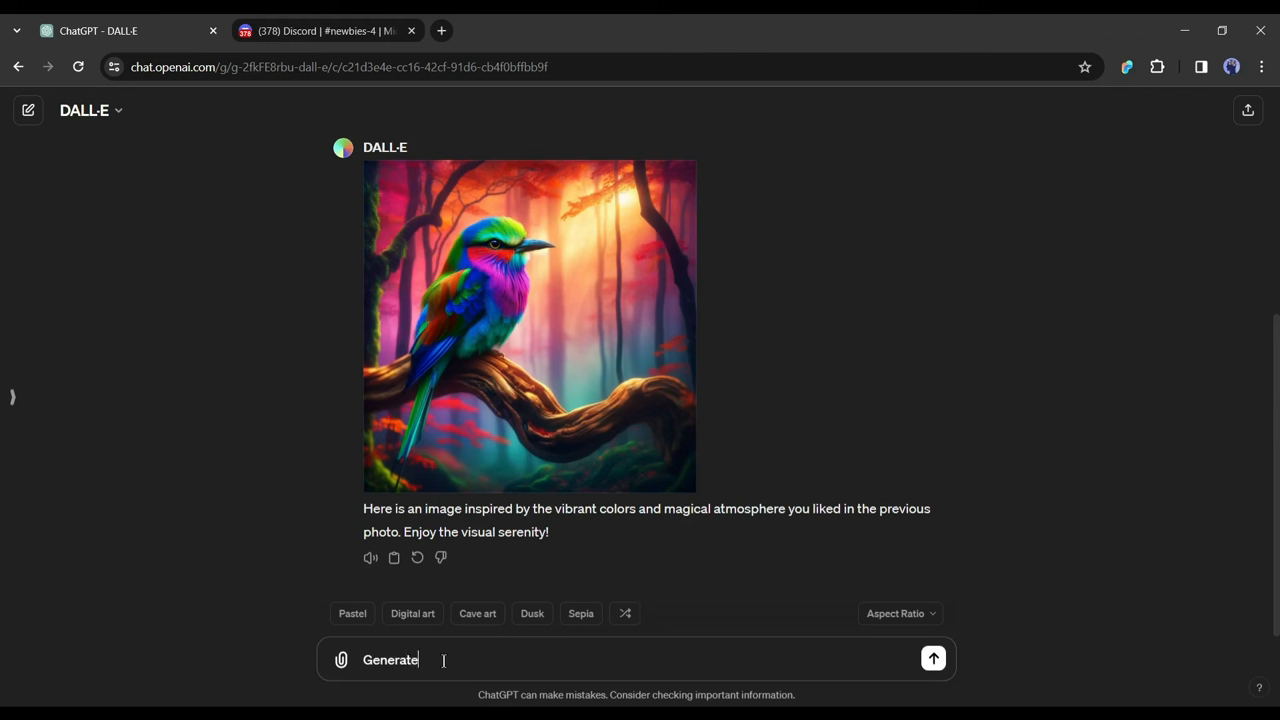
type("the image in")
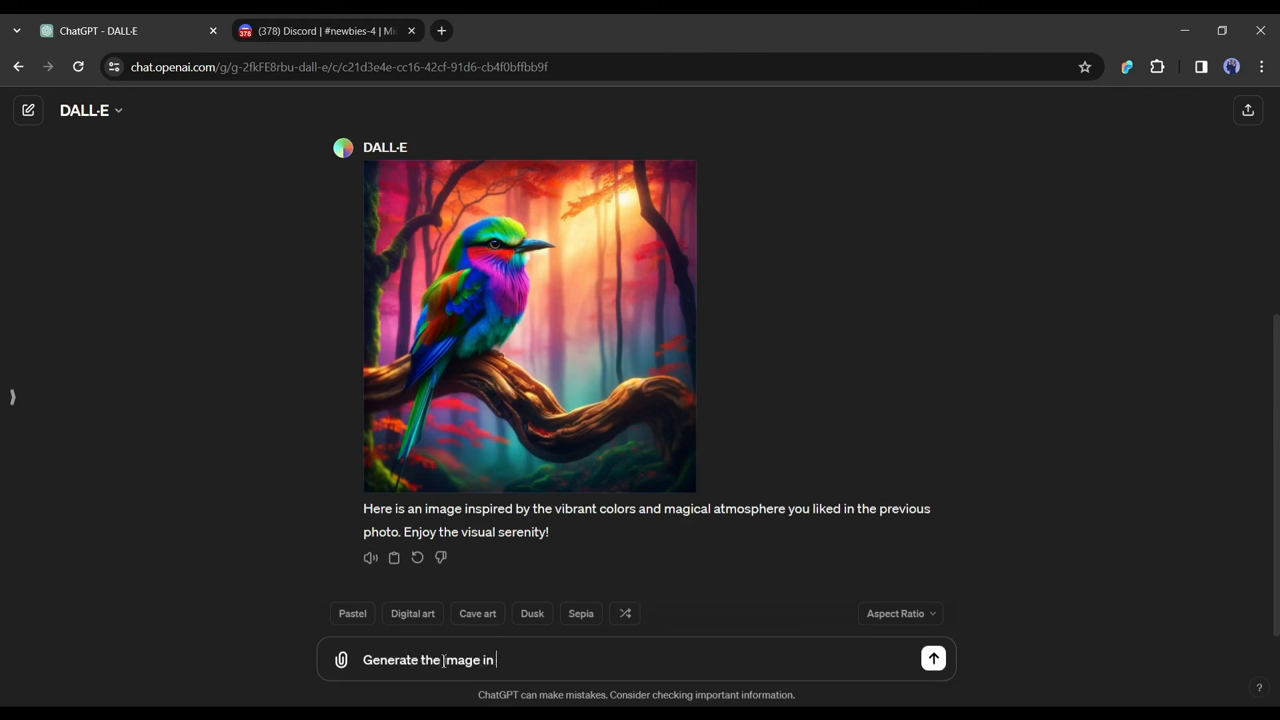
type("3:")
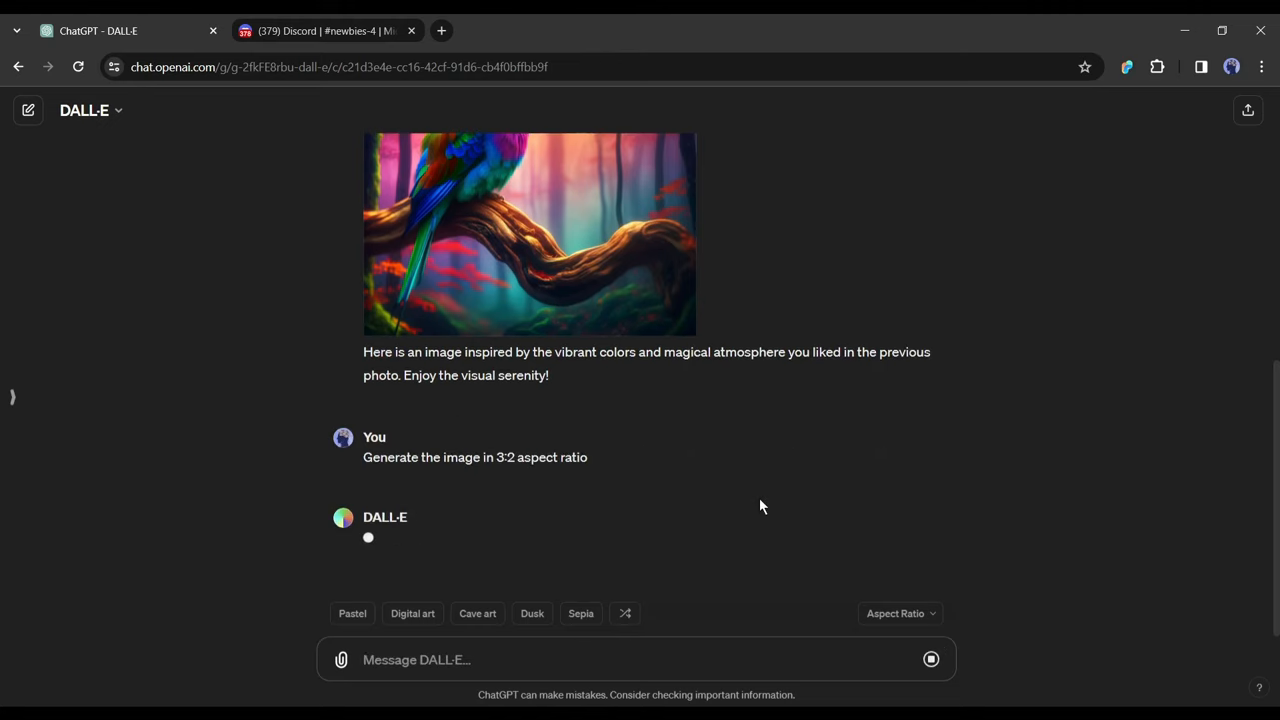
left_click(529, 235)
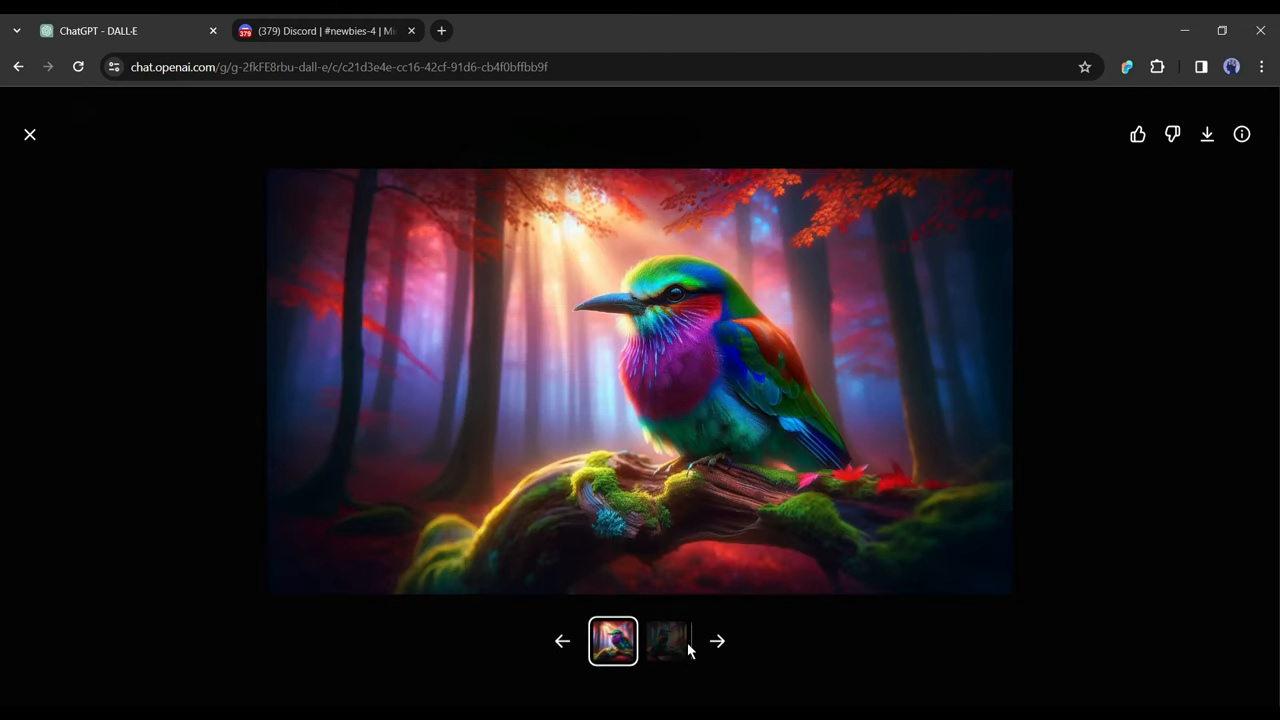
left_click(666, 641)
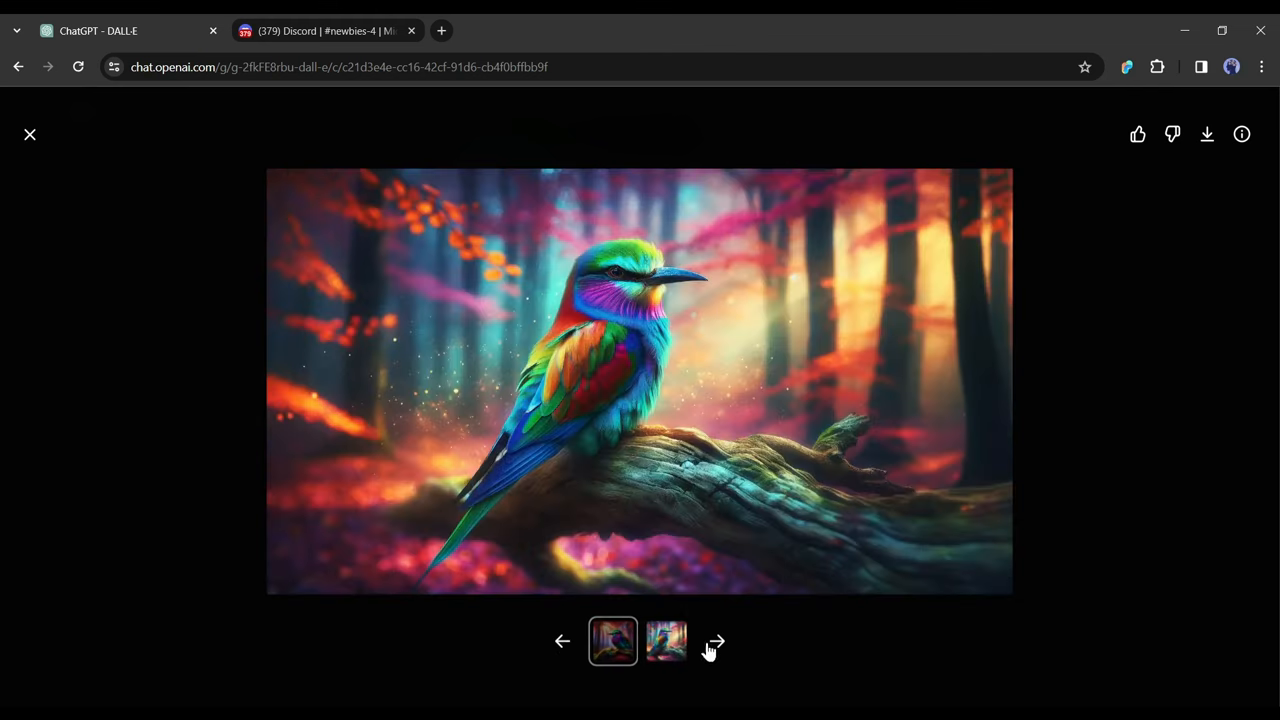
left_click(716, 641)
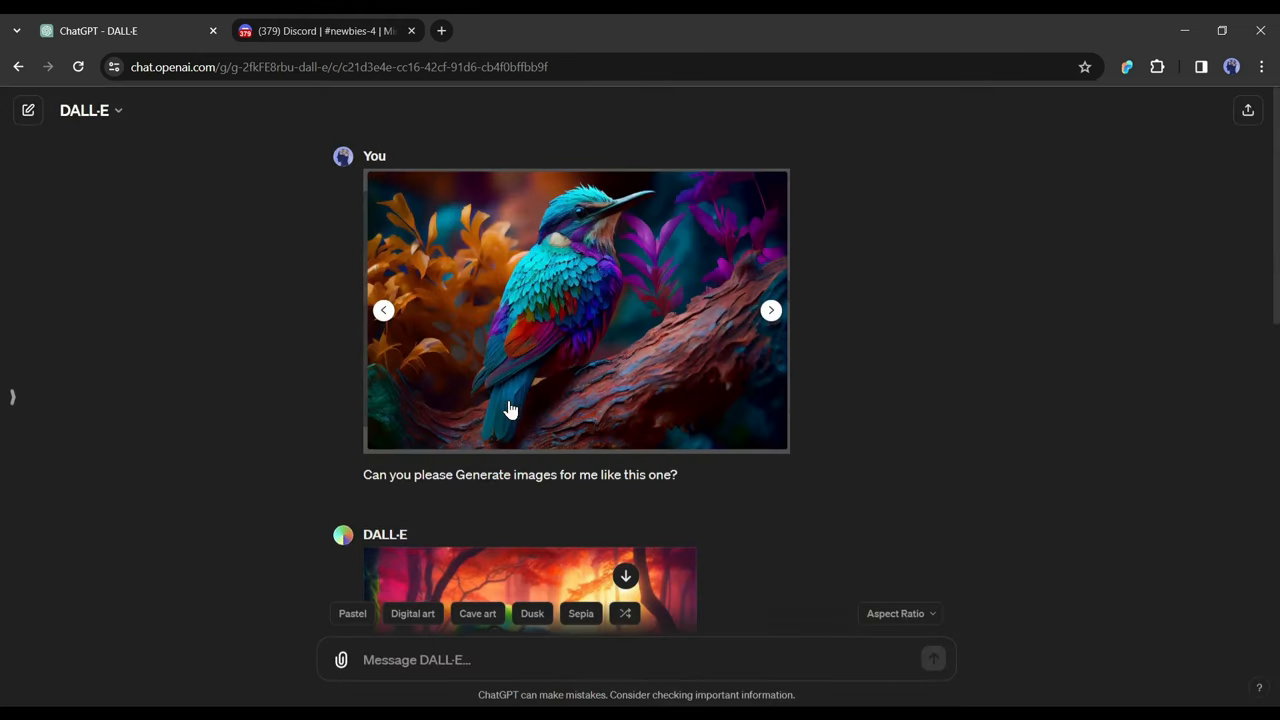
scroll("down", 3)
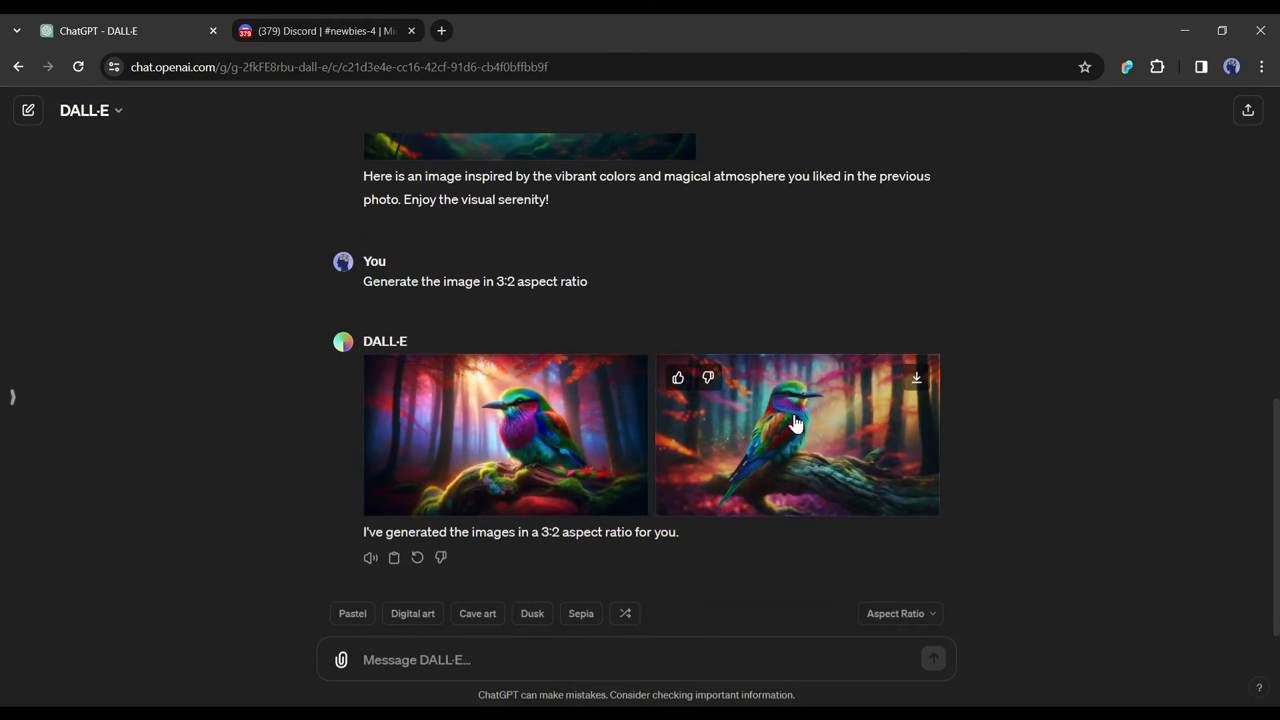
left_click(441, 30)
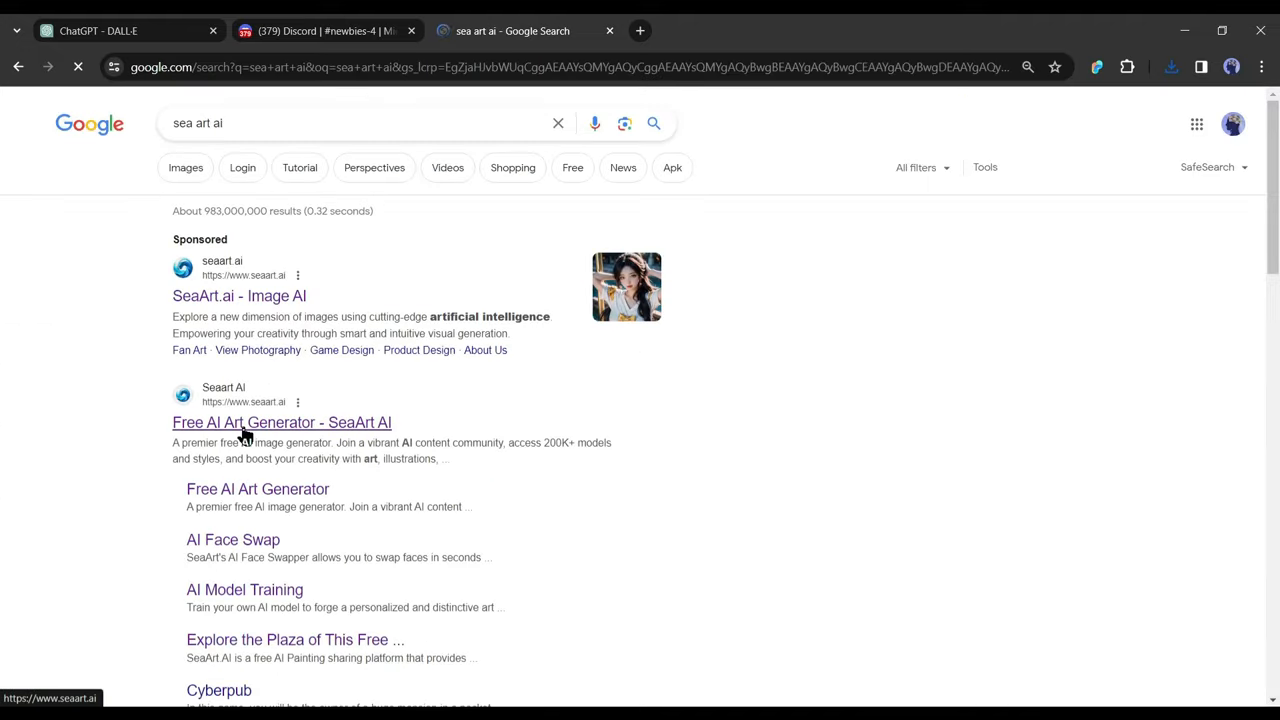
Open the SeaArt AI site from the search results and sign in to an account
left_click(281, 422)
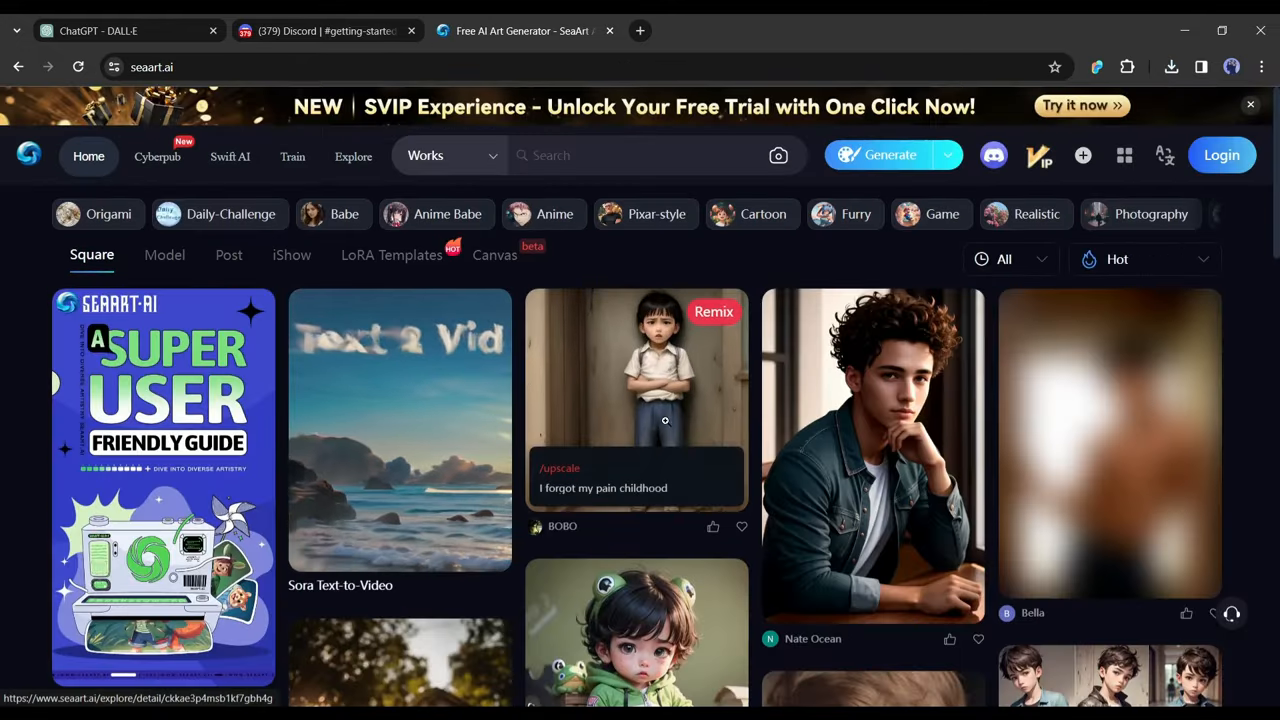
scroll("down", 3)
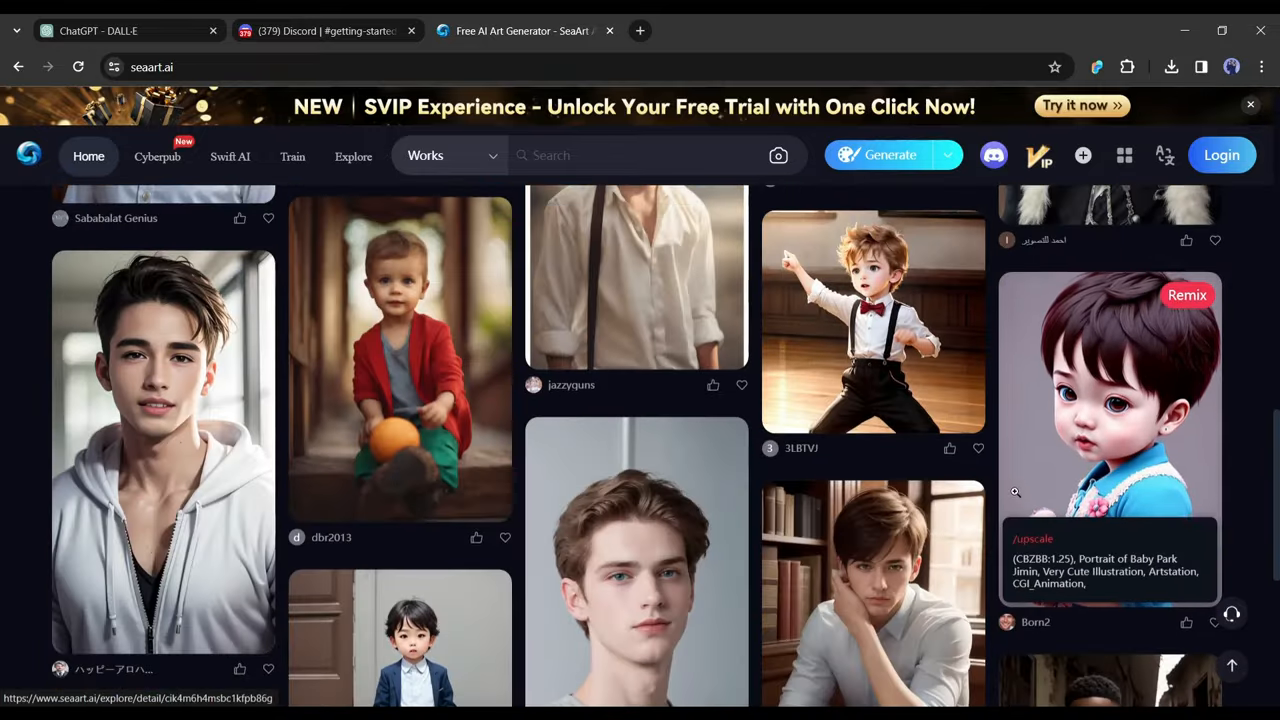
scroll("down", 3)
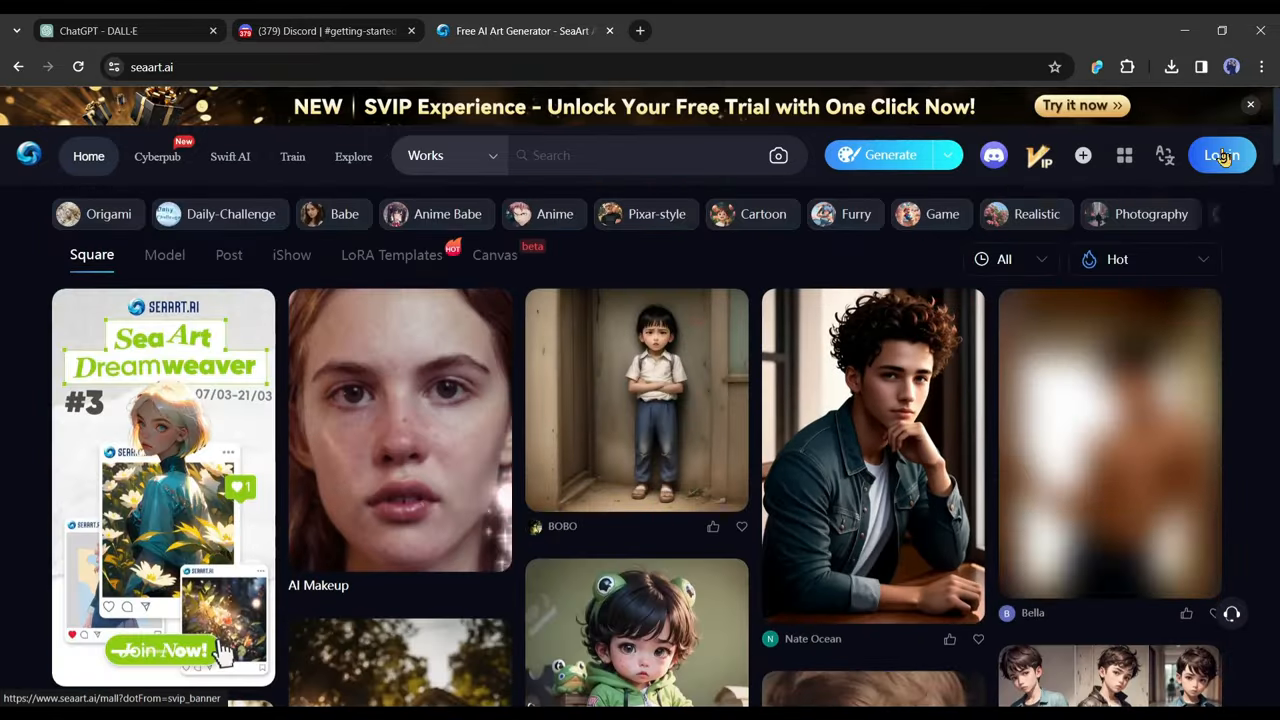
left_click(1222, 155)
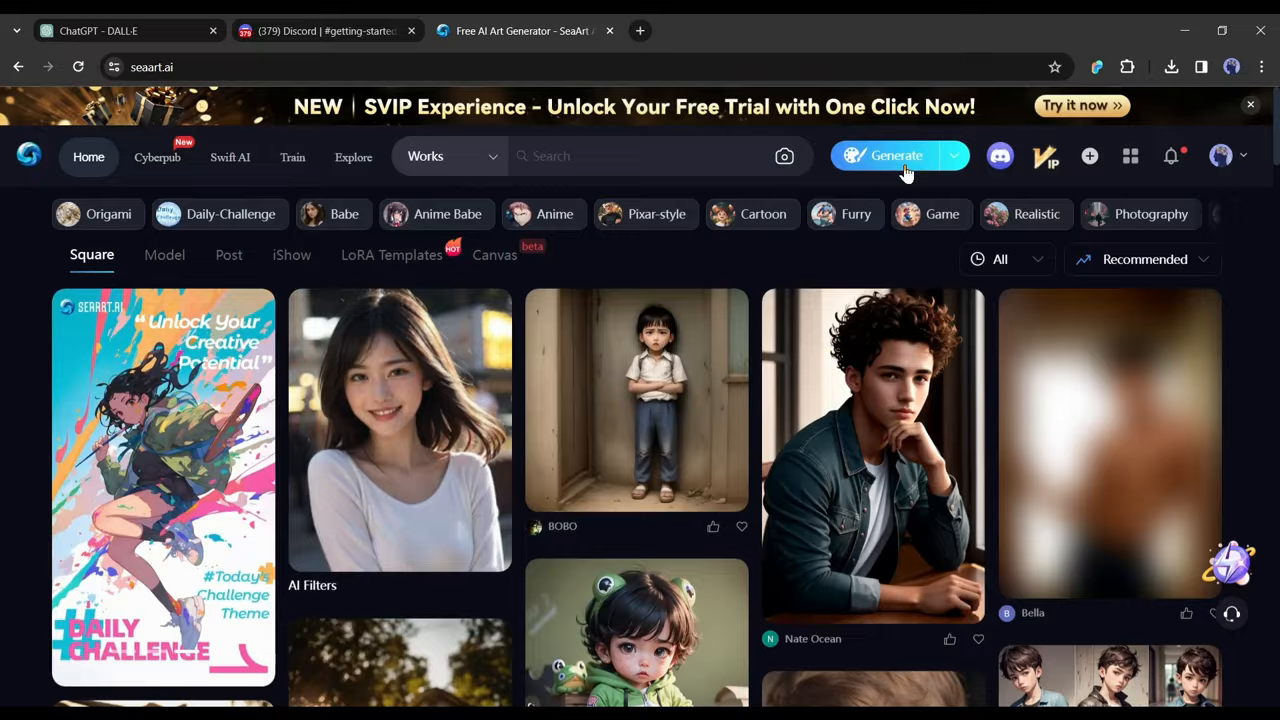
Upload the colourful bird image to SeaArt's Describe tool and generate prompt descriptions (cost 1)
left_click(897, 156)
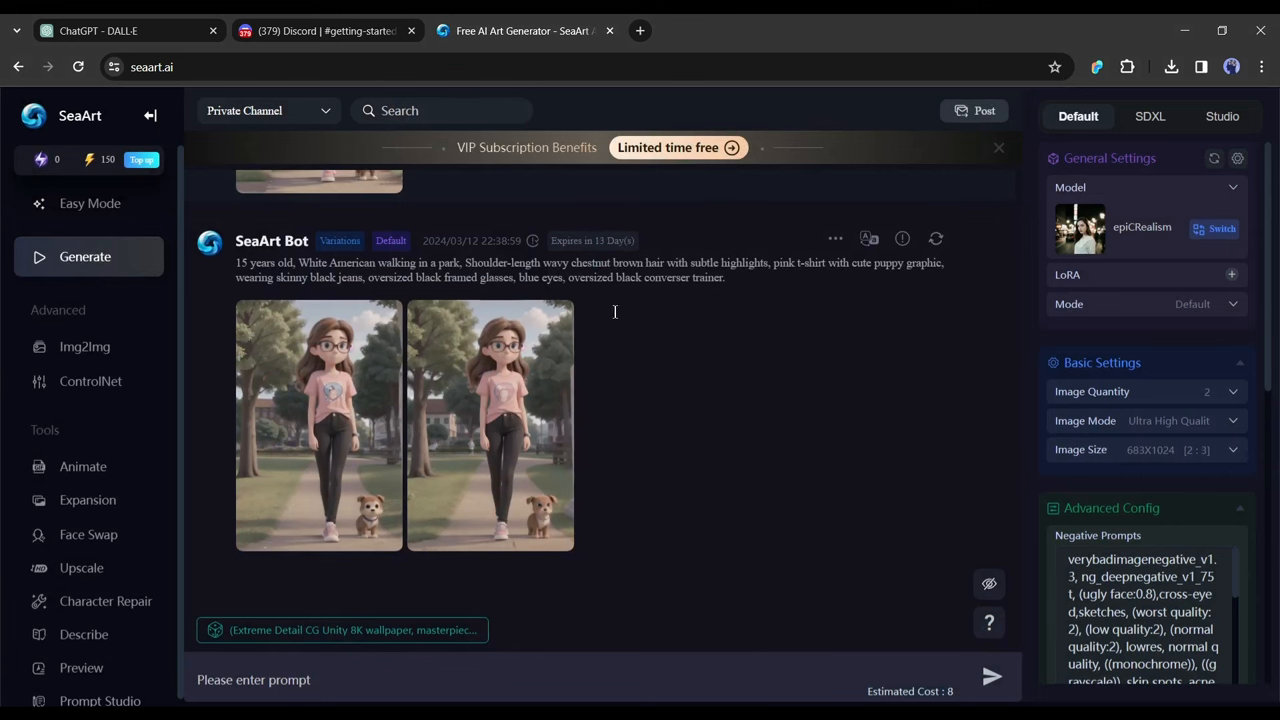
mouse_move(91, 380)
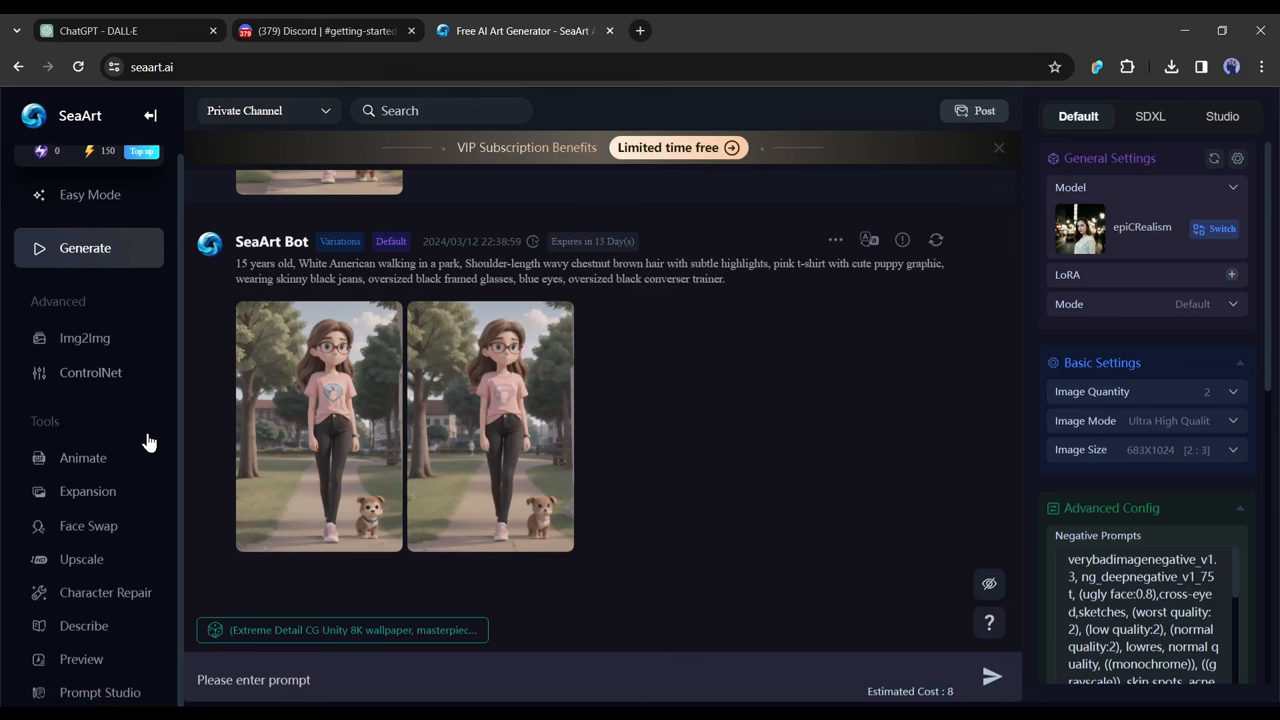
mouse_move(84, 625)
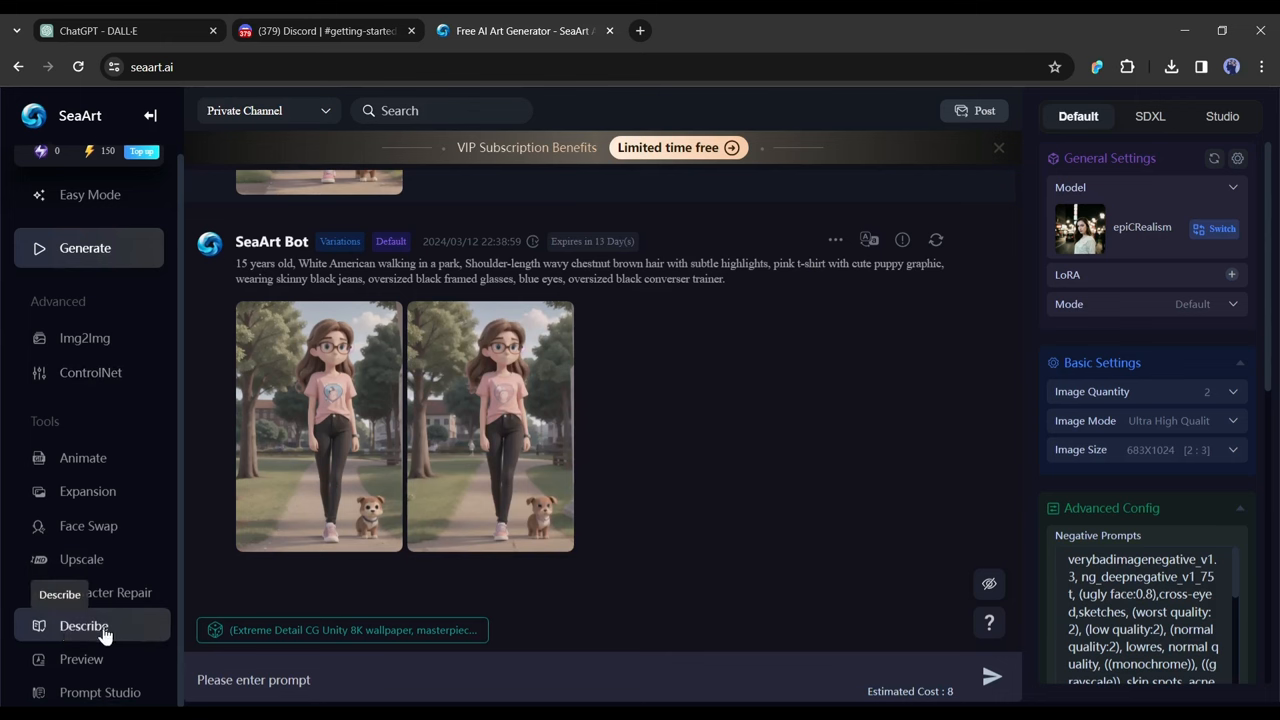
left_click(84, 625)
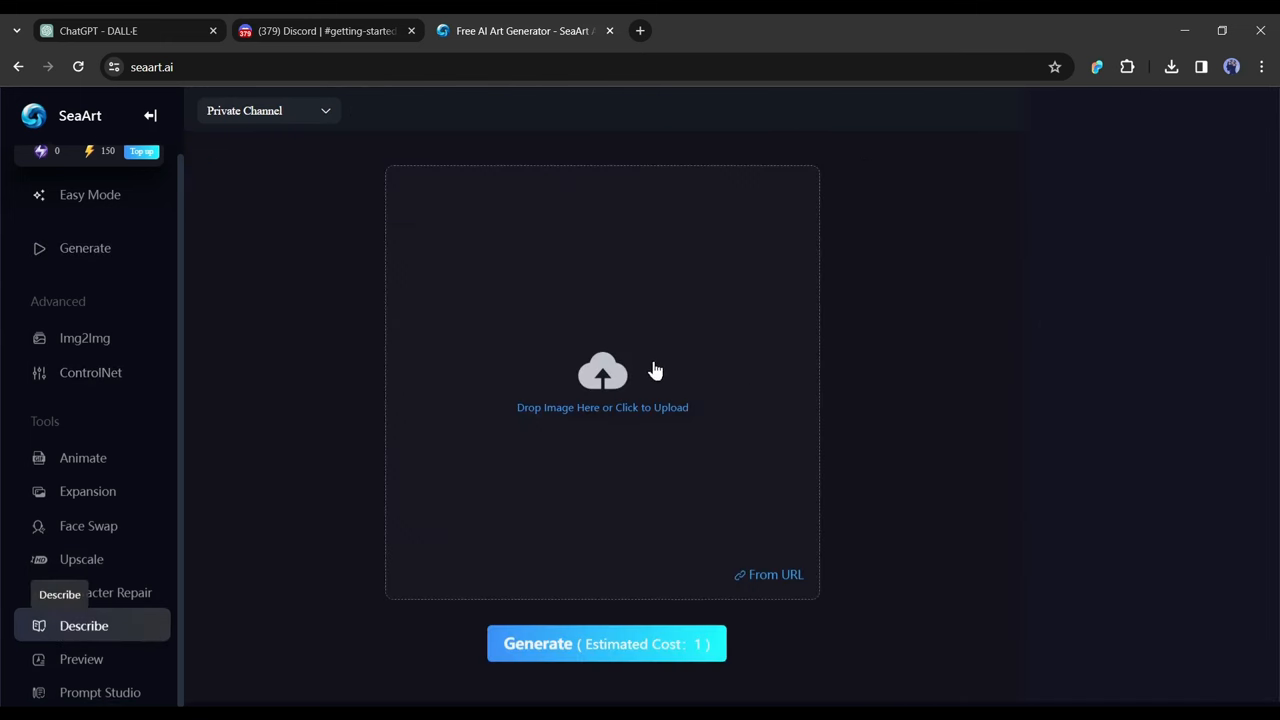
left_click(602, 372)
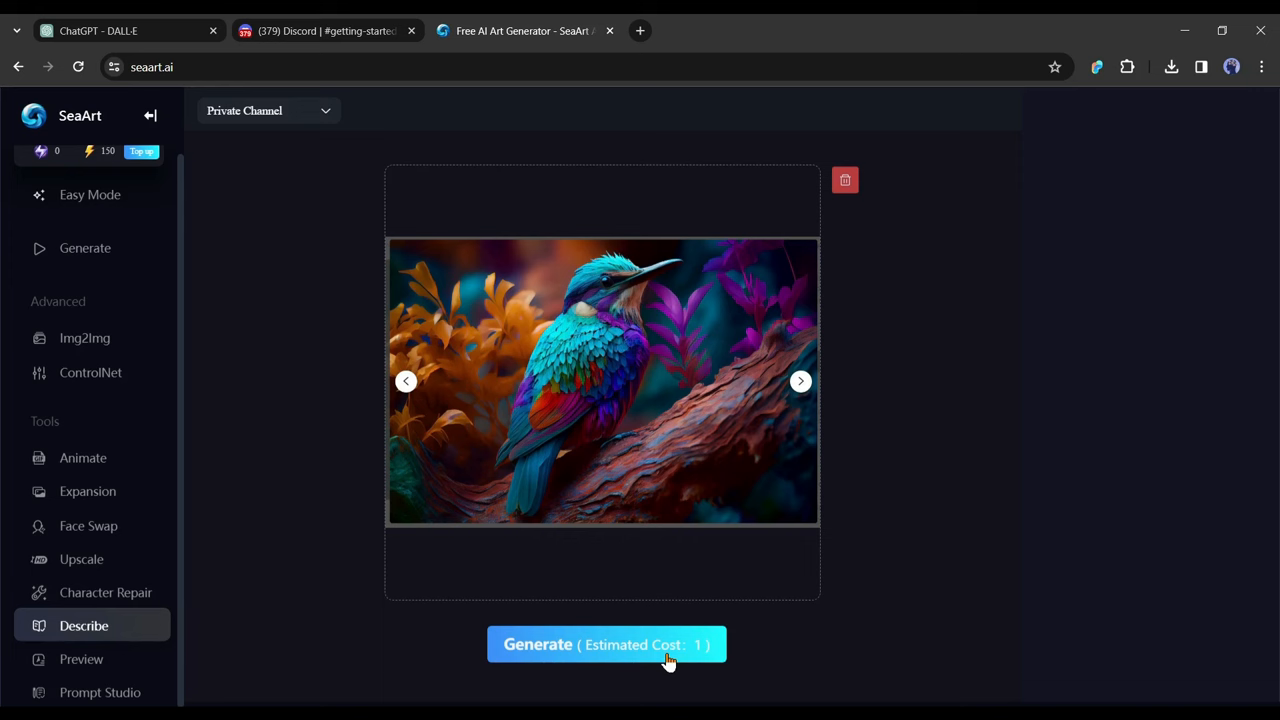
left_click(607, 644)
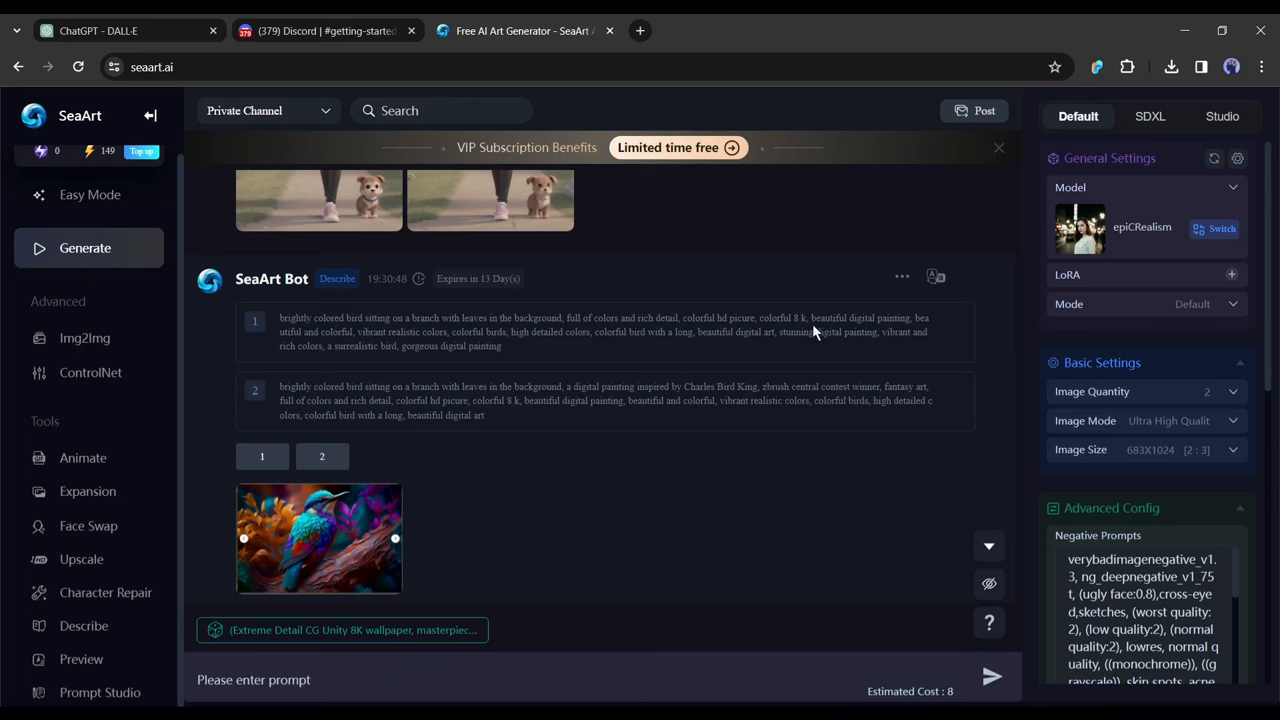
mouse_move(605, 337)
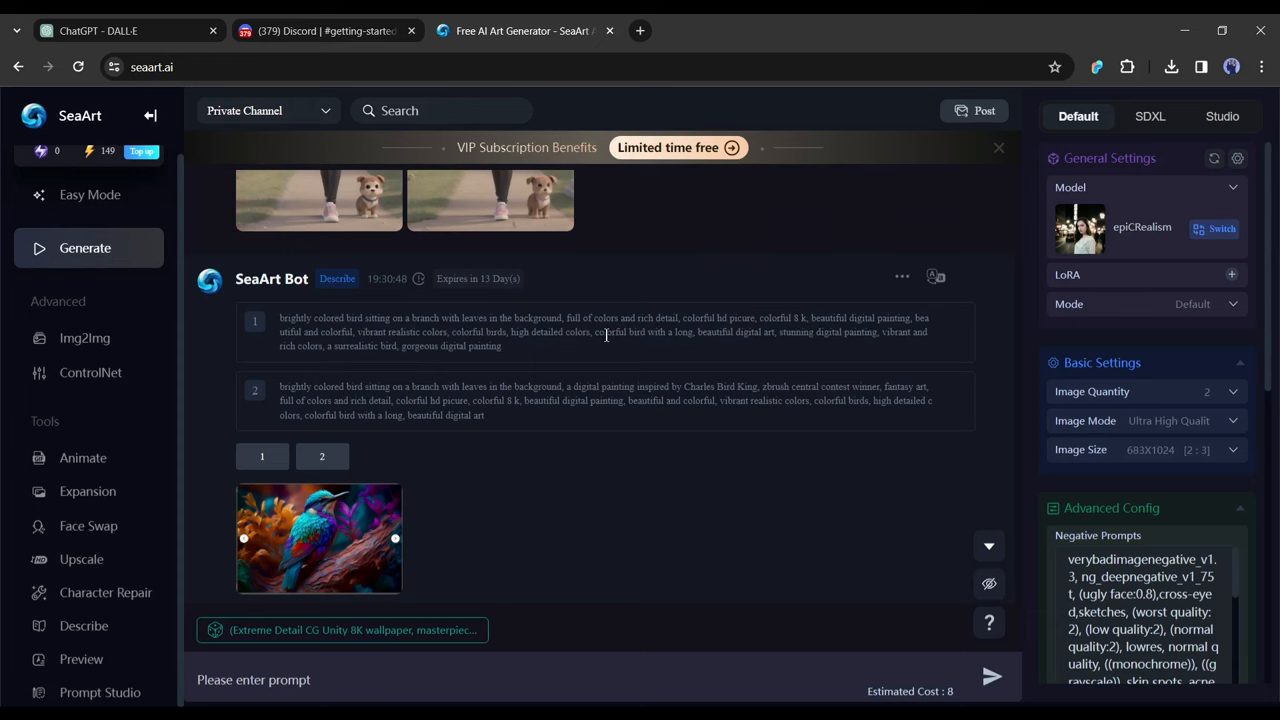
Set Image Quantity to 4 and choose High Quality image mode in the generation settings
scroll("down", 3)
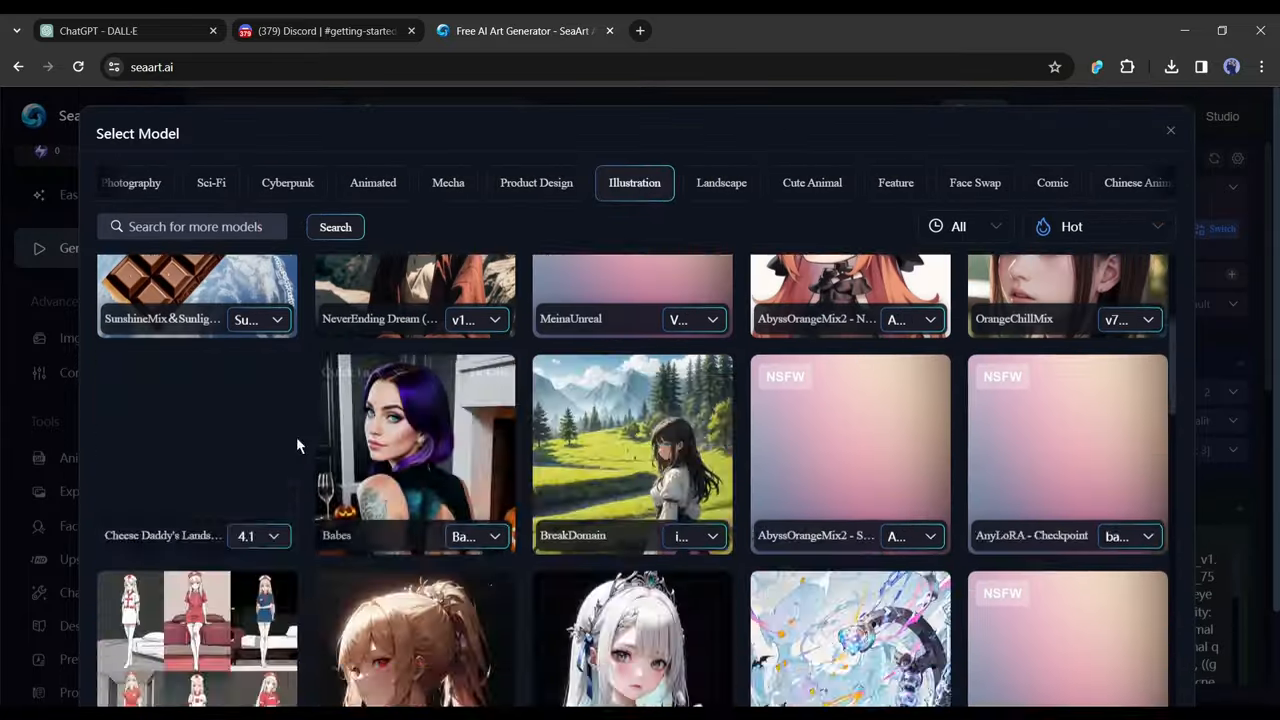
scroll("down", 3)
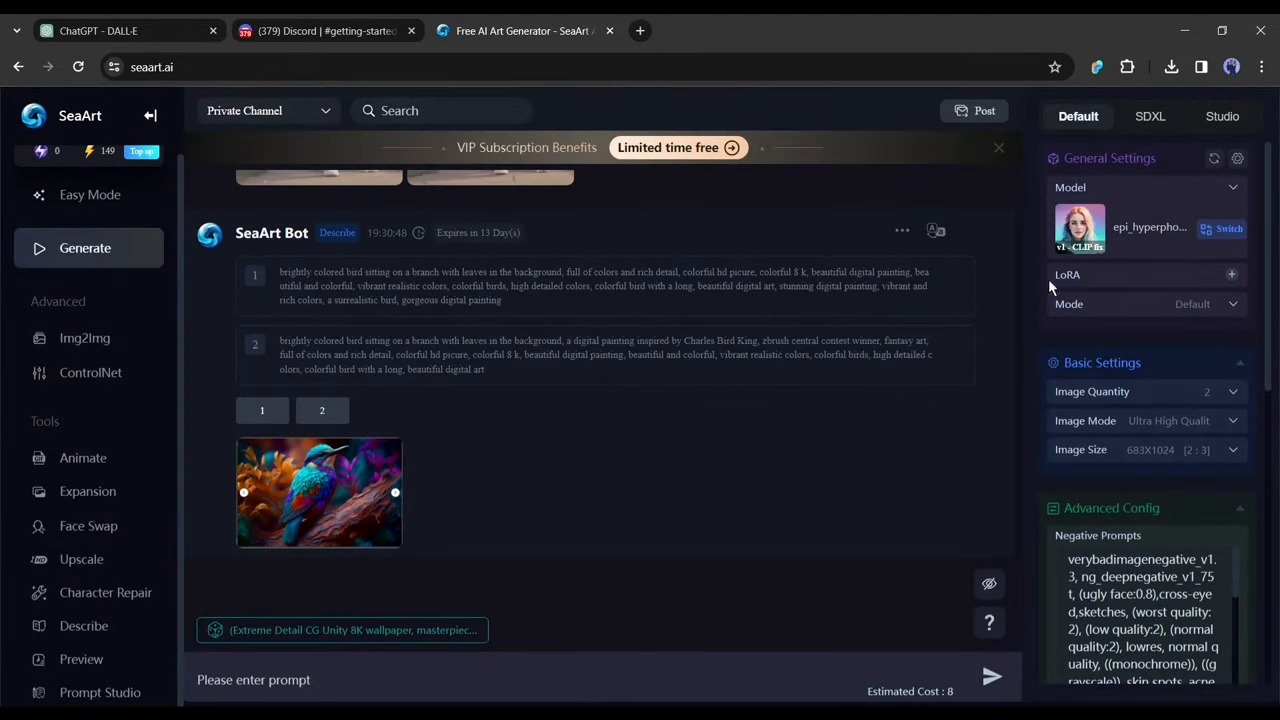
mouse_move(1112, 391)
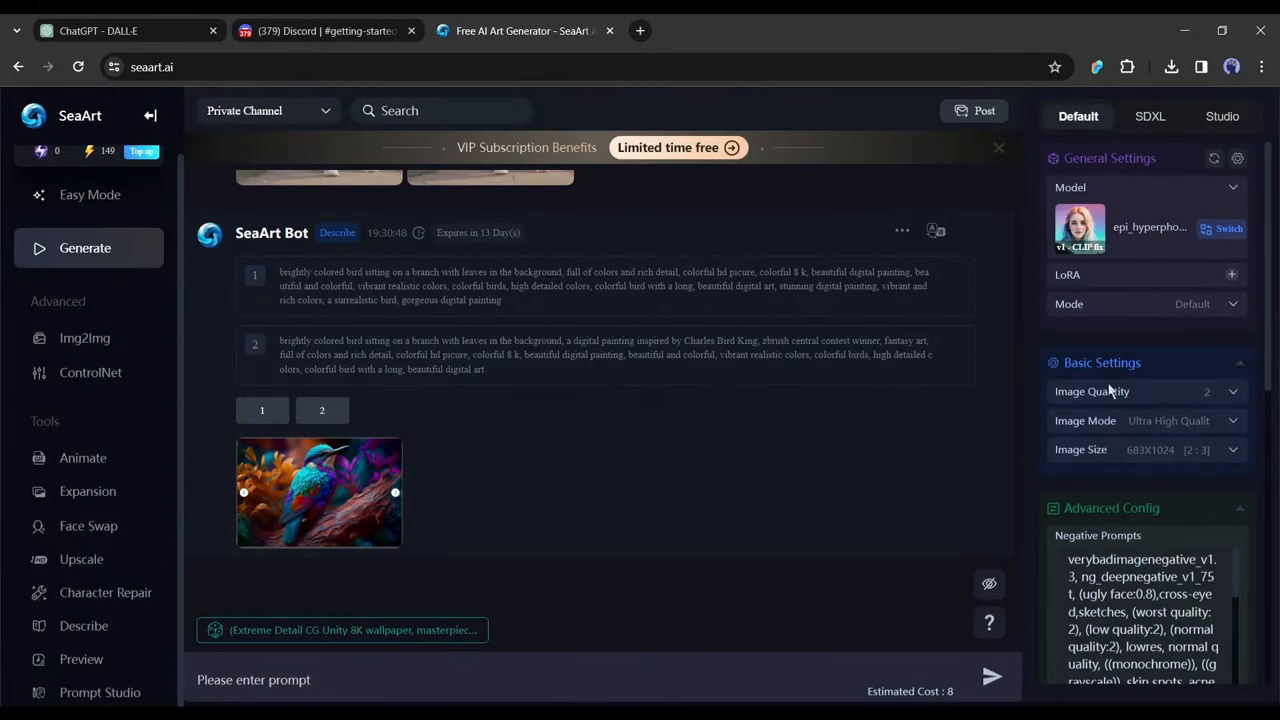
left_click(1207, 391)
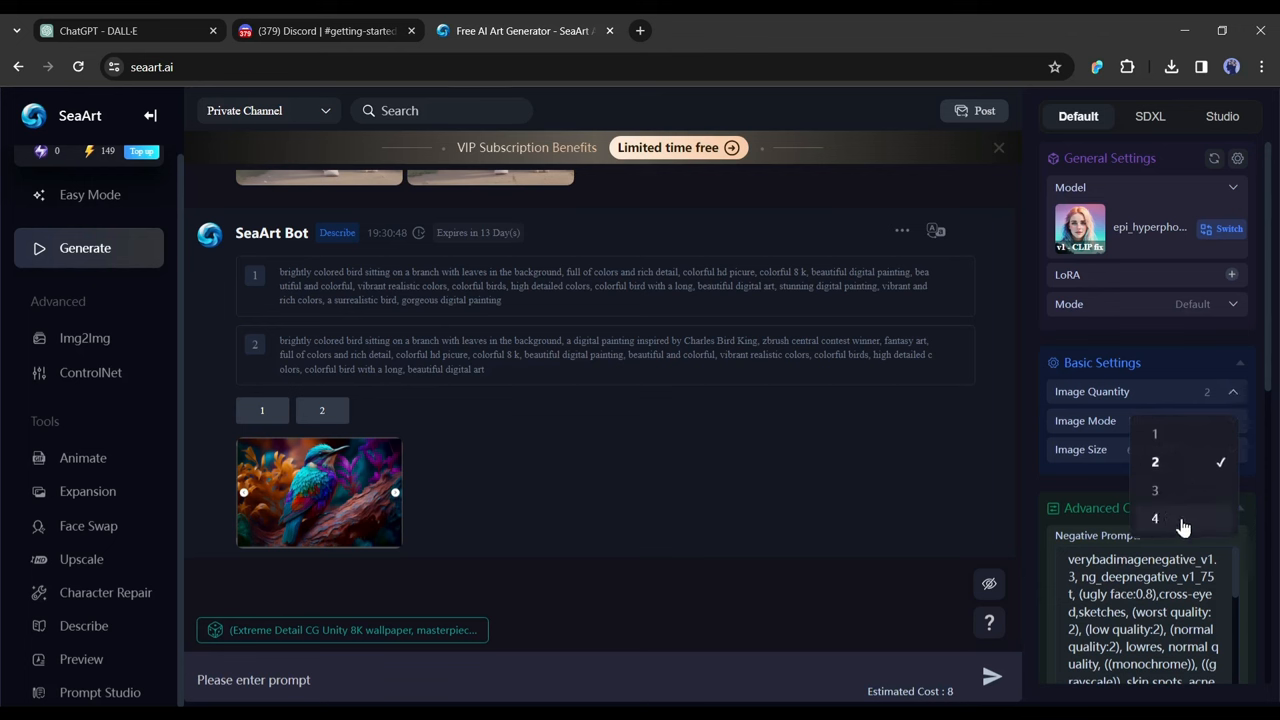
left_click(1155, 518)
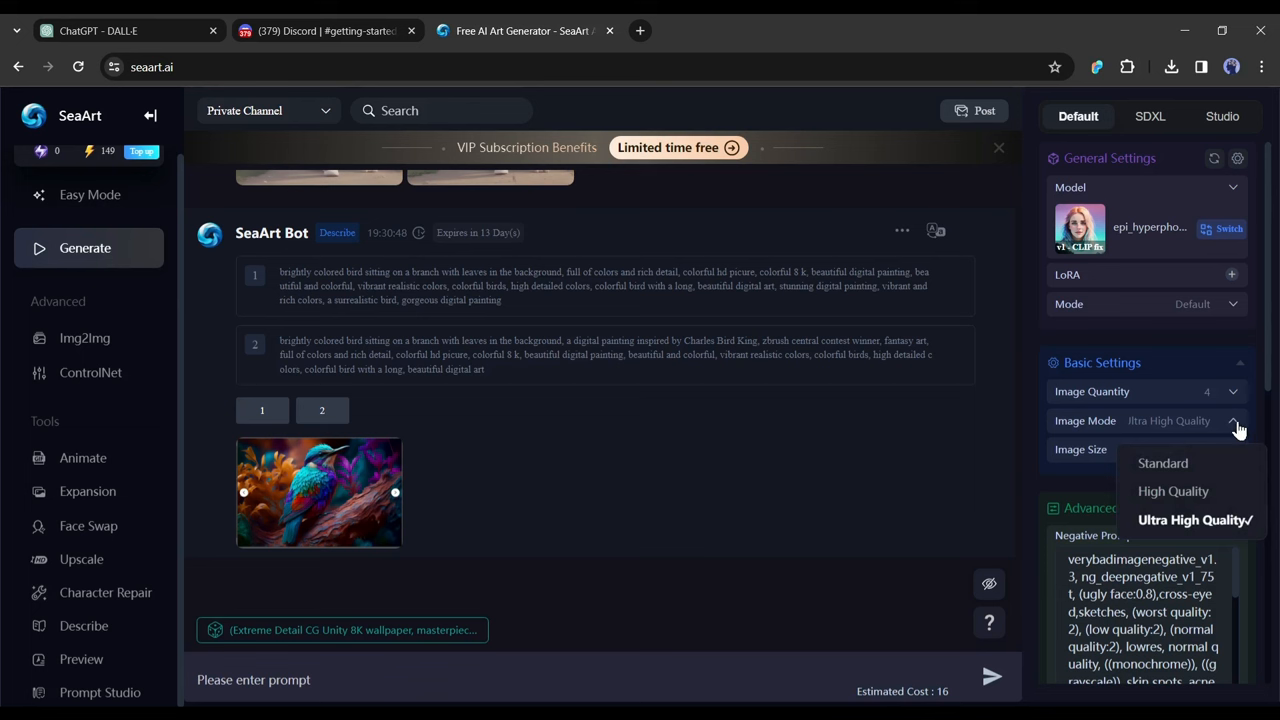
left_click(1173, 491)
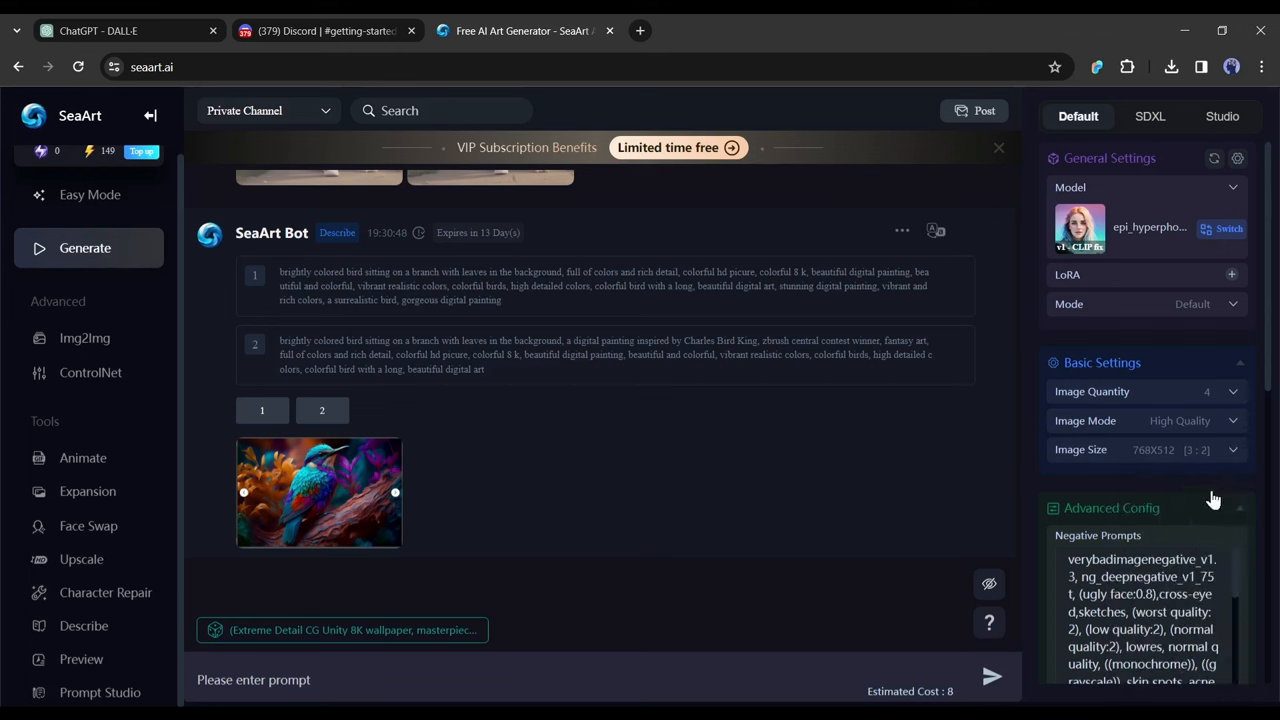
mouse_move(758, 456)
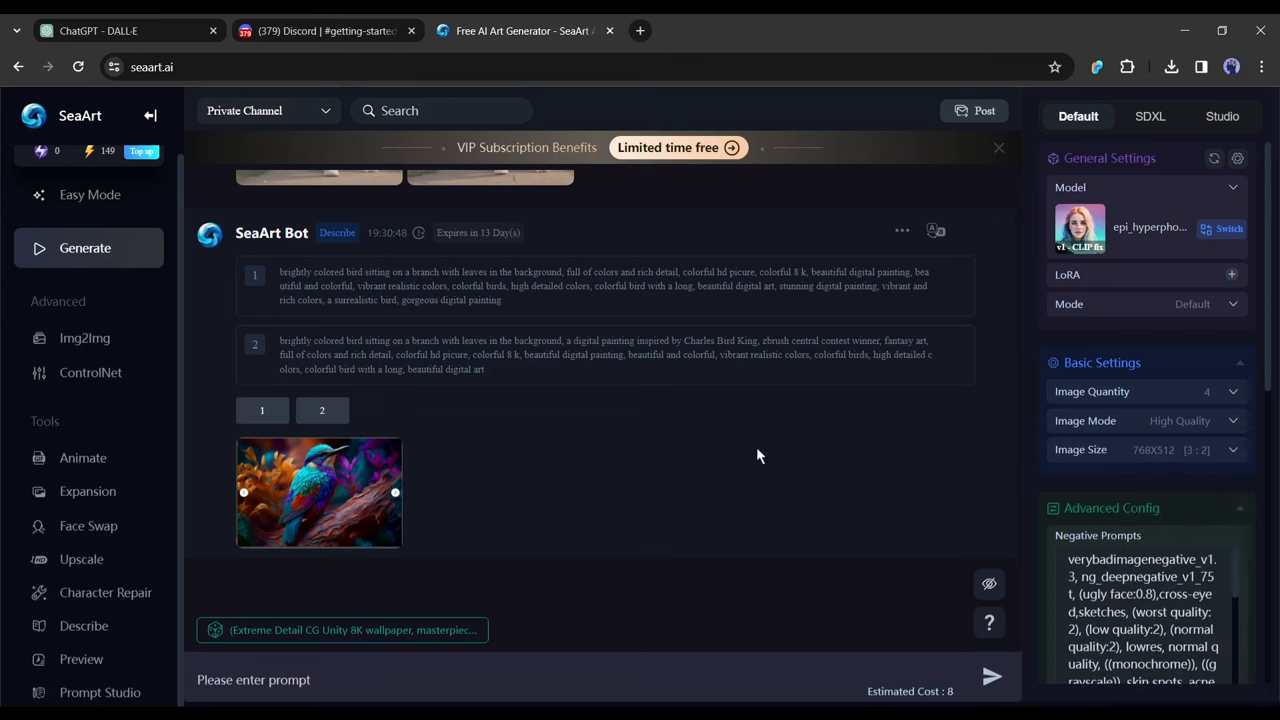
mouse_move(504, 591)
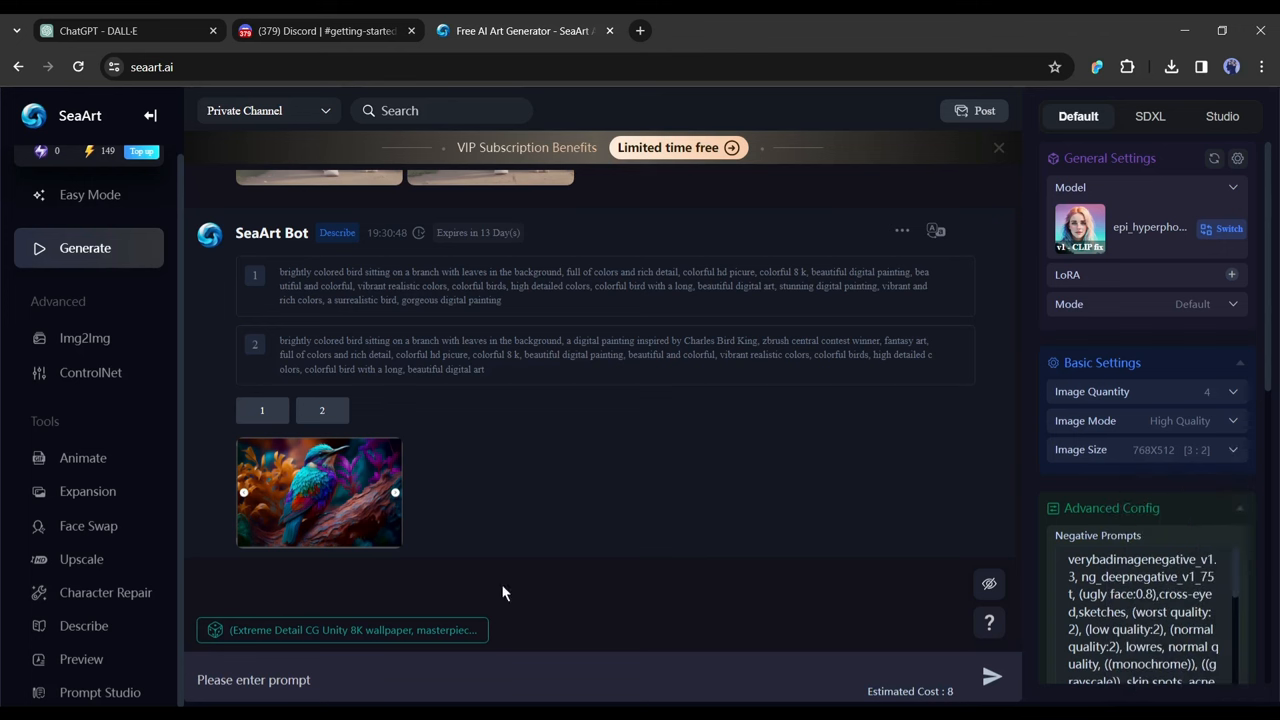
mouse_move(403, 598)
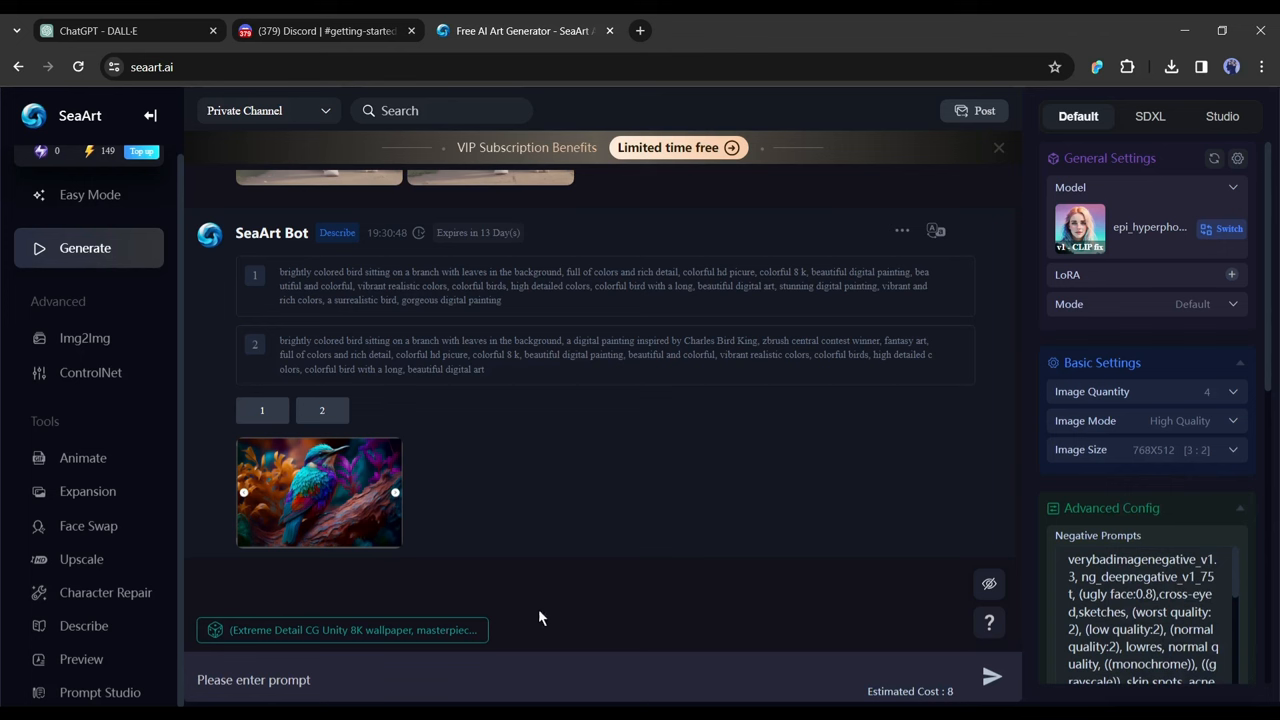
mouse_move(268, 410)
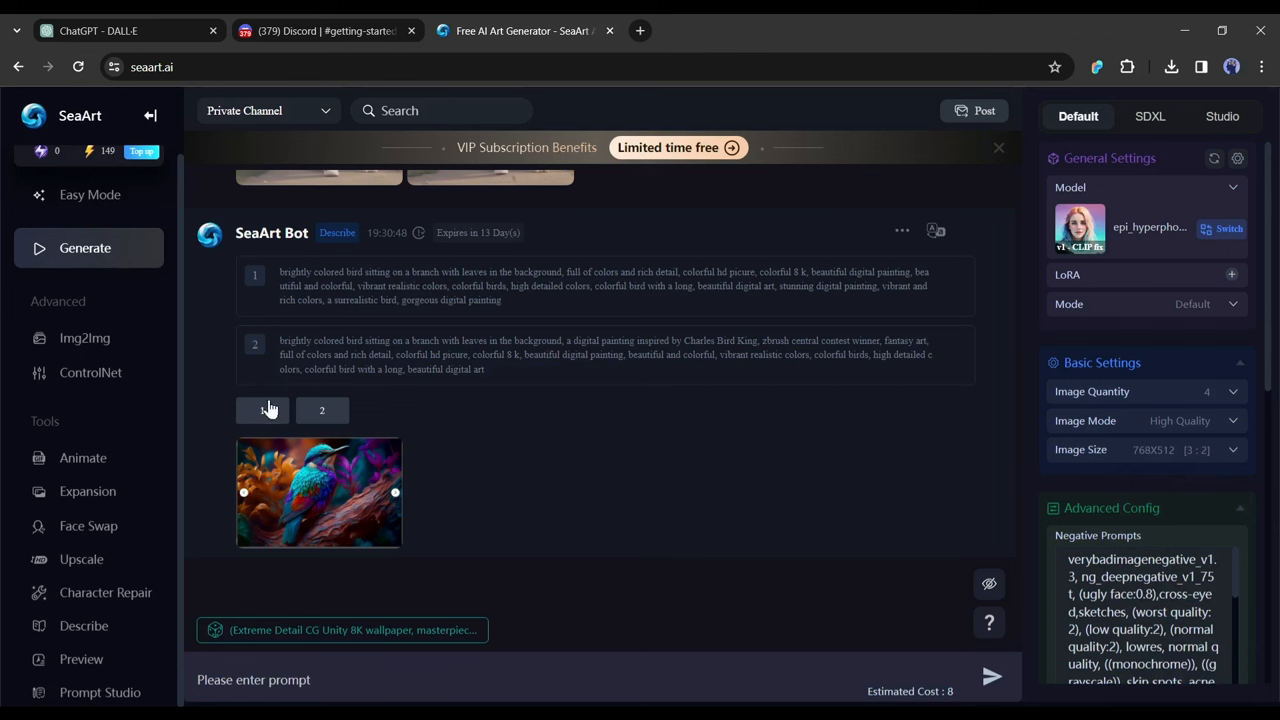
Generate bird-on-branch images in SeaArt from the first description used as the prompt
left_click(261, 410)
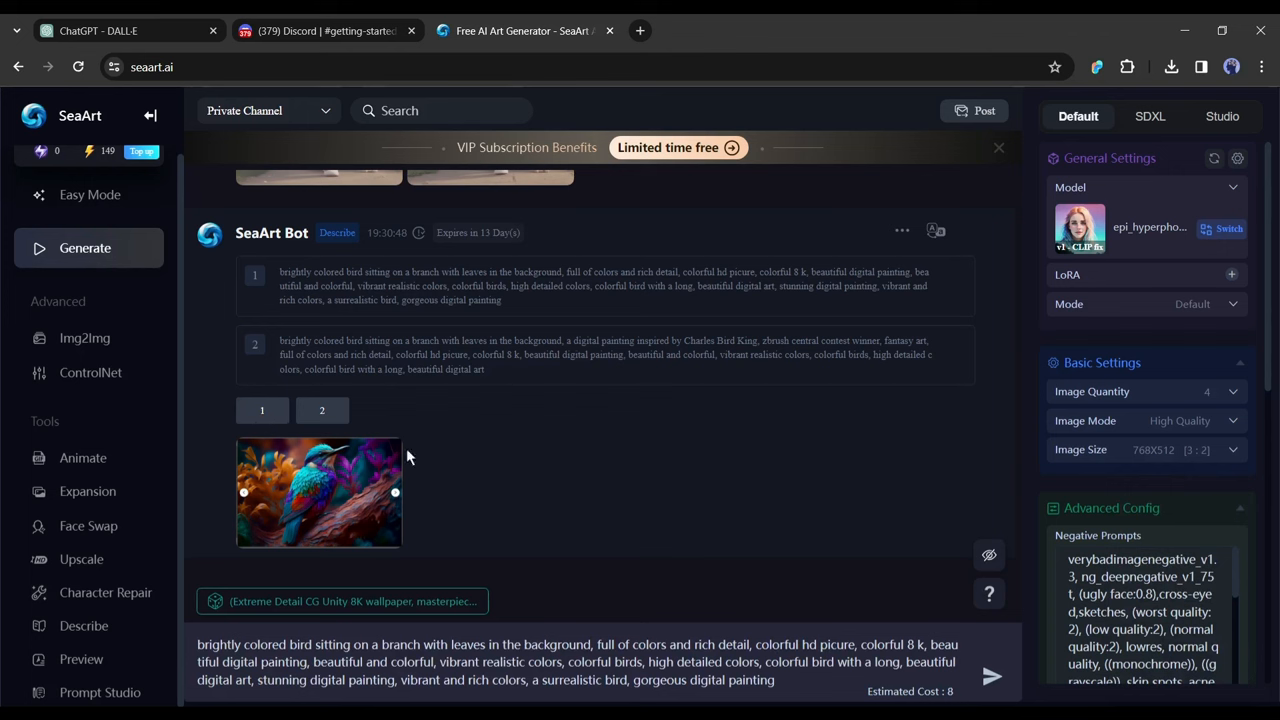
left_click(991, 676)
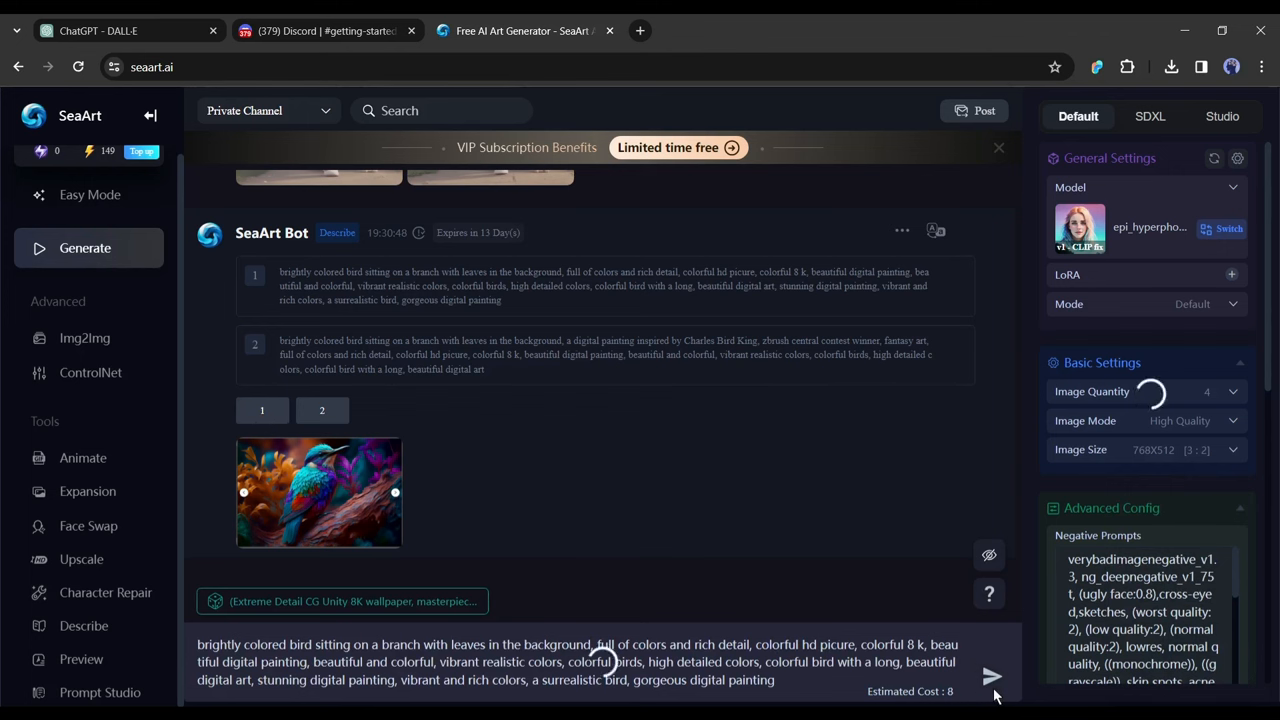
left_click(991, 677)
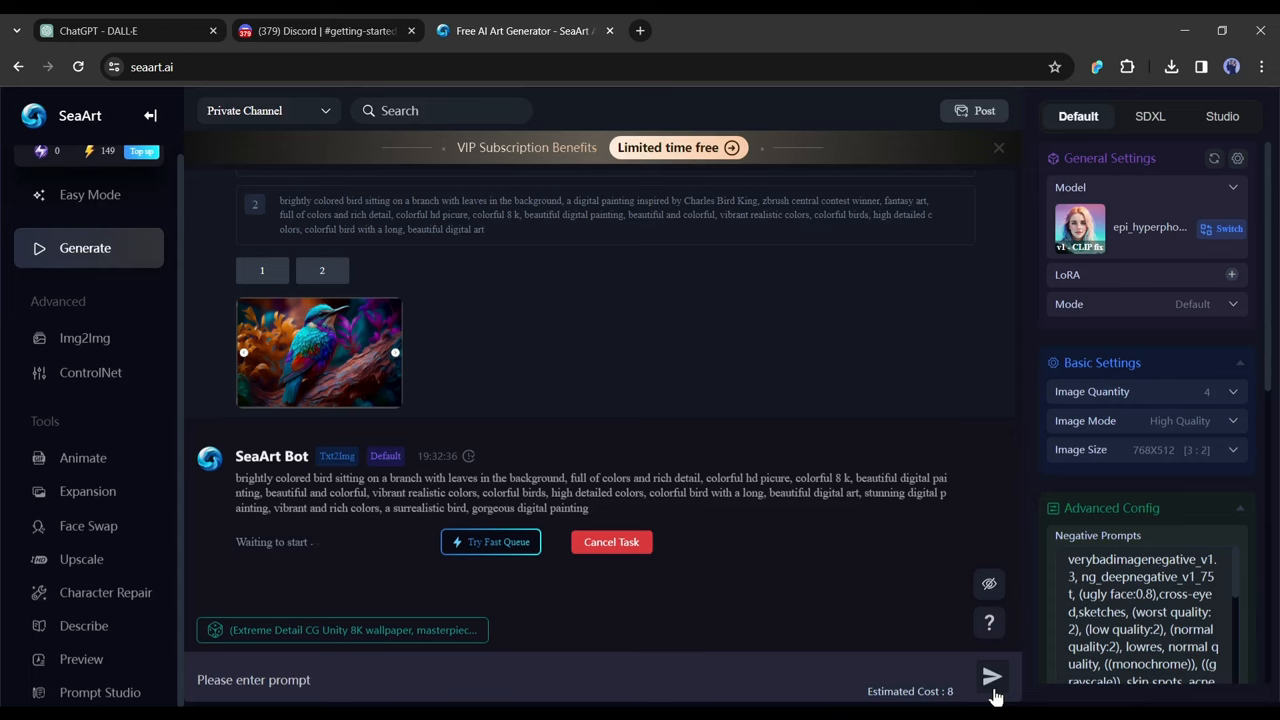
left_click(991, 677)
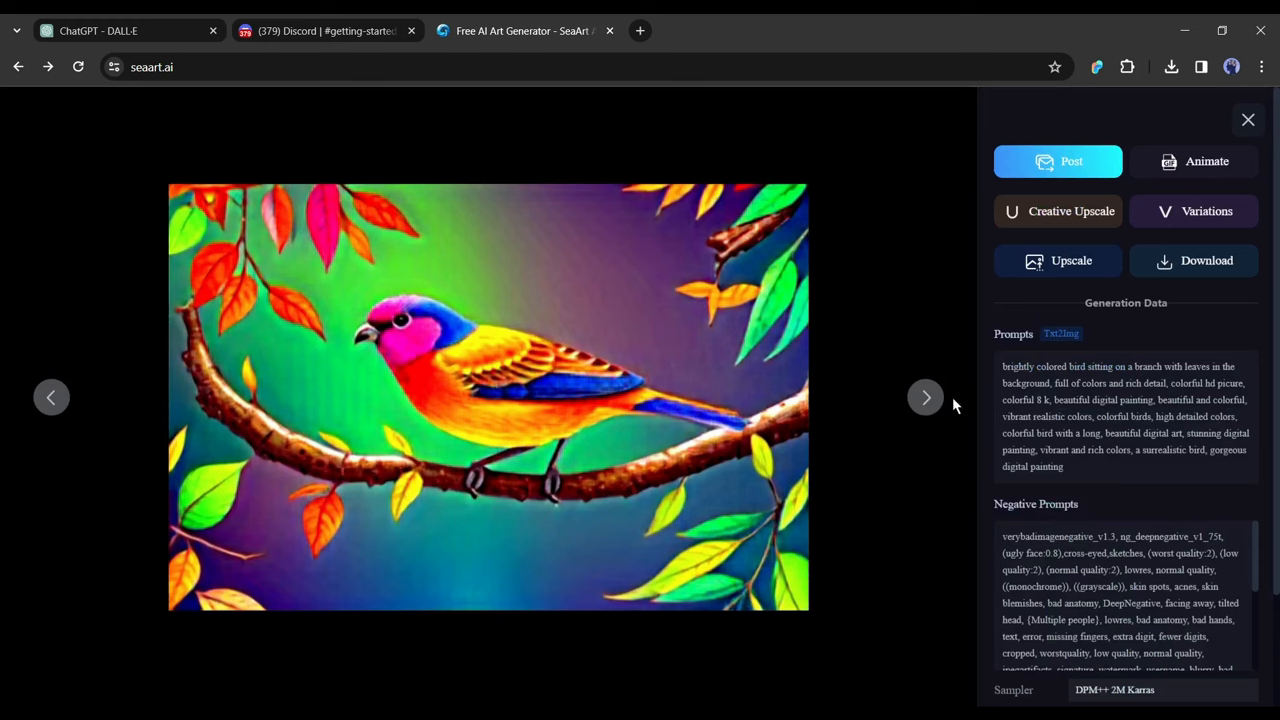
Page through the generated bird images enlarged, then return to the generation feed
left_click(924, 397)
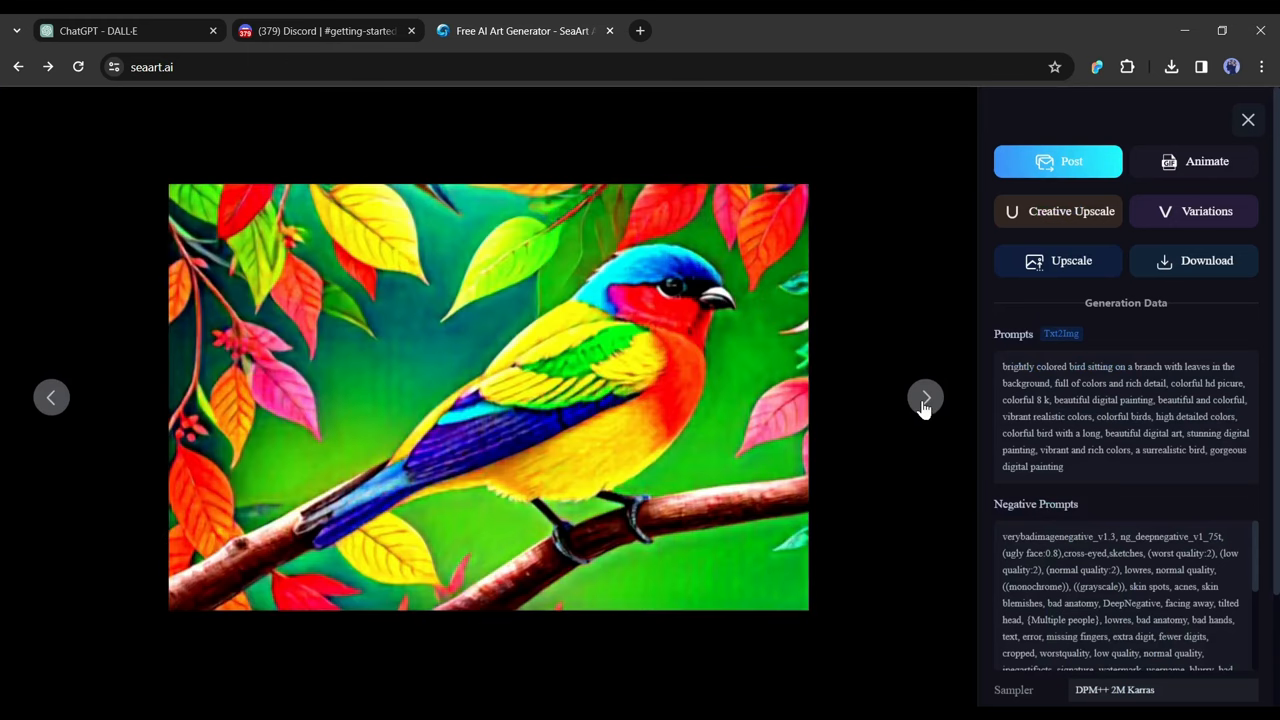
left_click(924, 397)
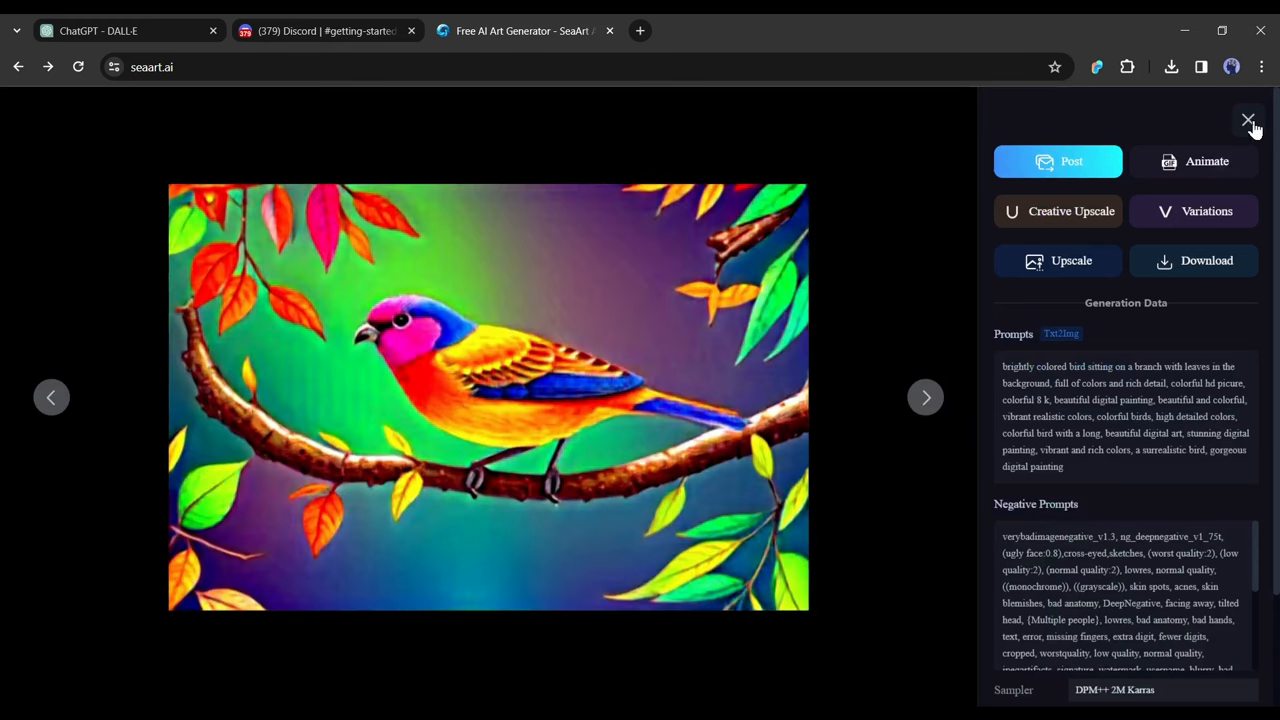
left_click(1248, 120)
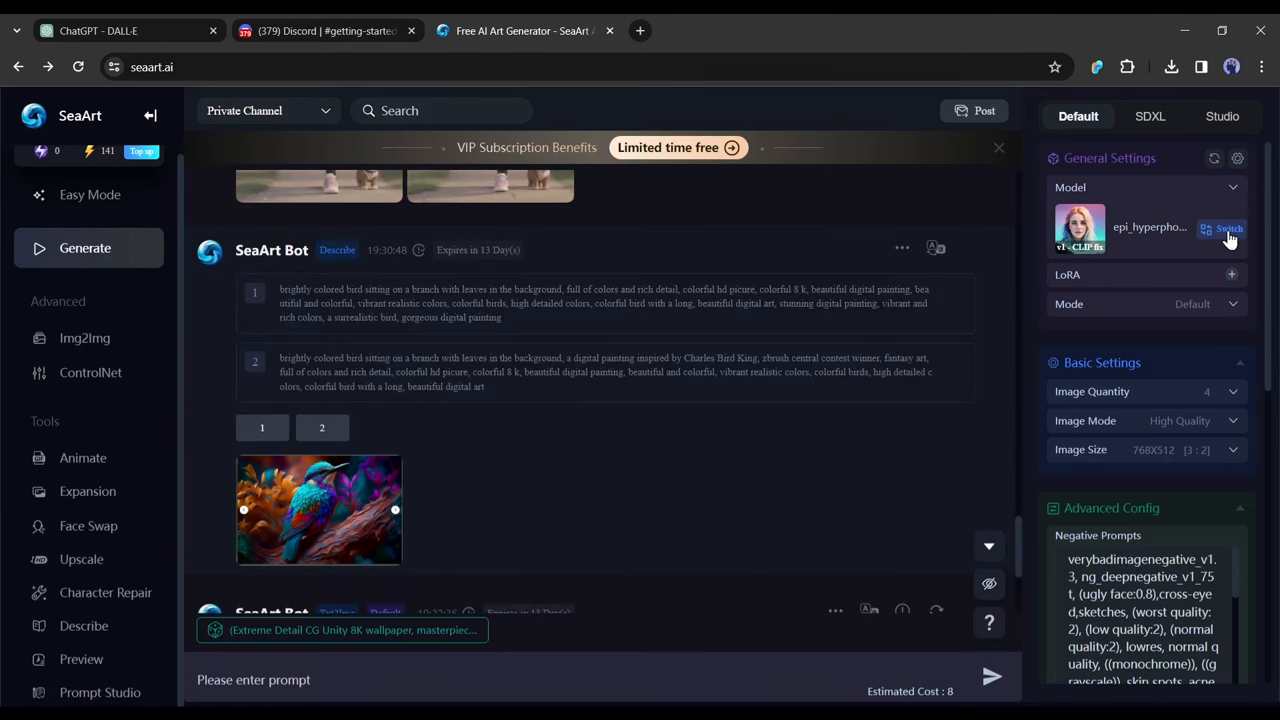
Switch SeaArt to the OnlyRealistic model and view a generated bird image full size
left_click(1222, 228)
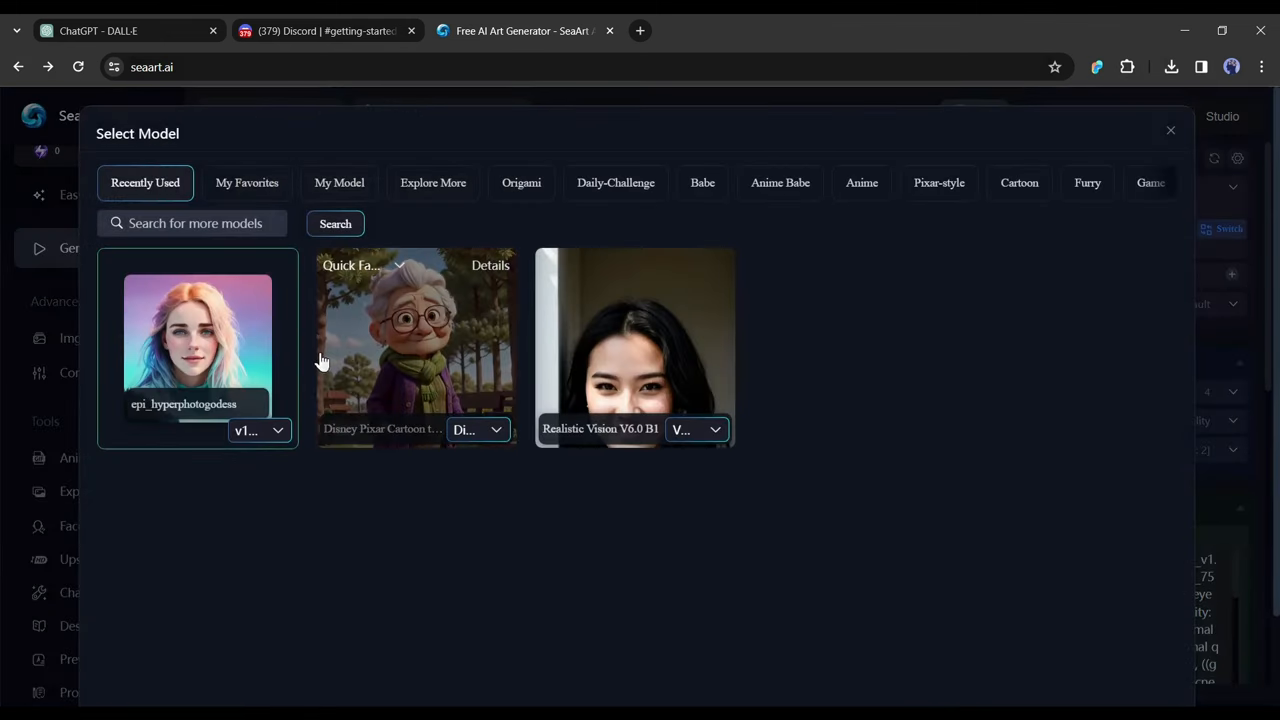
mouse_move(342, 362)
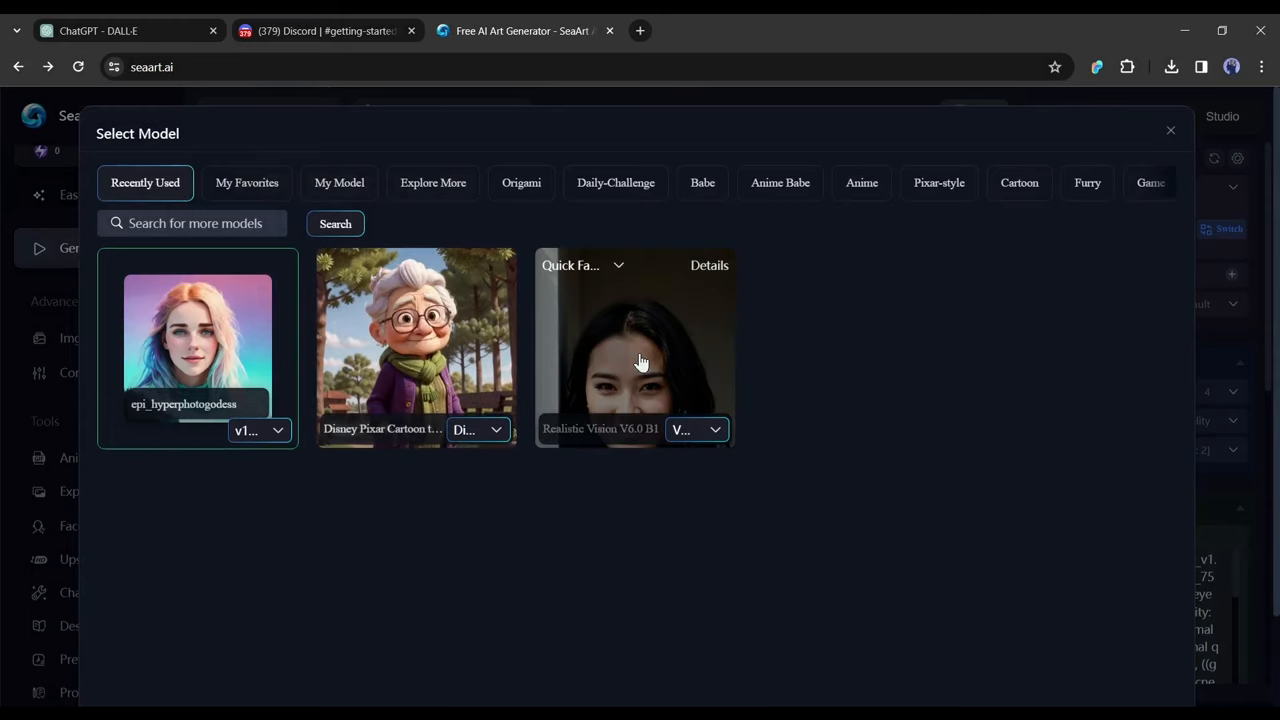
left_click(1170, 130)
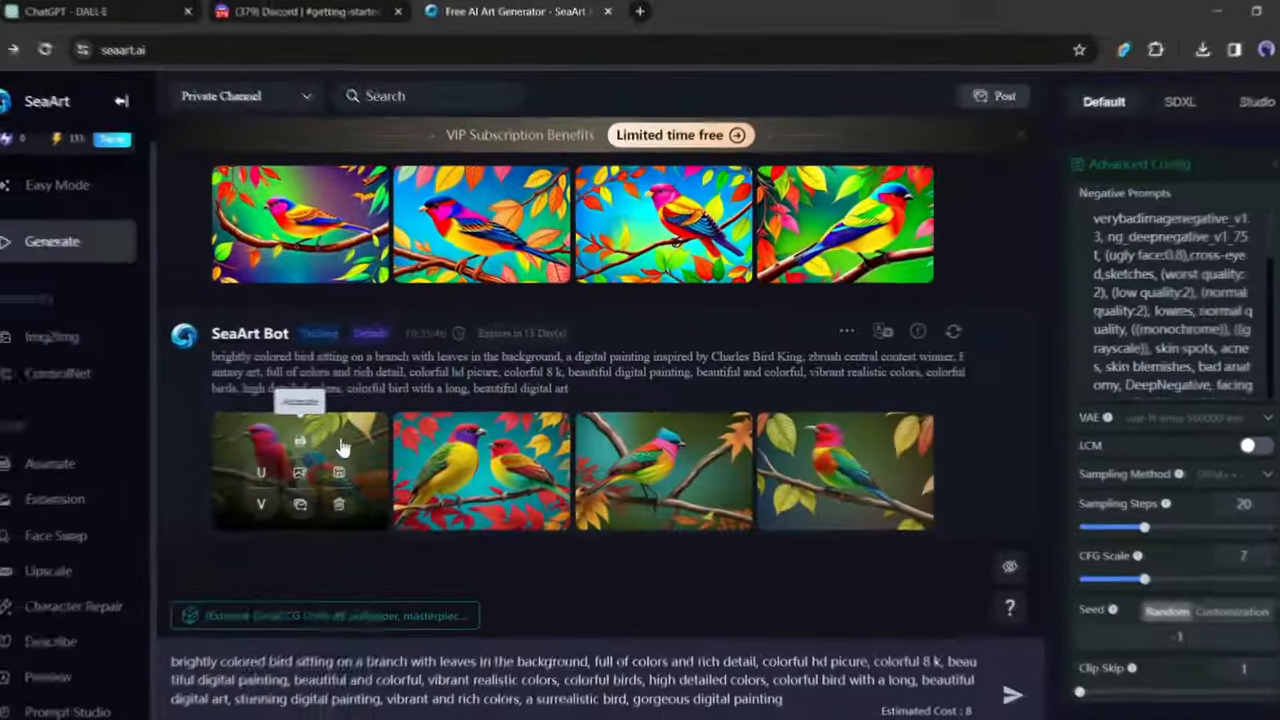
left_click(300, 470)
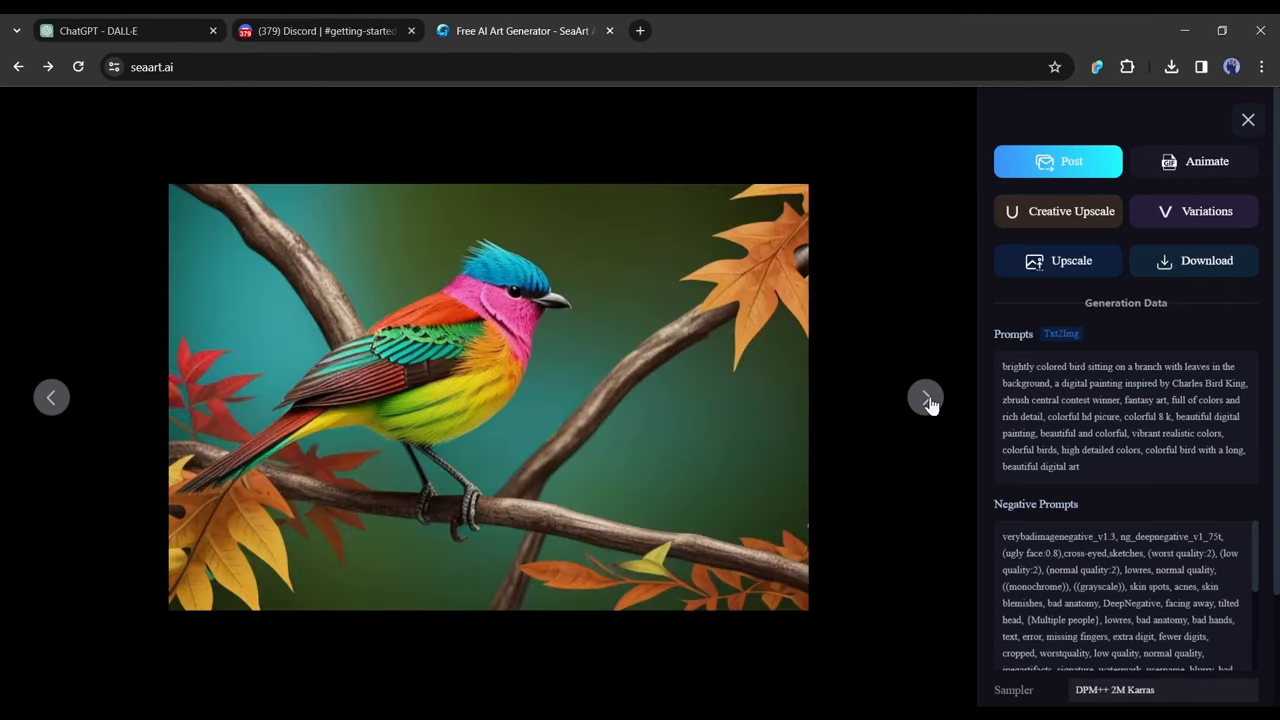
Generate realistic bird-on-branch images with the new model and return to the feed
left_click(1248, 120)
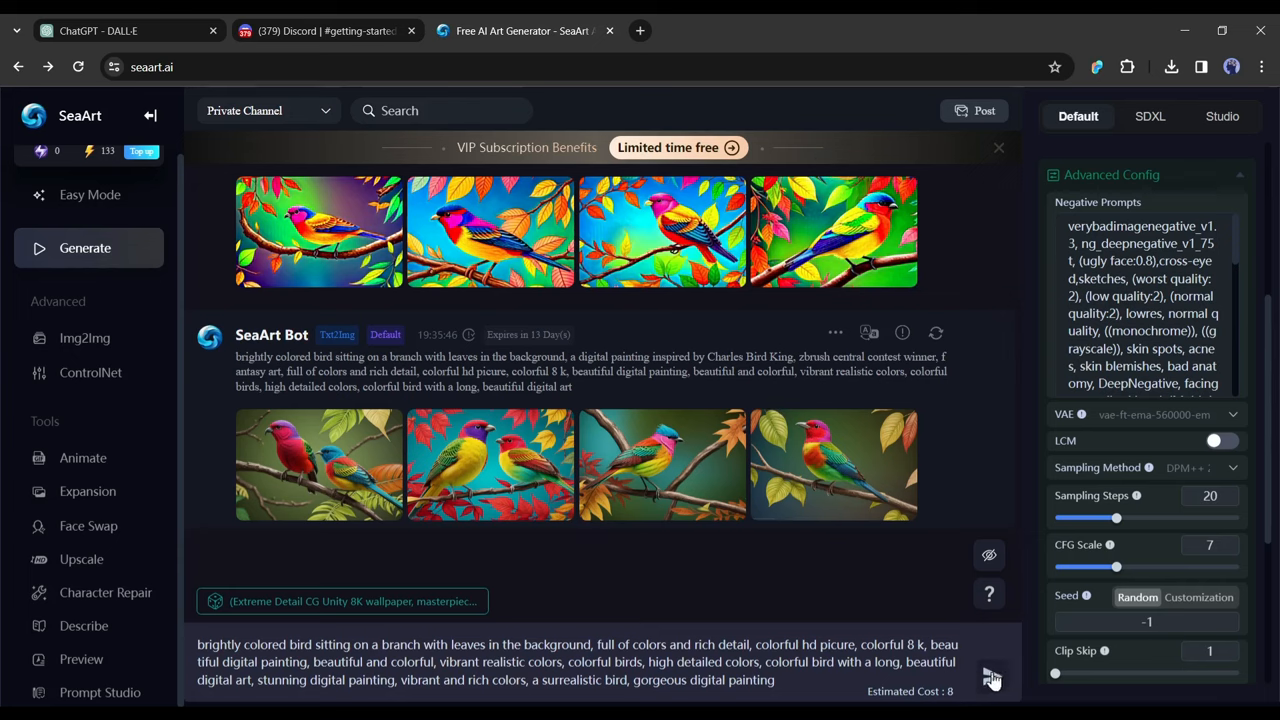
left_click(991, 676)
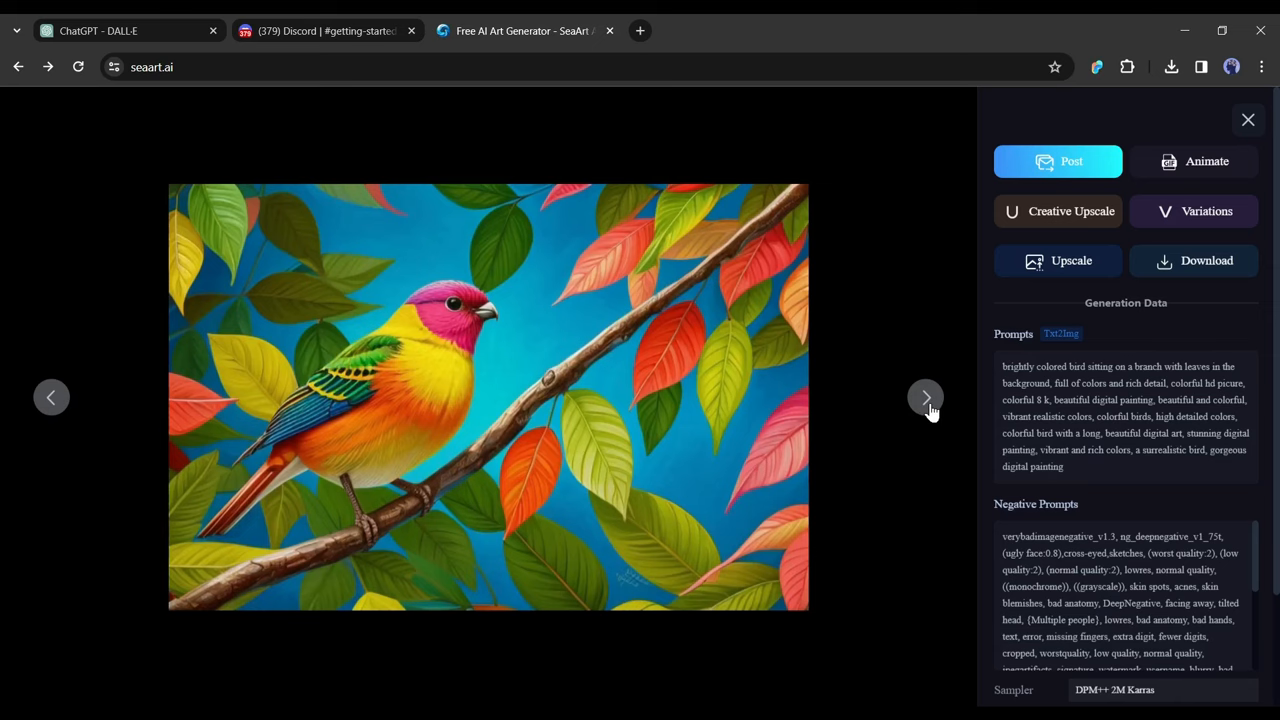
left_click(1248, 120)
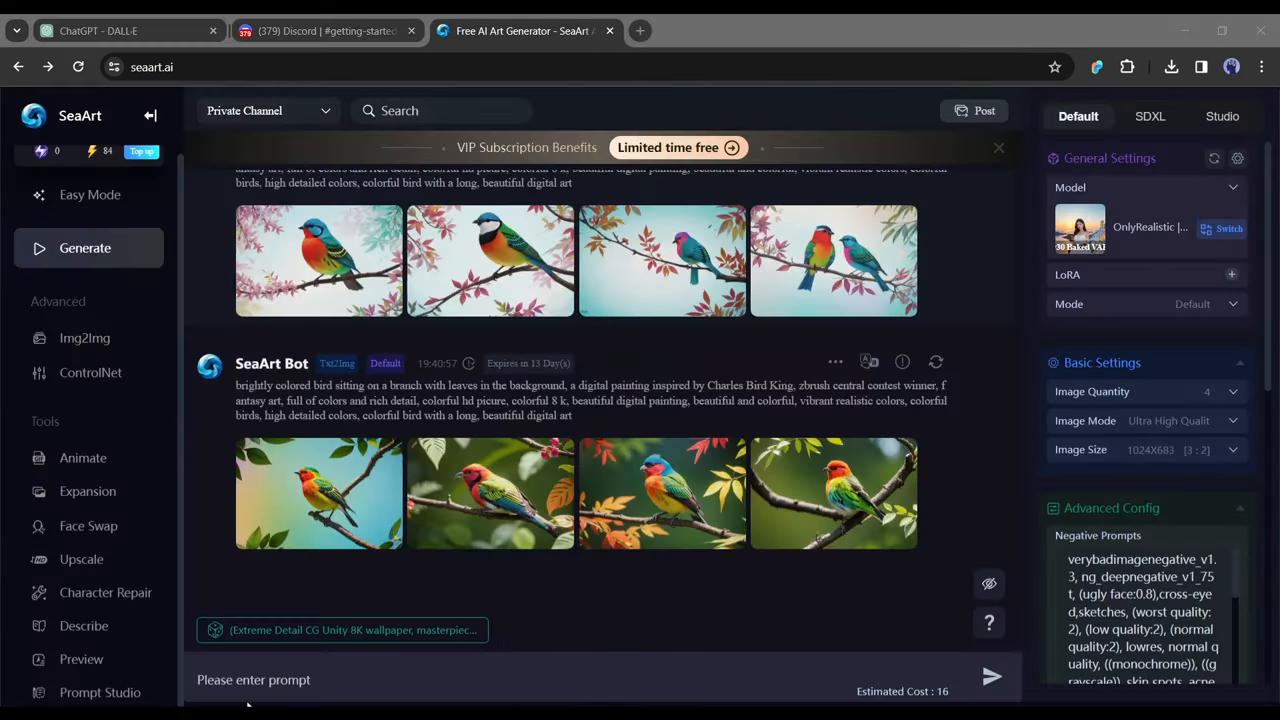
mouse_move(490, 493)
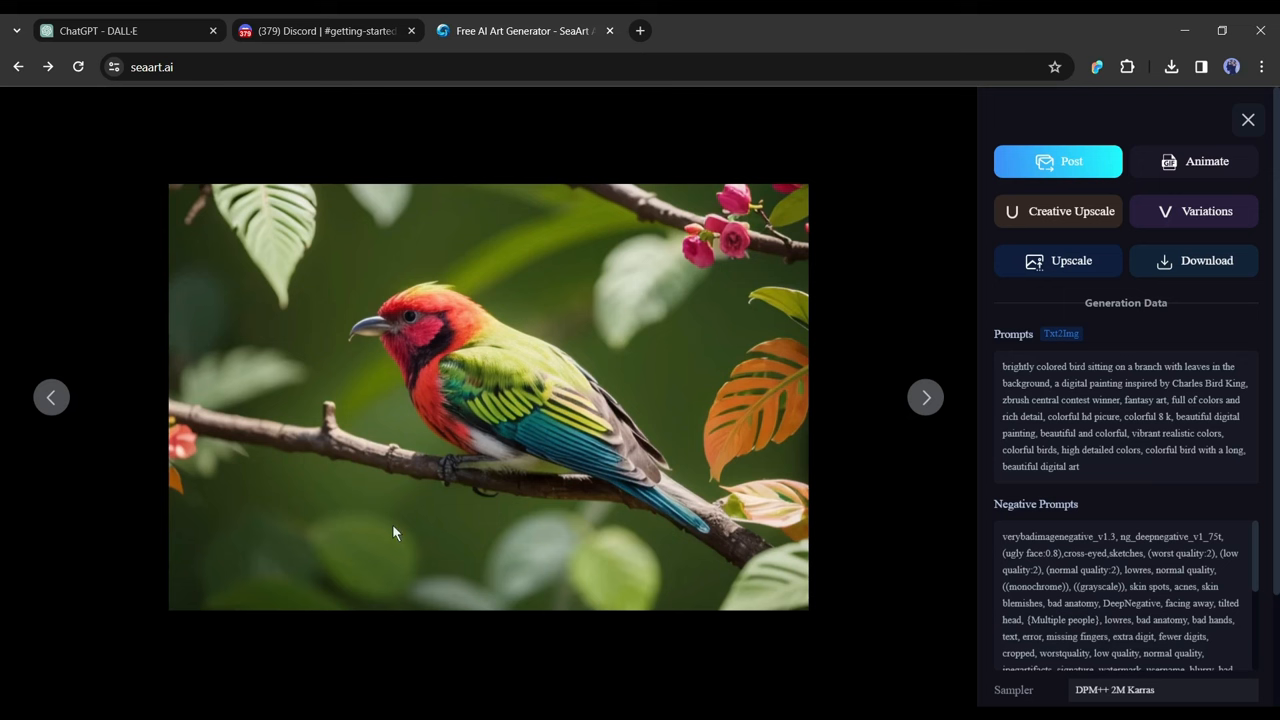
mouse_move(883, 403)
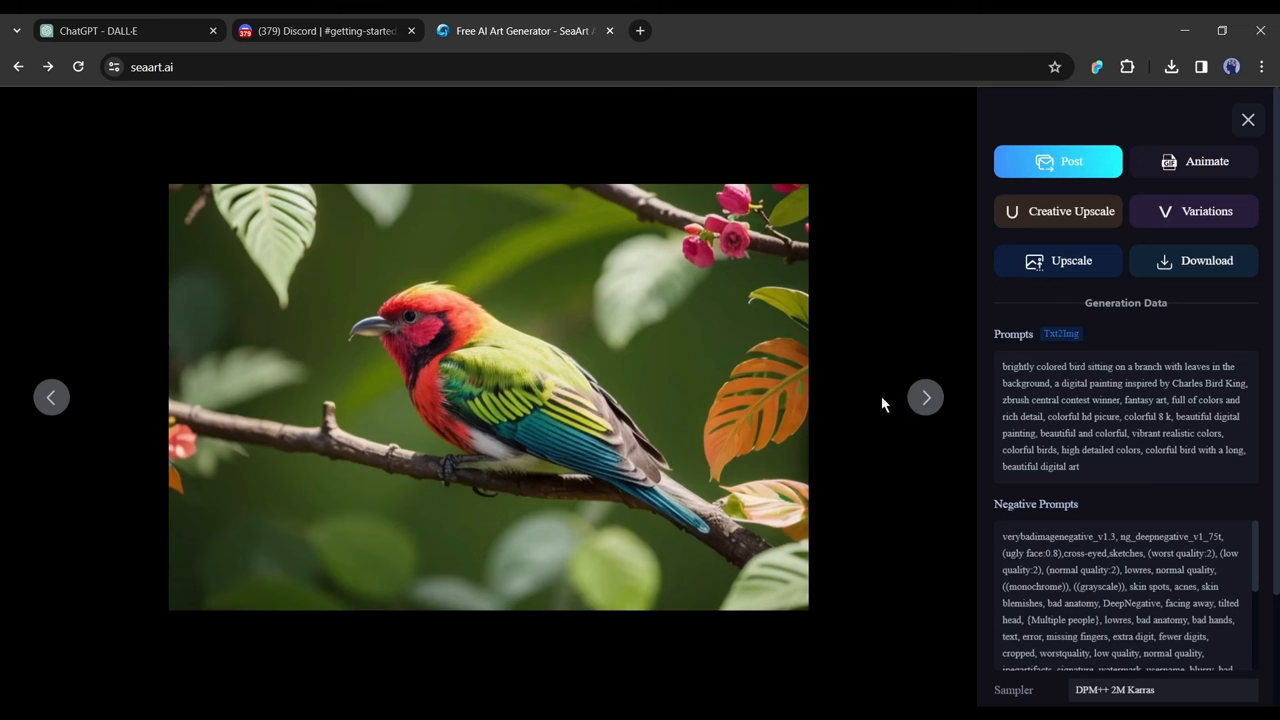
mouse_move(460, 352)
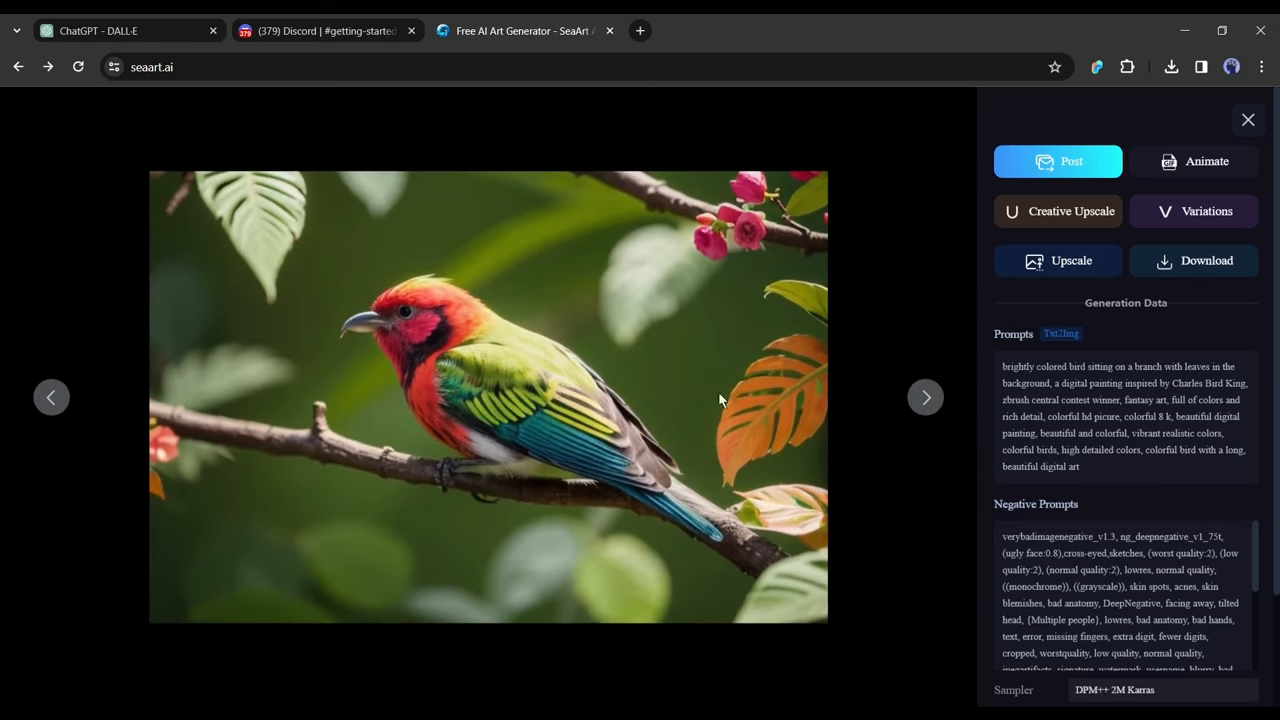
mouse_move(726, 285)
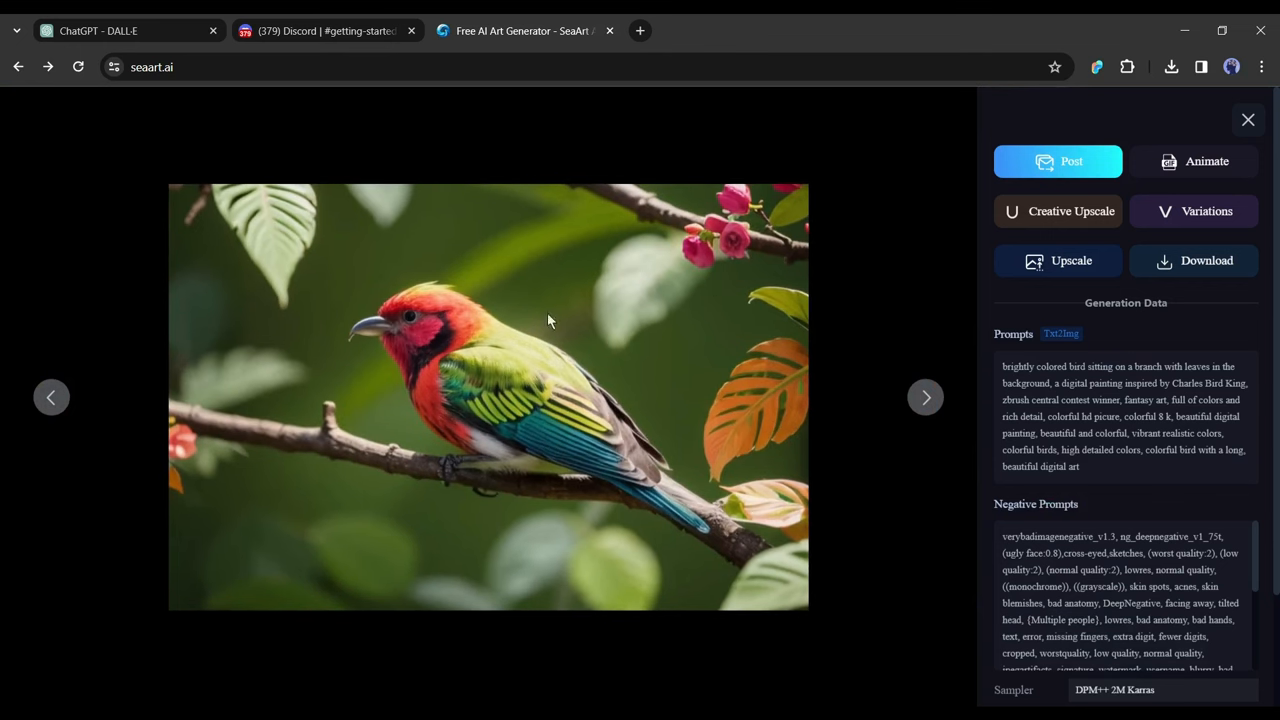
mouse_move(1071, 211)
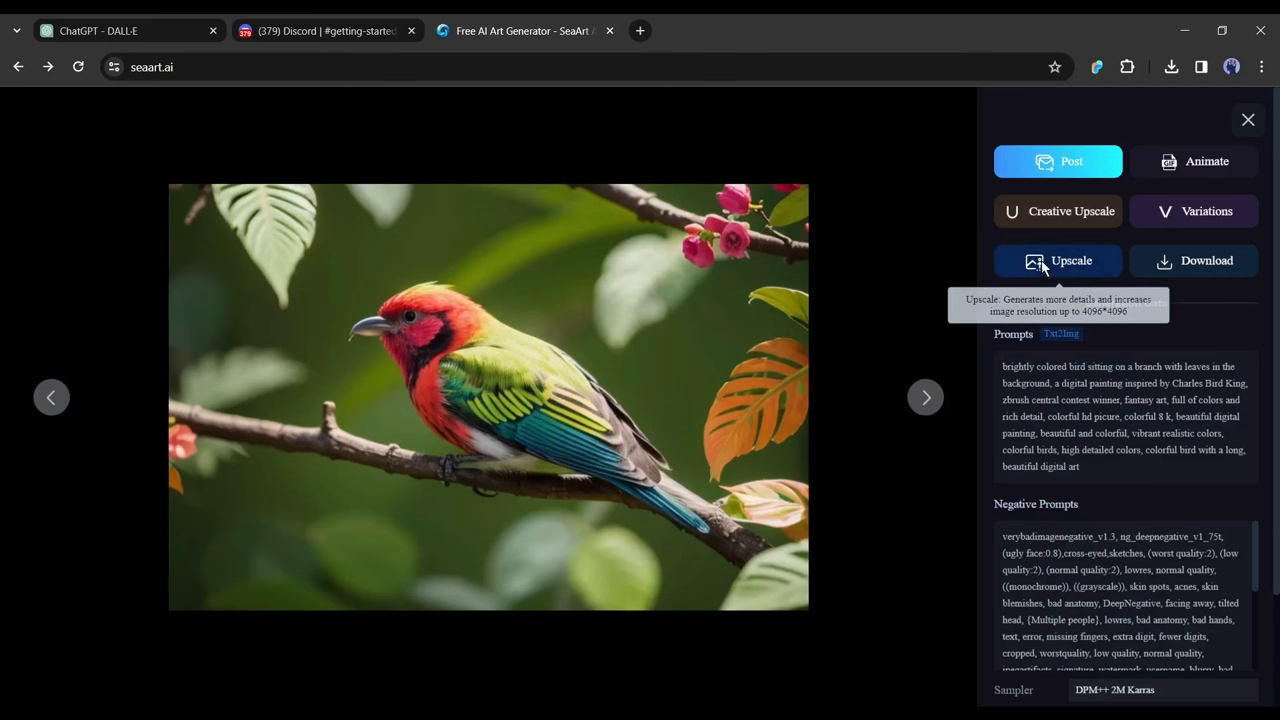
Upscale the red-and-green bird image using the 4x-UltraSharp upscaler
left_click(1057, 260)
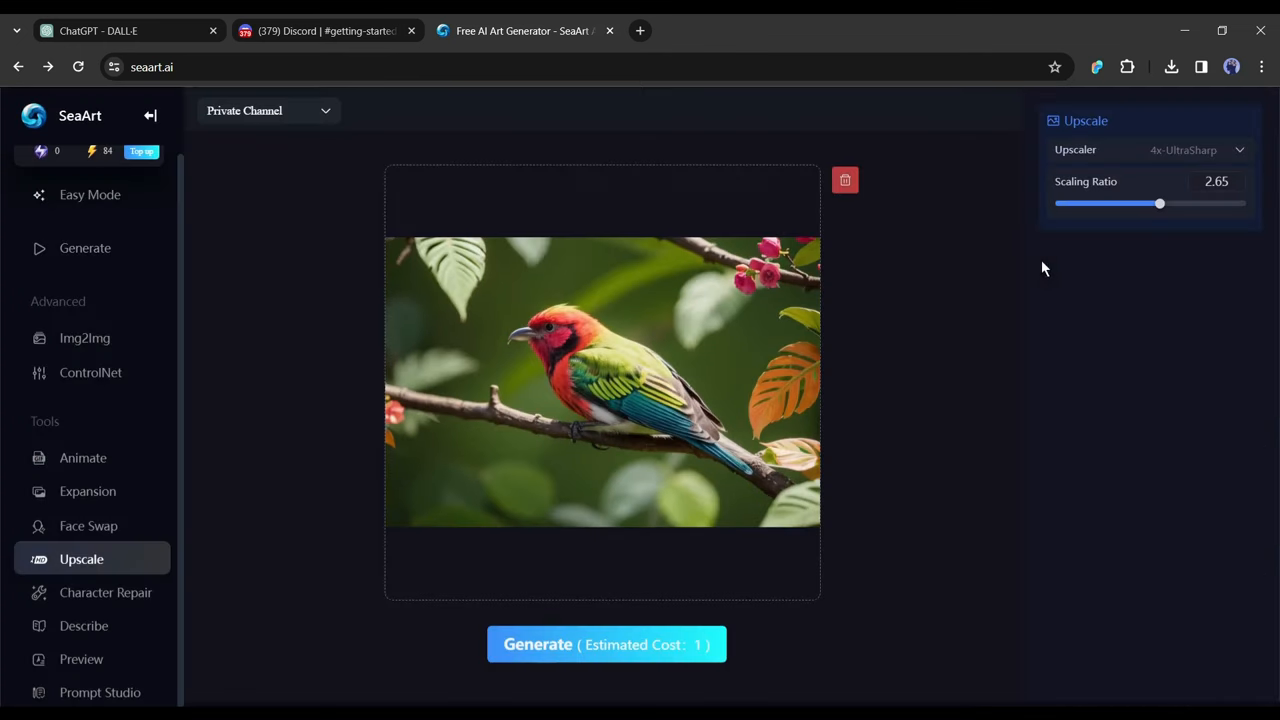
left_click(1185, 149)
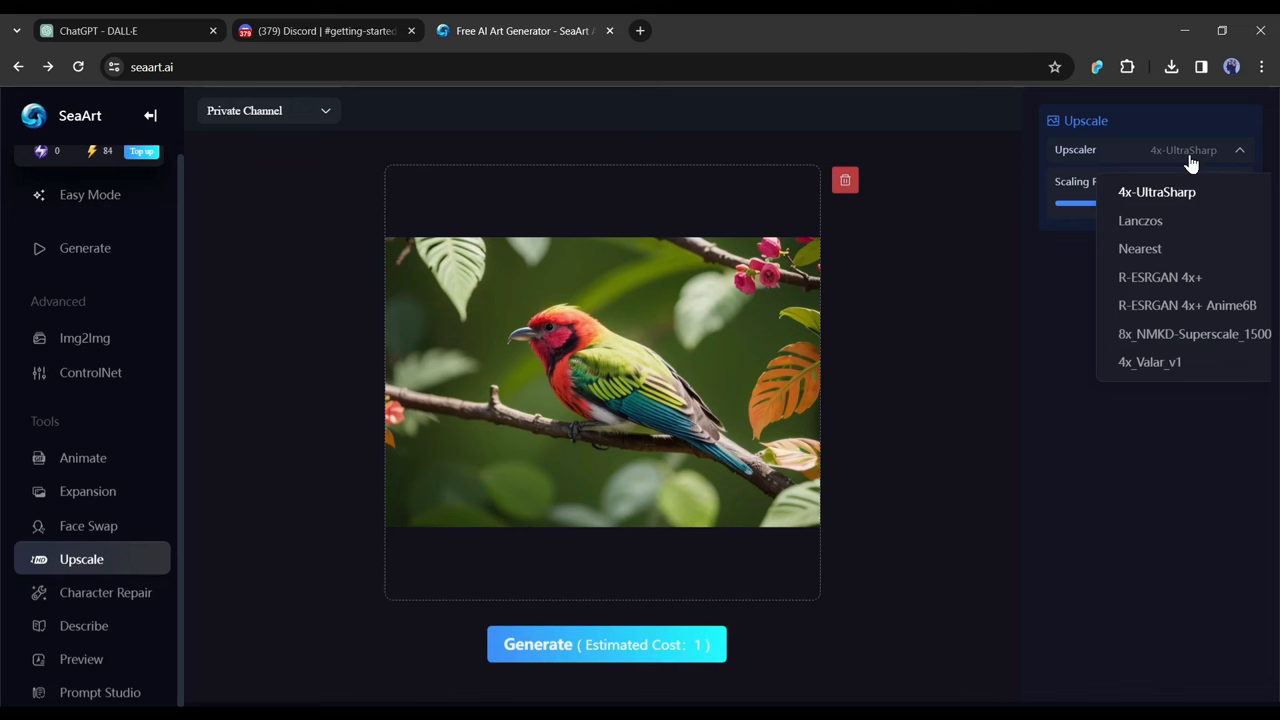
left_click(1157, 191)
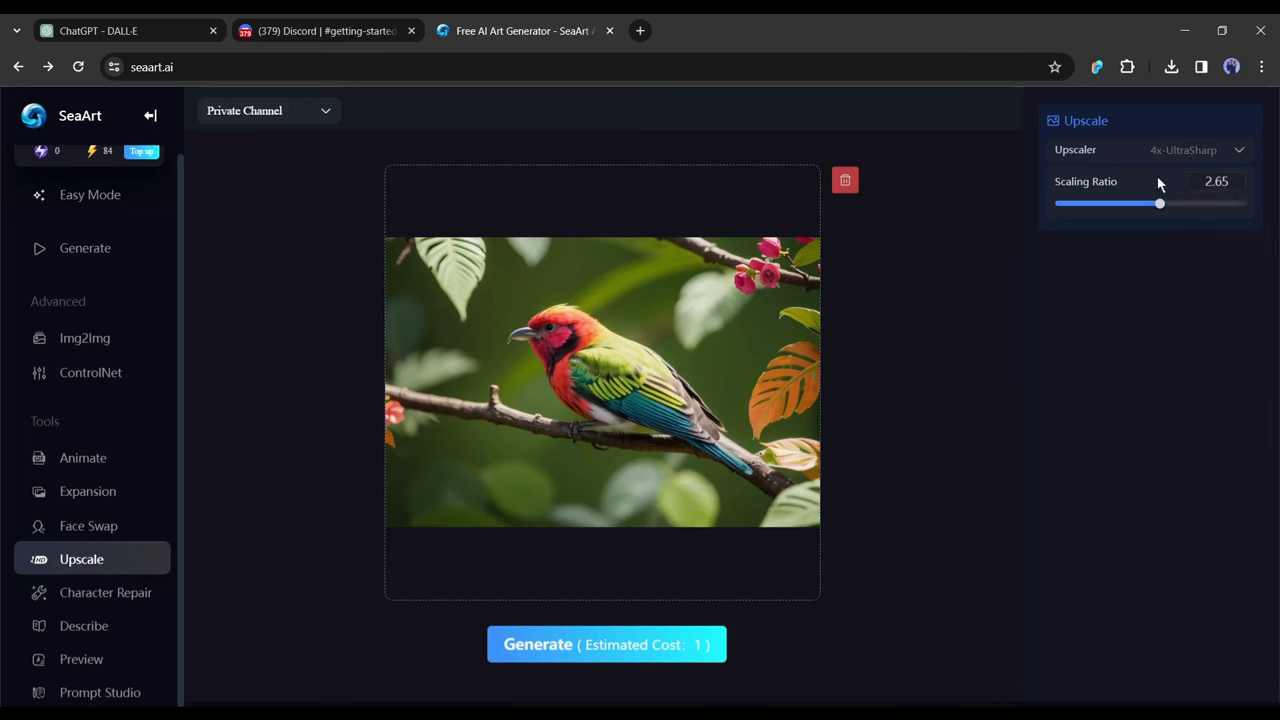
left_click(606, 643)
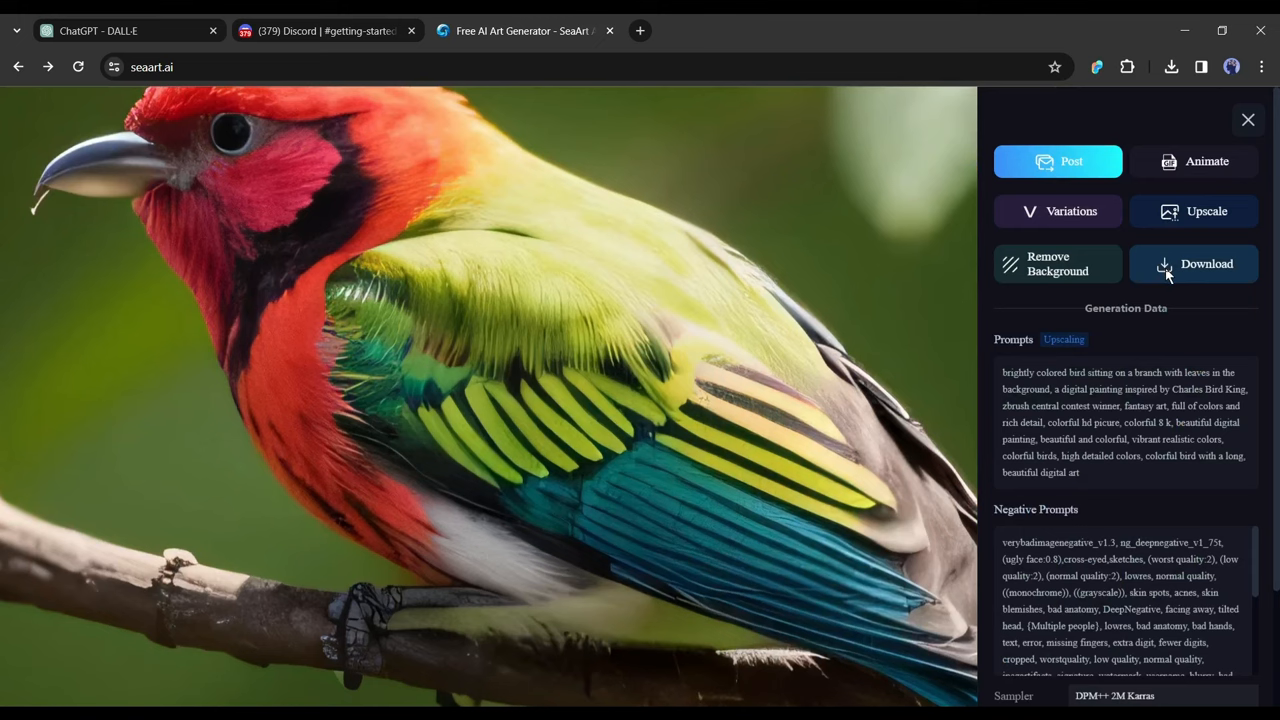
Download the upscaled bird image, magnify it in Photos to check detail, then close it
left_click(1193, 263)
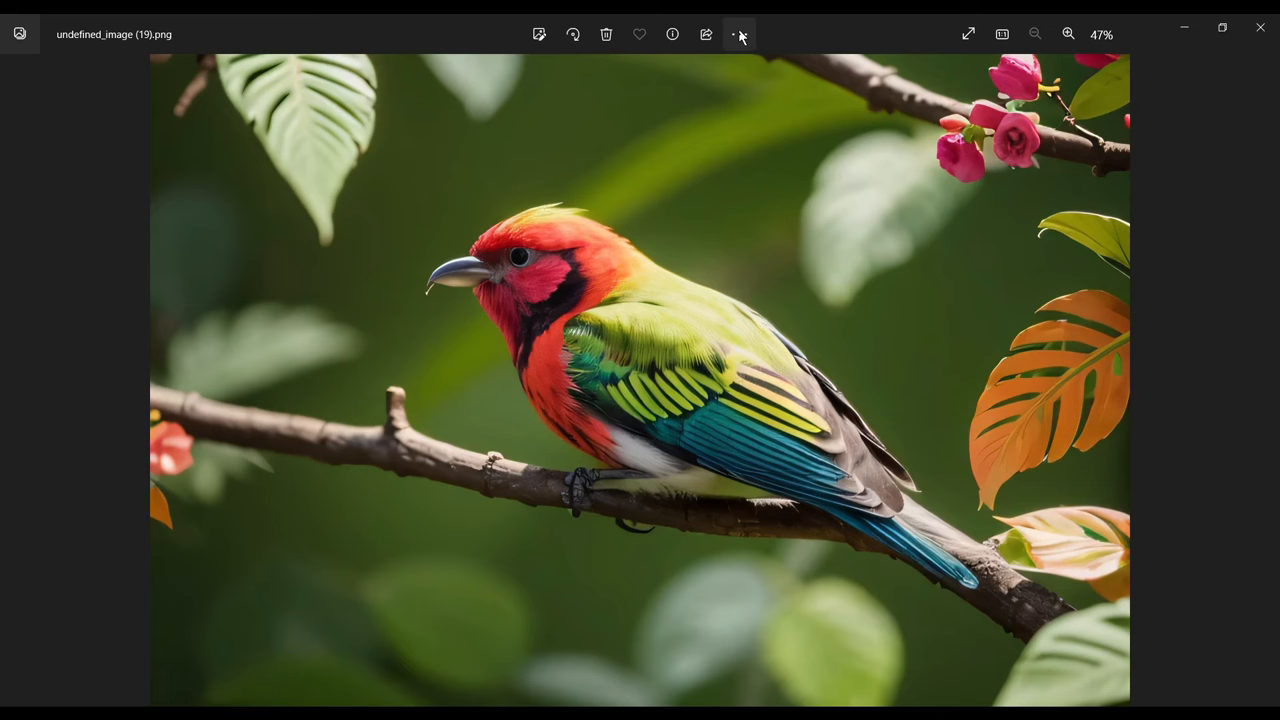
left_click(672, 34)
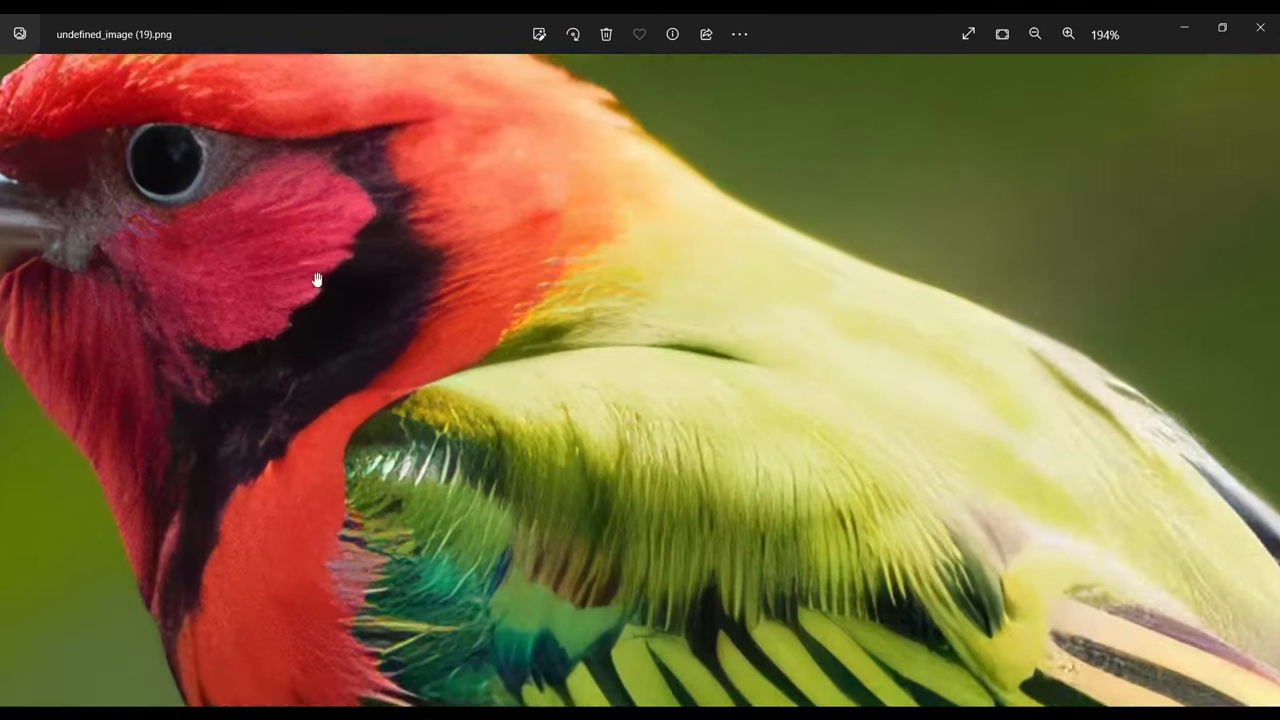
left_click(1035, 34)
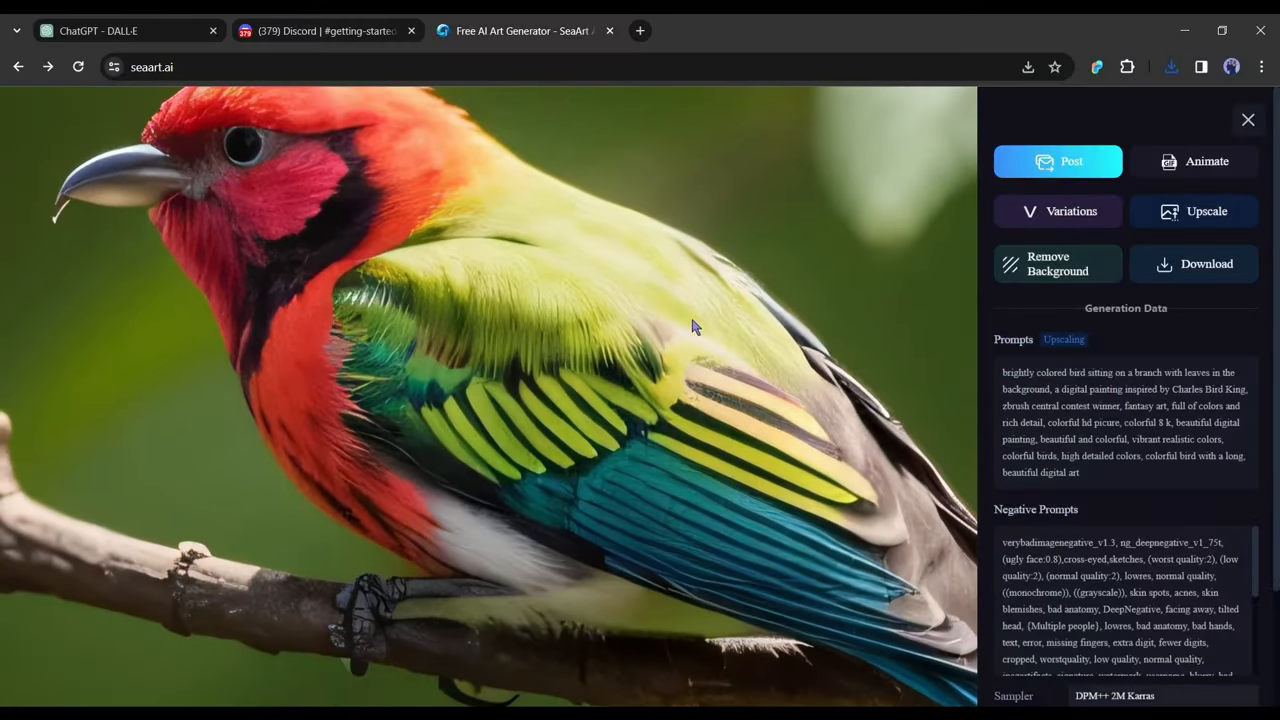
Search the Printify catalog for puzzle and open the 500-piece Puzzle for designing
left_click(1248, 119)
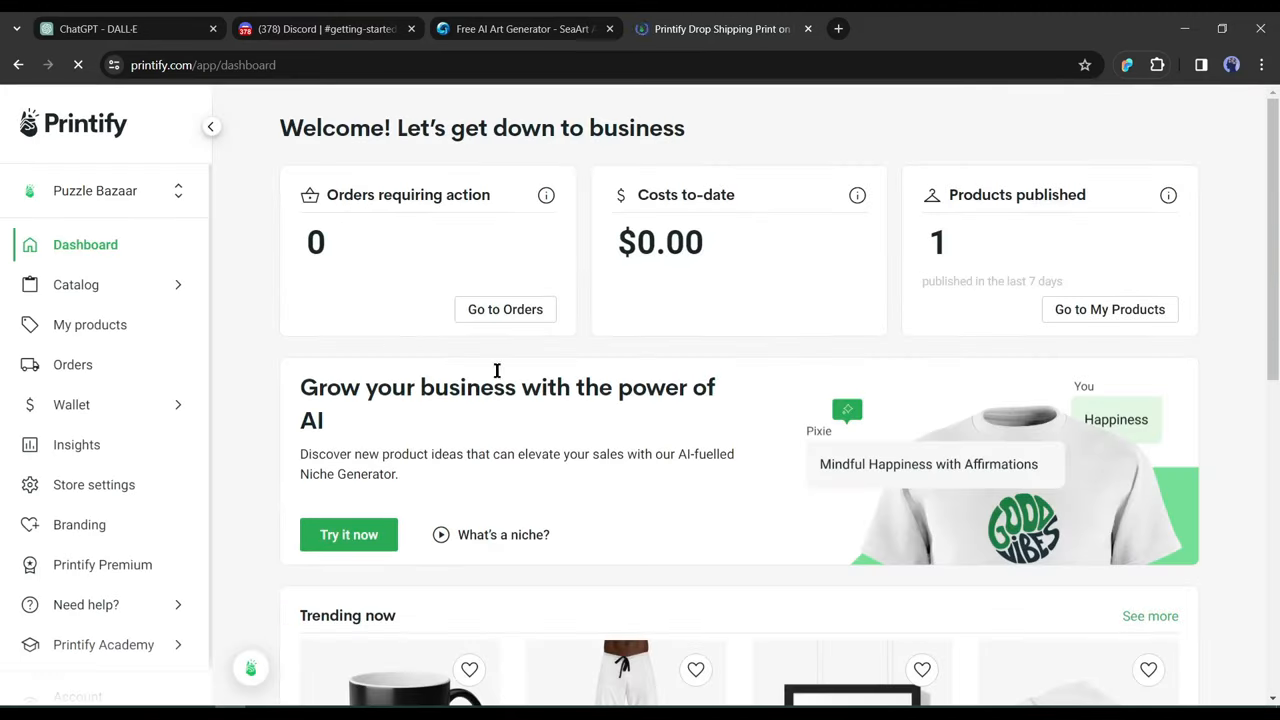
scroll("down", 3)
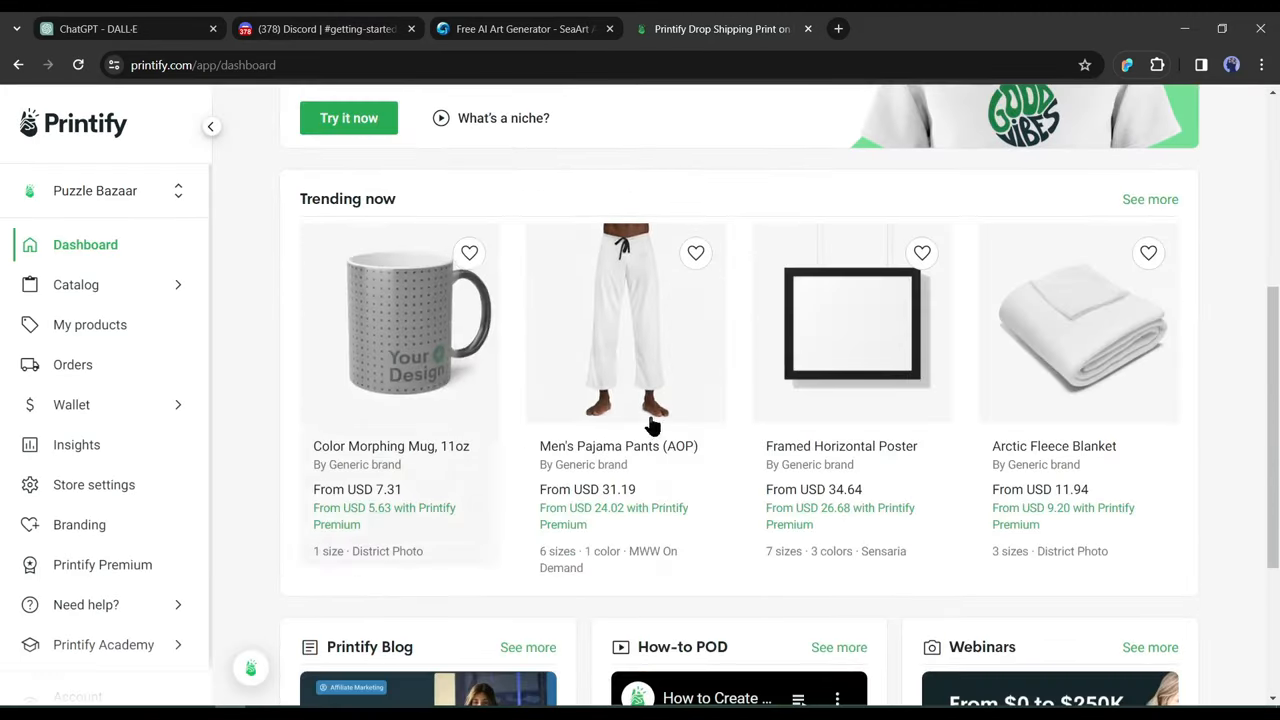
type("puzzle")
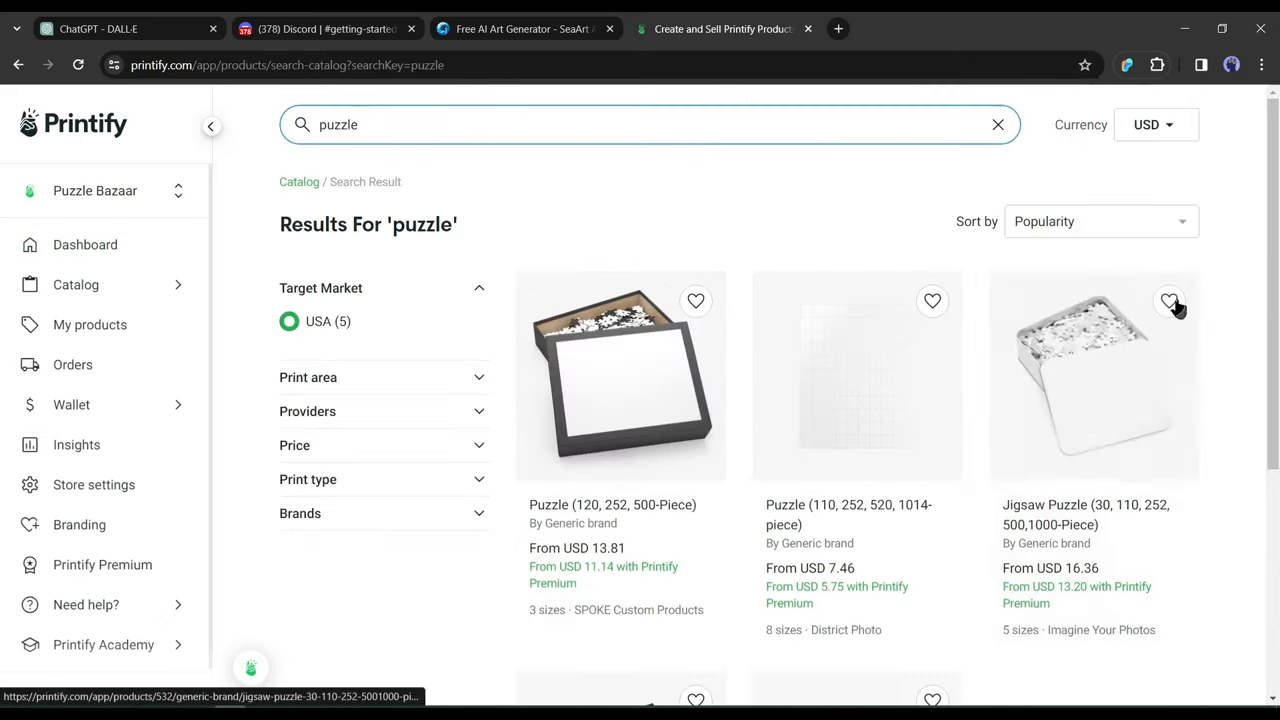
left_click(620, 377)
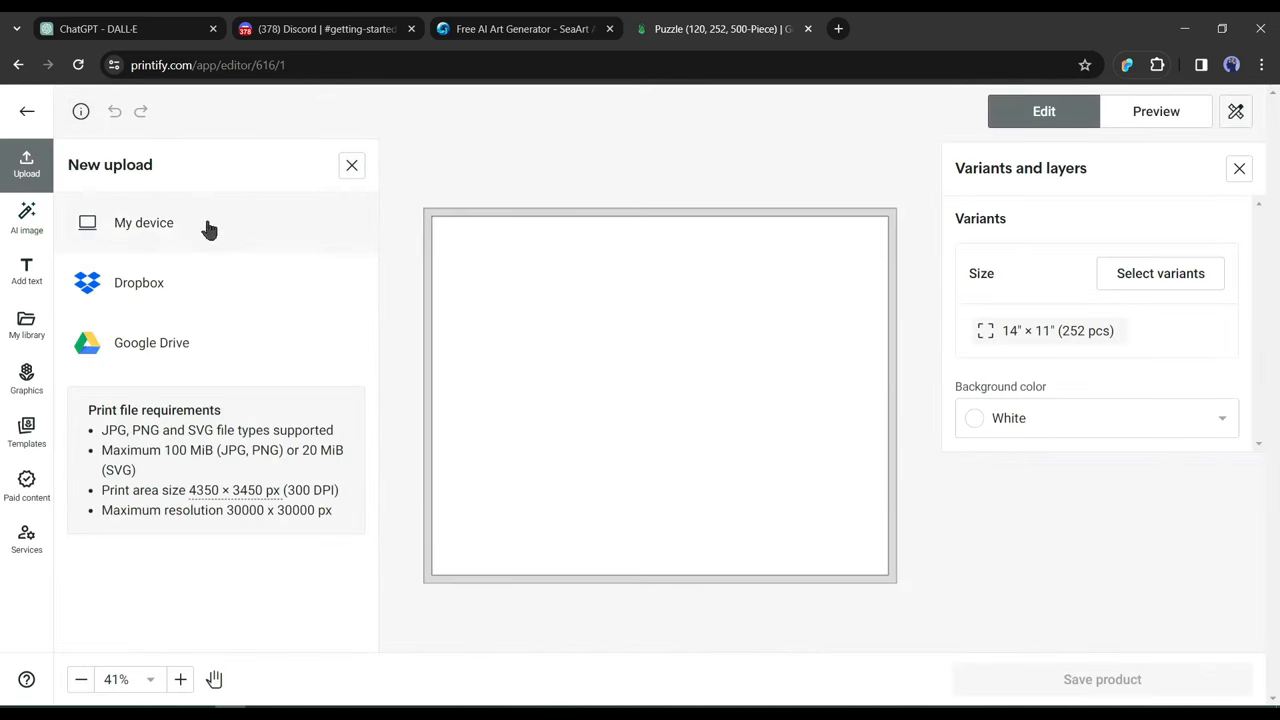
Upload the bird image and add the 500-piece size to the puzzle variants
left_click(143, 222)
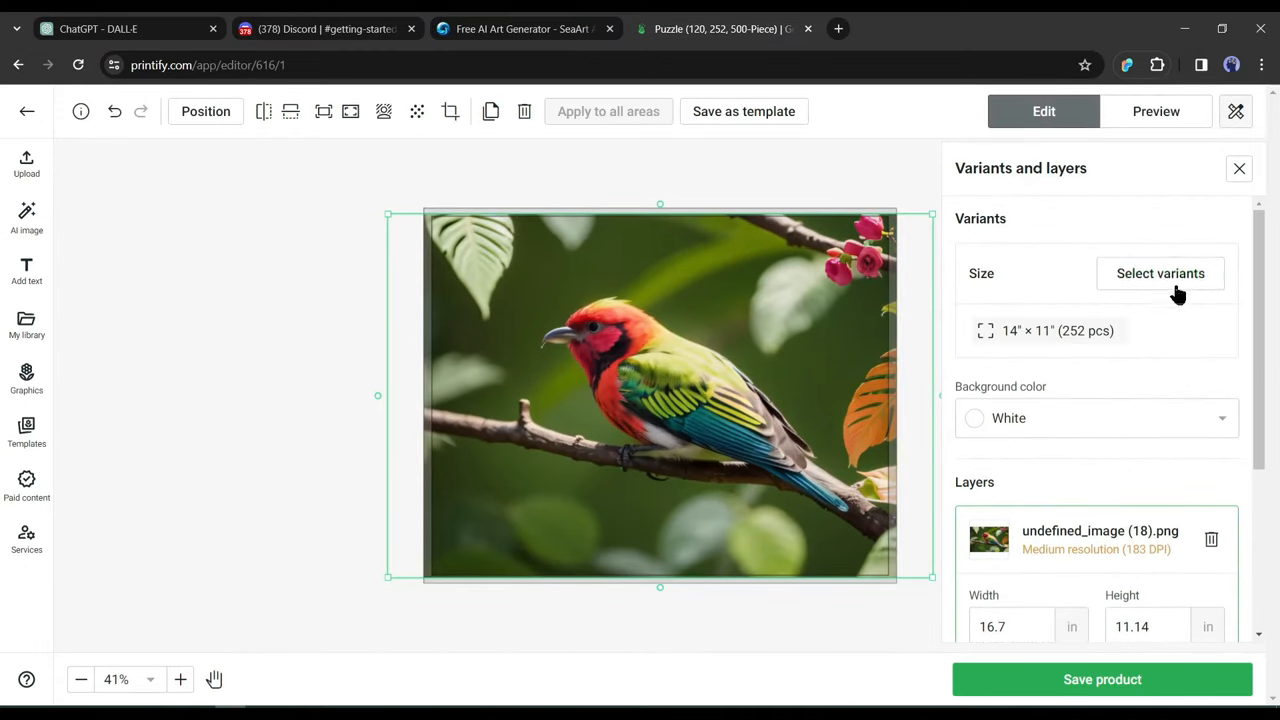
left_click(1160, 273)
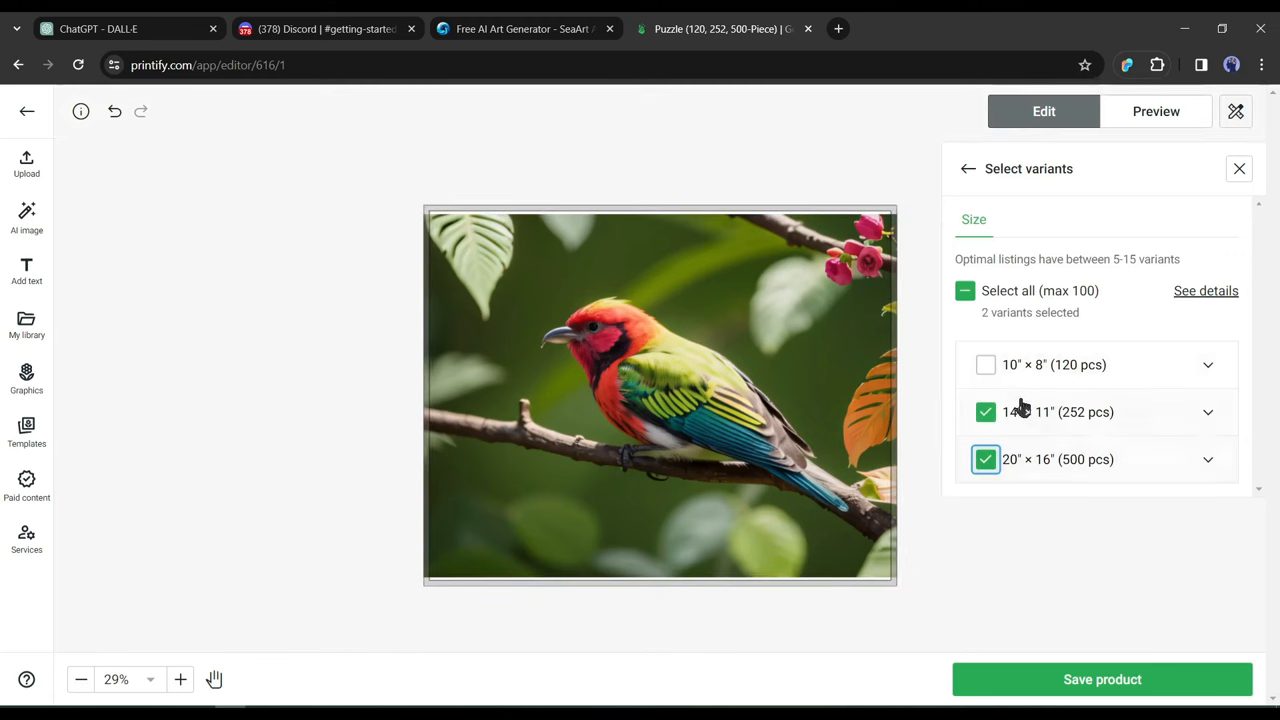
left_click(967, 168)
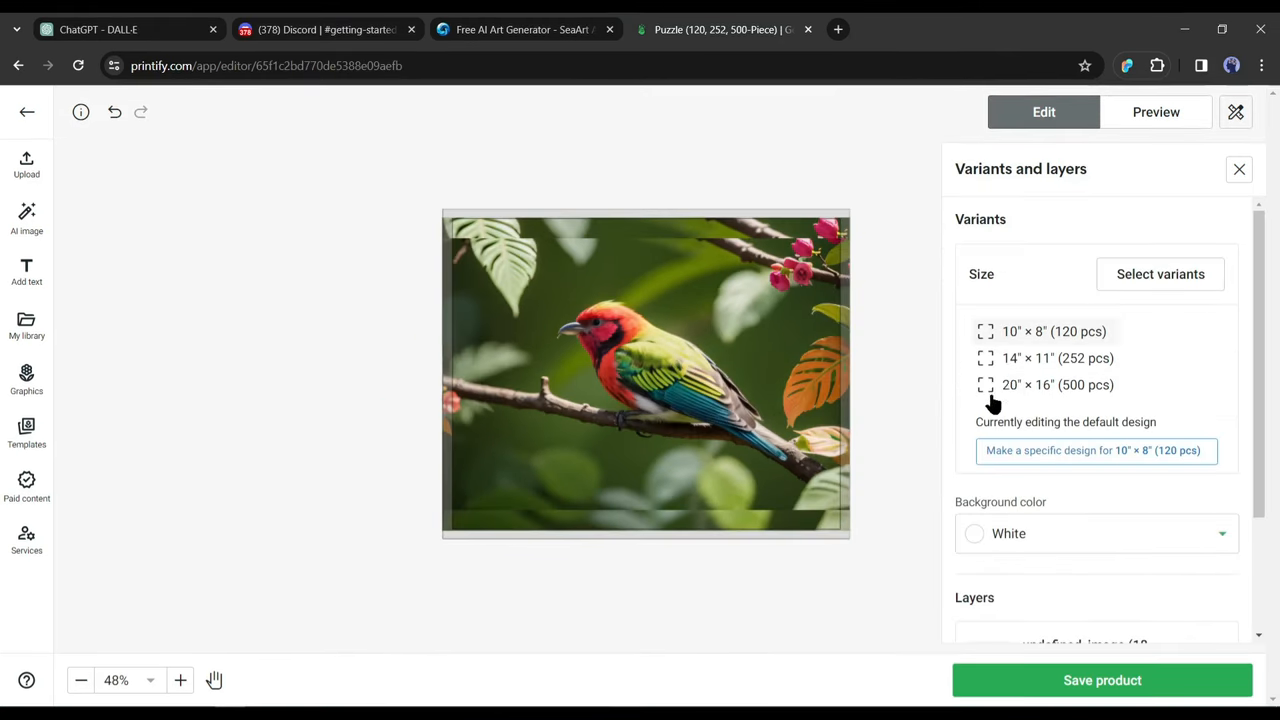
Preview the puzzle mockups, save the product, and switch to ChatGPT
left_click(1156, 111)
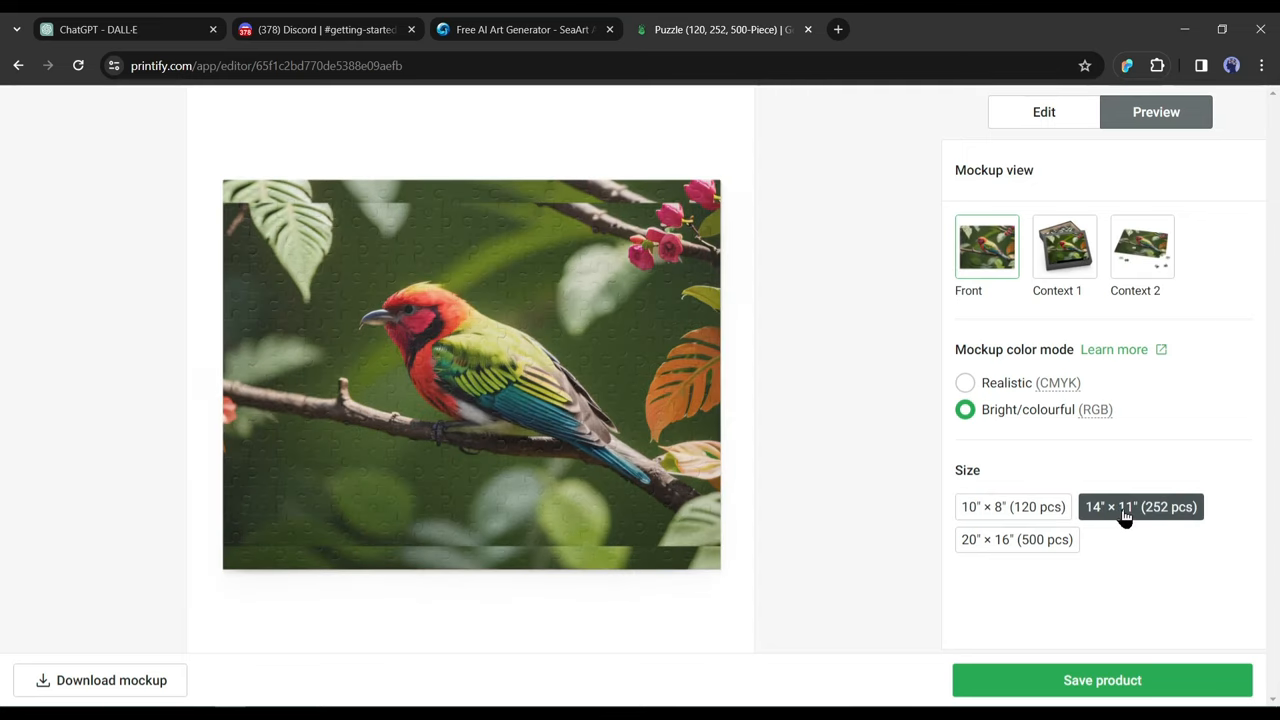
left_click(1016, 539)
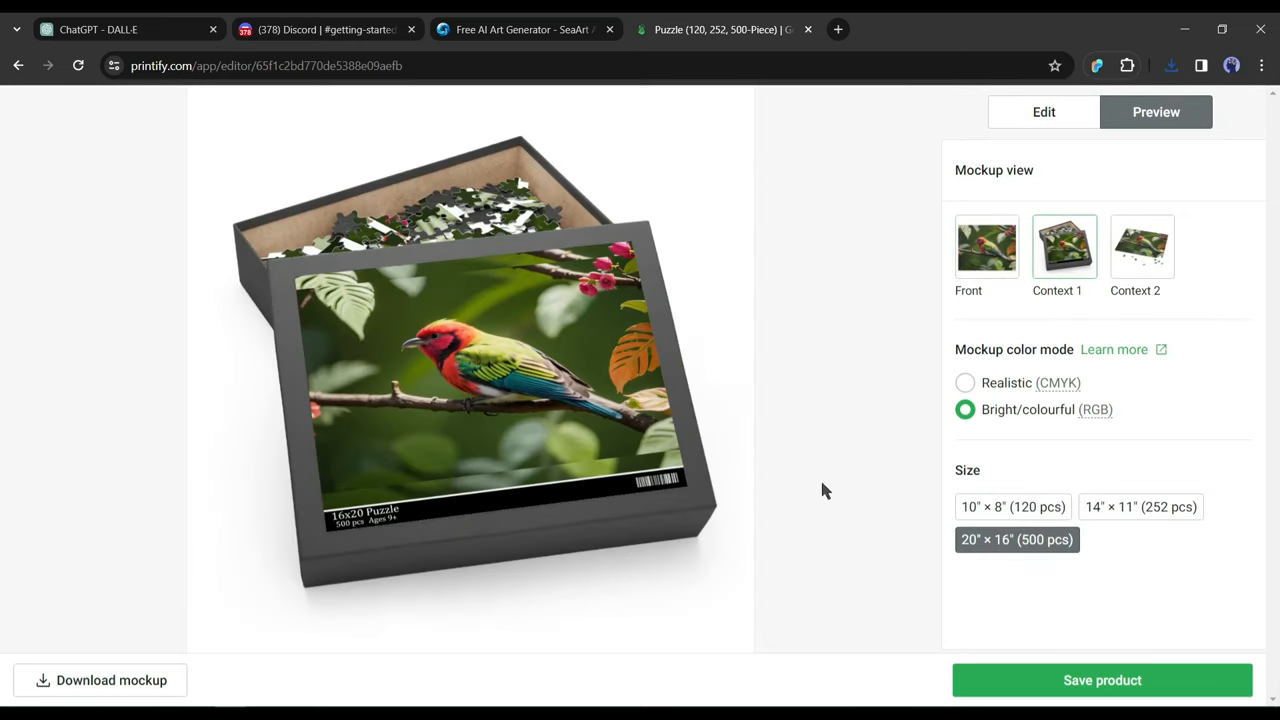
left_click(1101, 680)
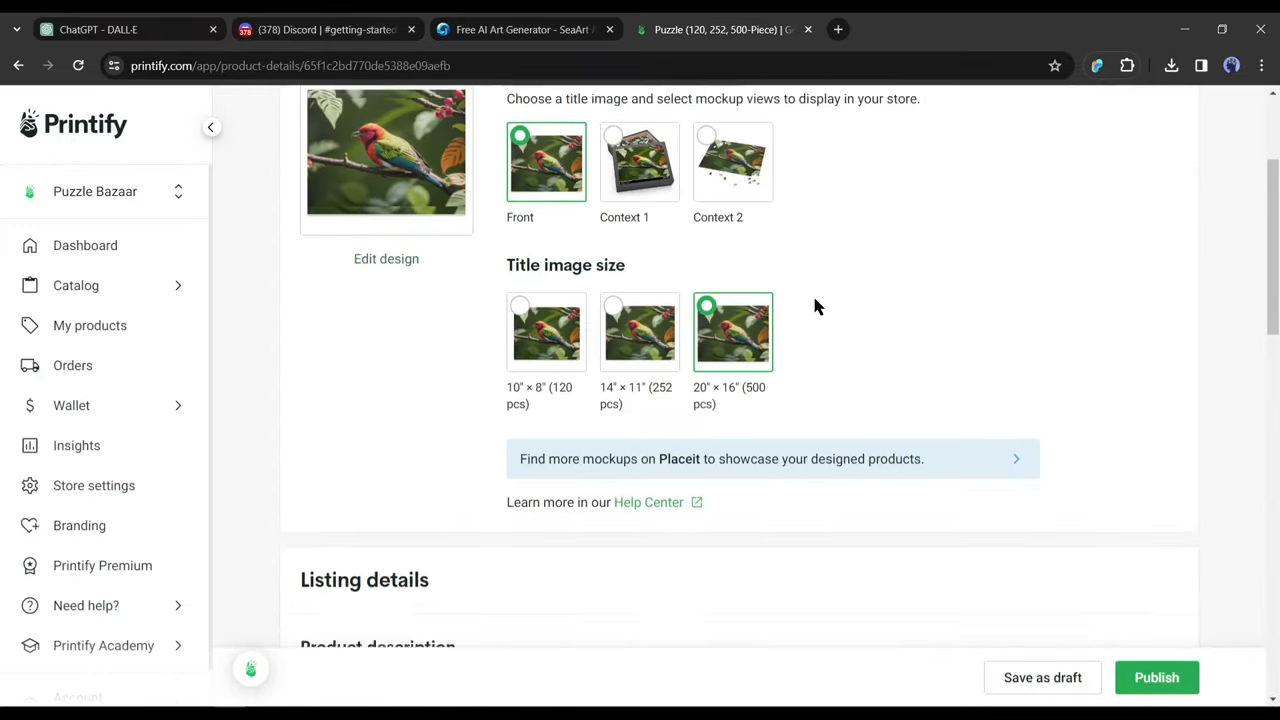
scroll("down", 3)
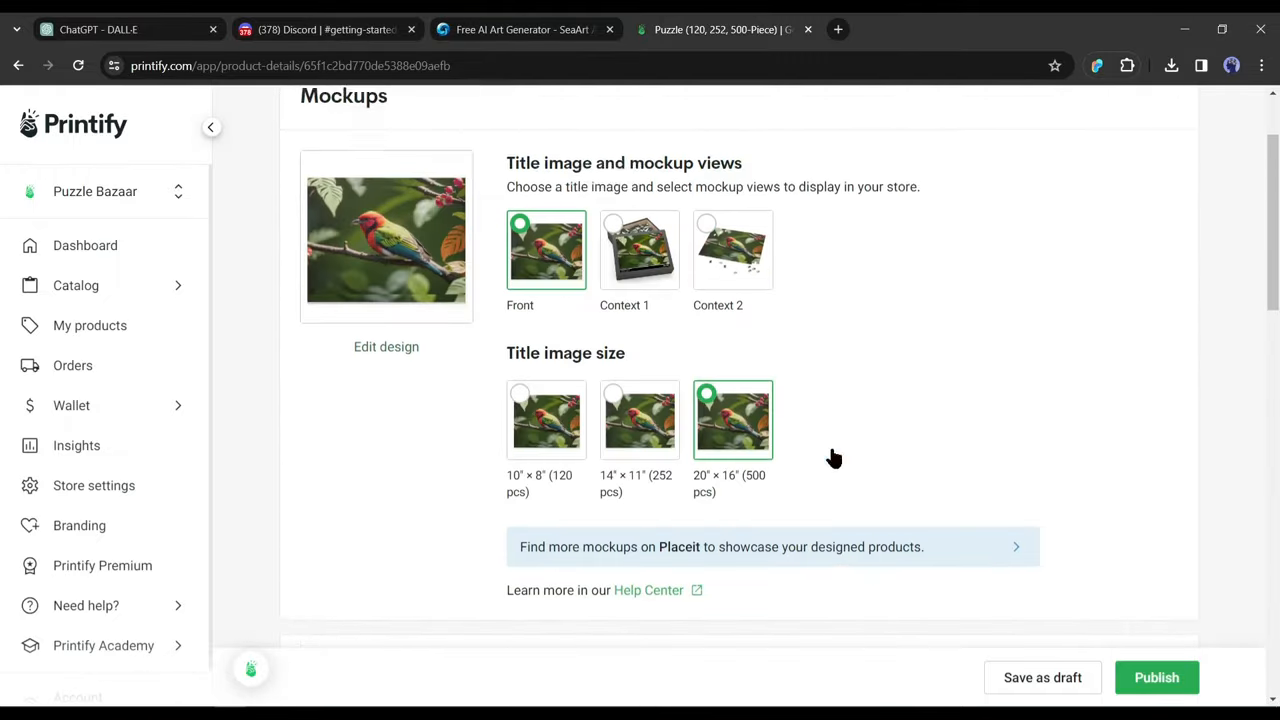
left_click(97, 29)
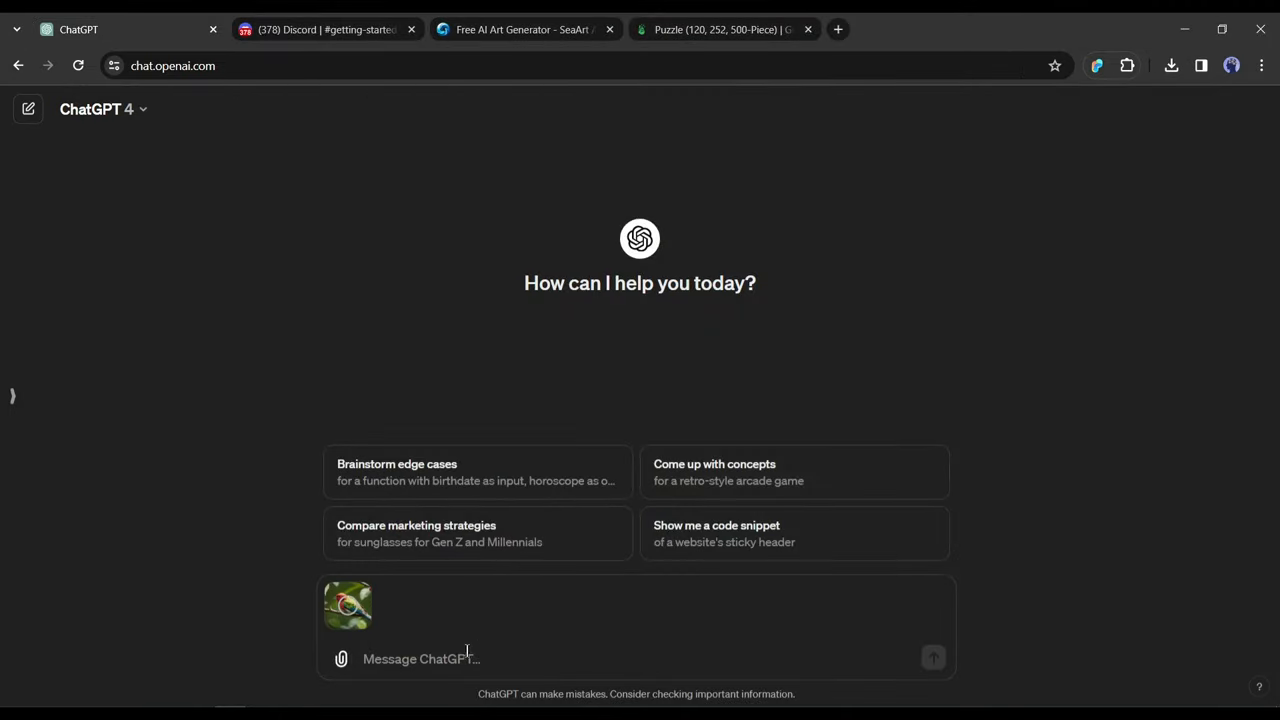
Ask ChatGPT for an Etsy title, description and keywords for the bird jigsaw puzzle image
type("I want to")
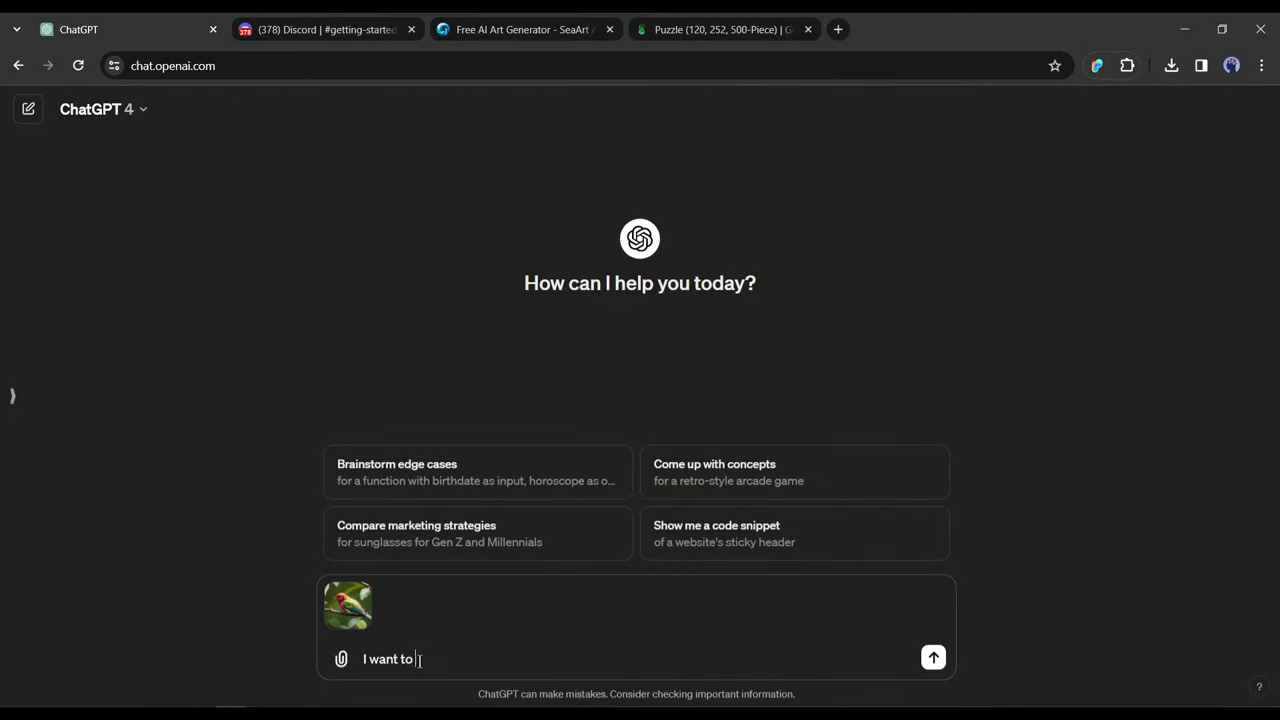
type("I want to make Jigswa Puzzle with this image to sell on Etsy. Can you please write the Title, Description and Keyword f")
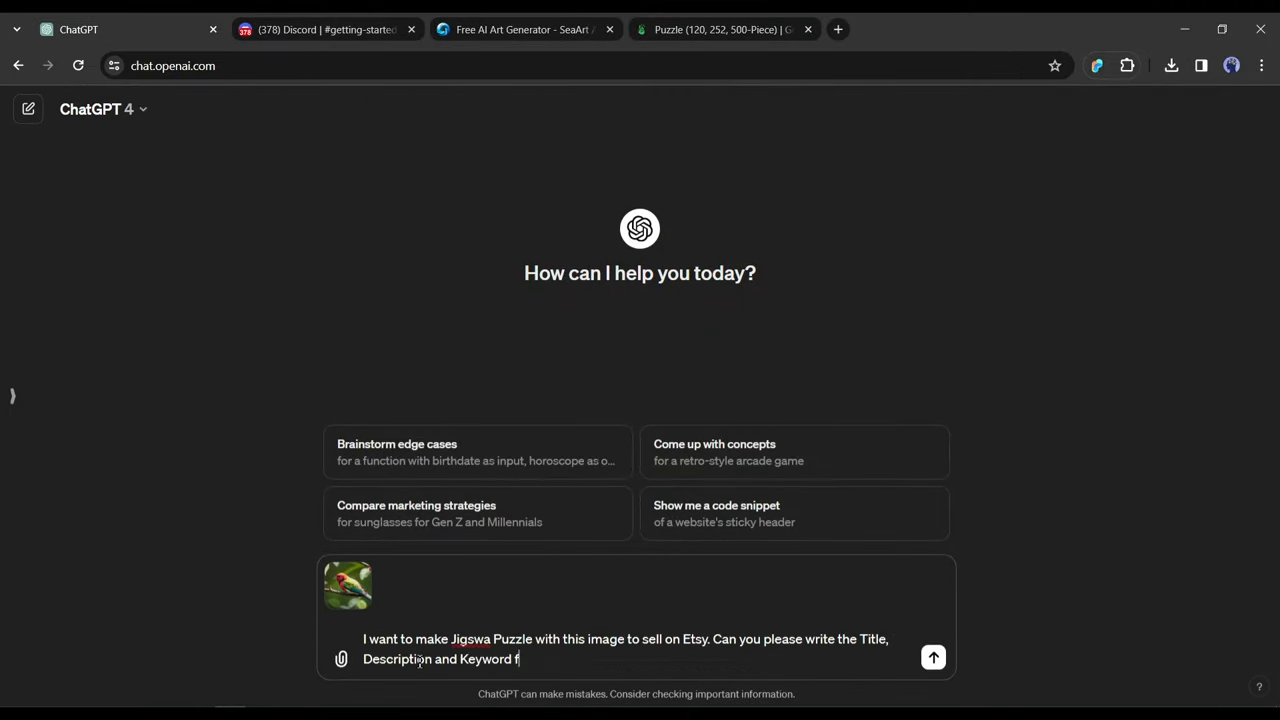
left_click(933, 657)
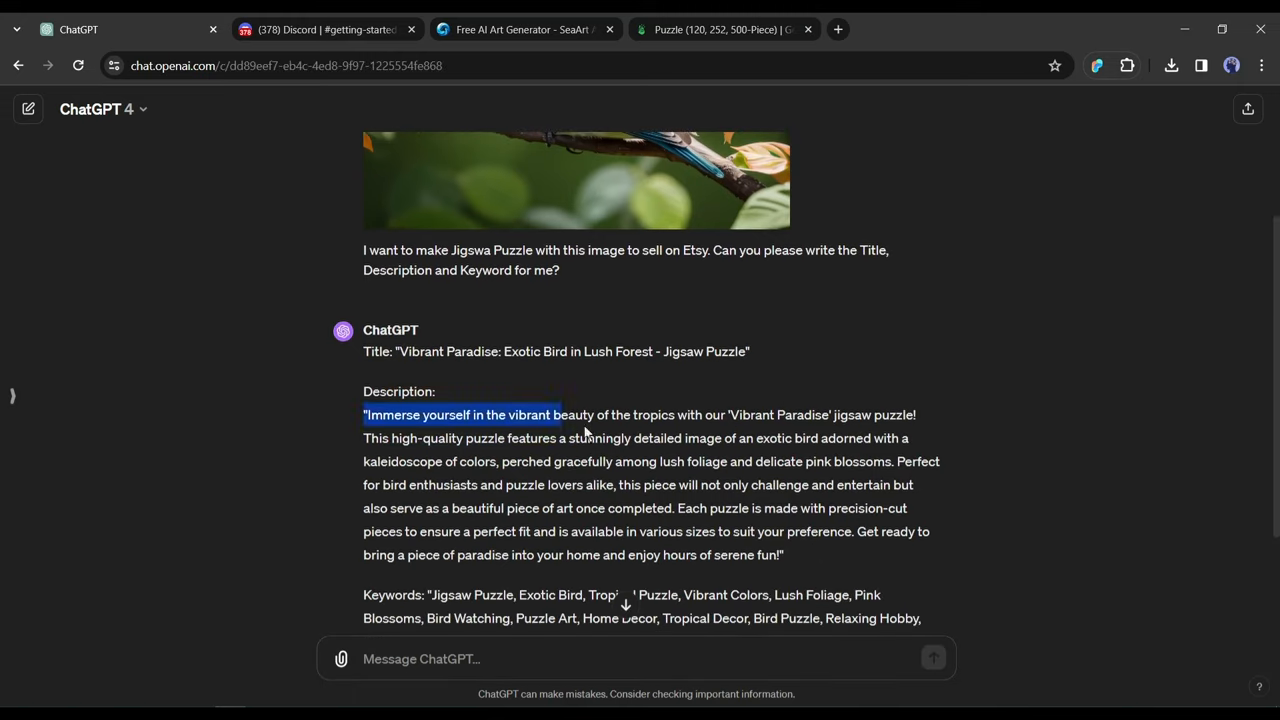
left_click(715, 29)
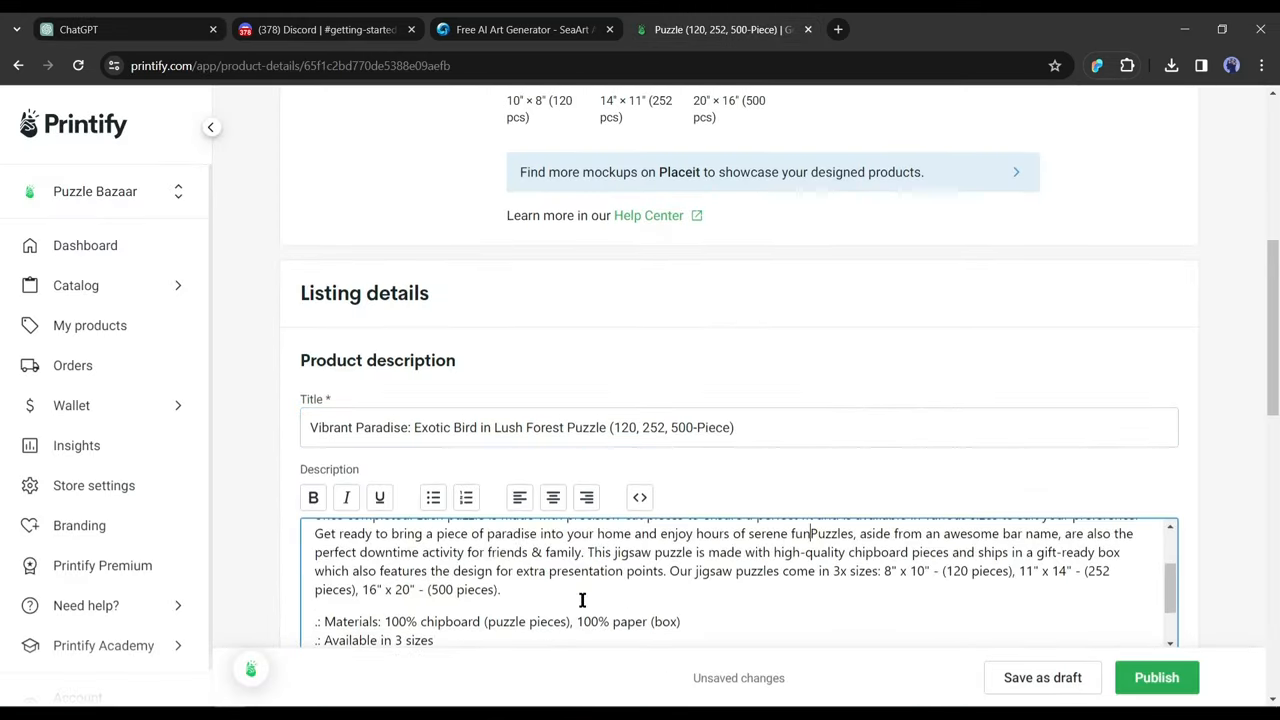
scroll("down", 3)
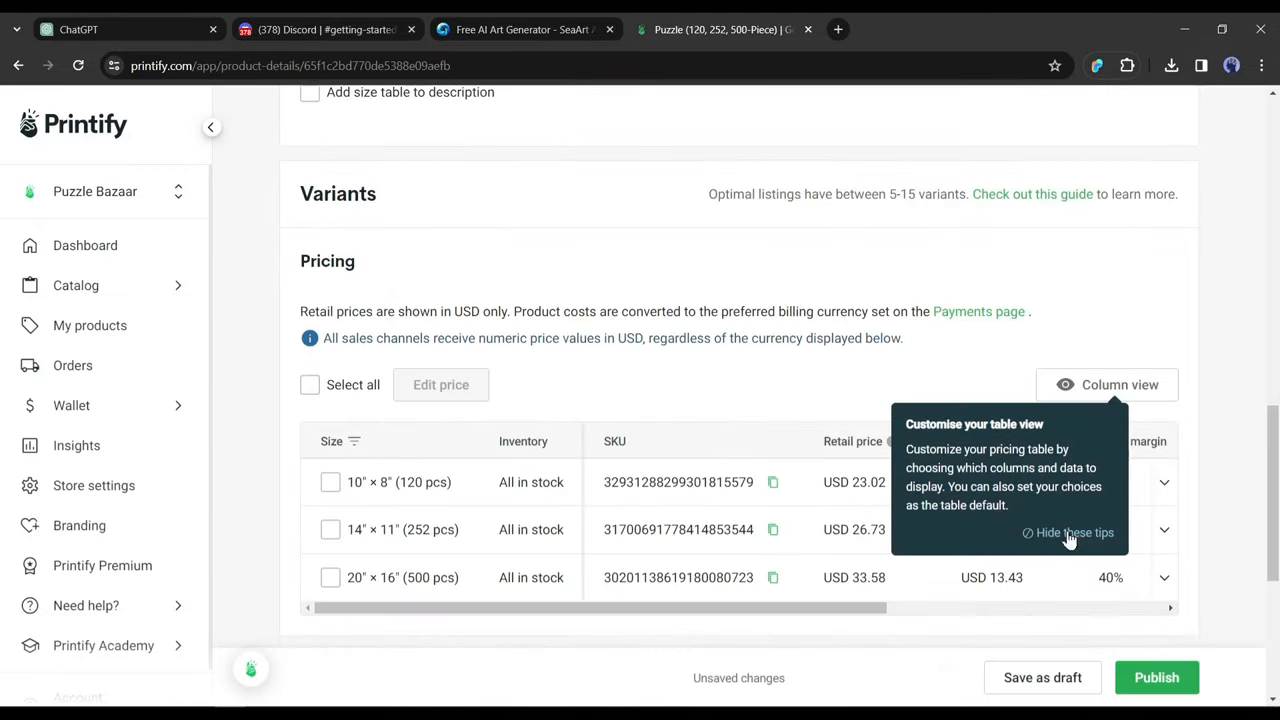
left_click(1068, 532)
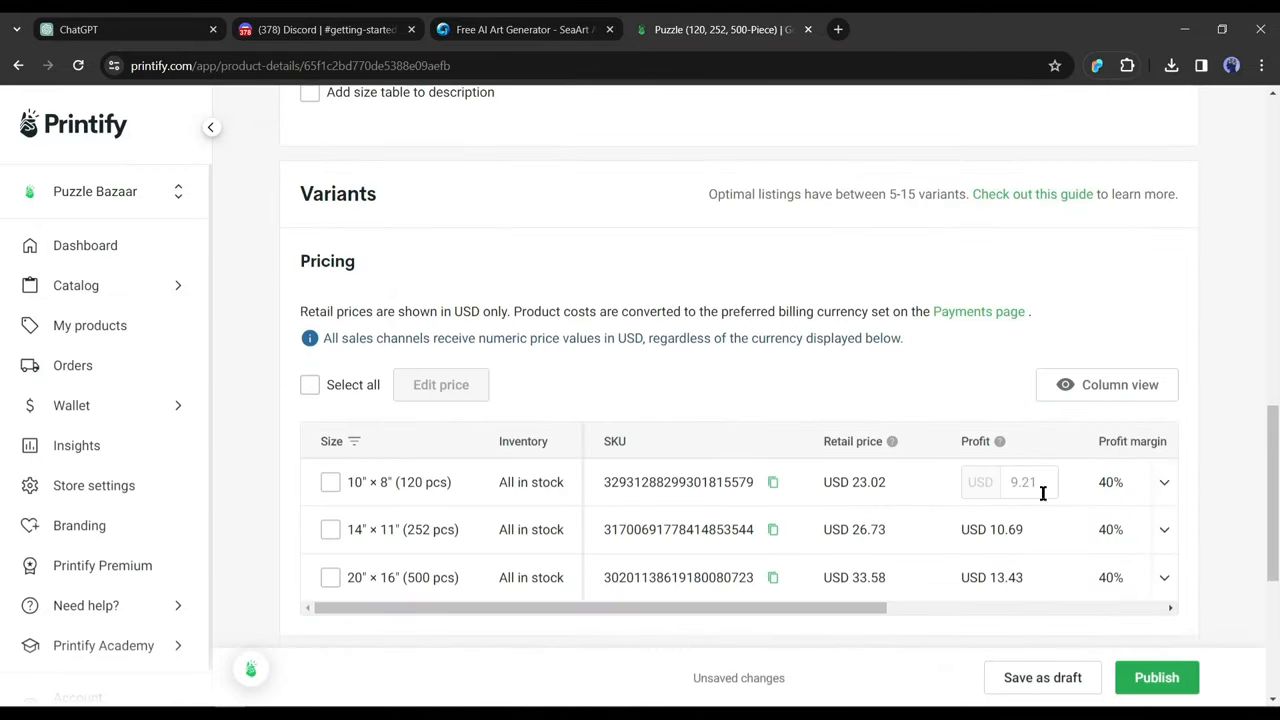
scroll("down", 3)
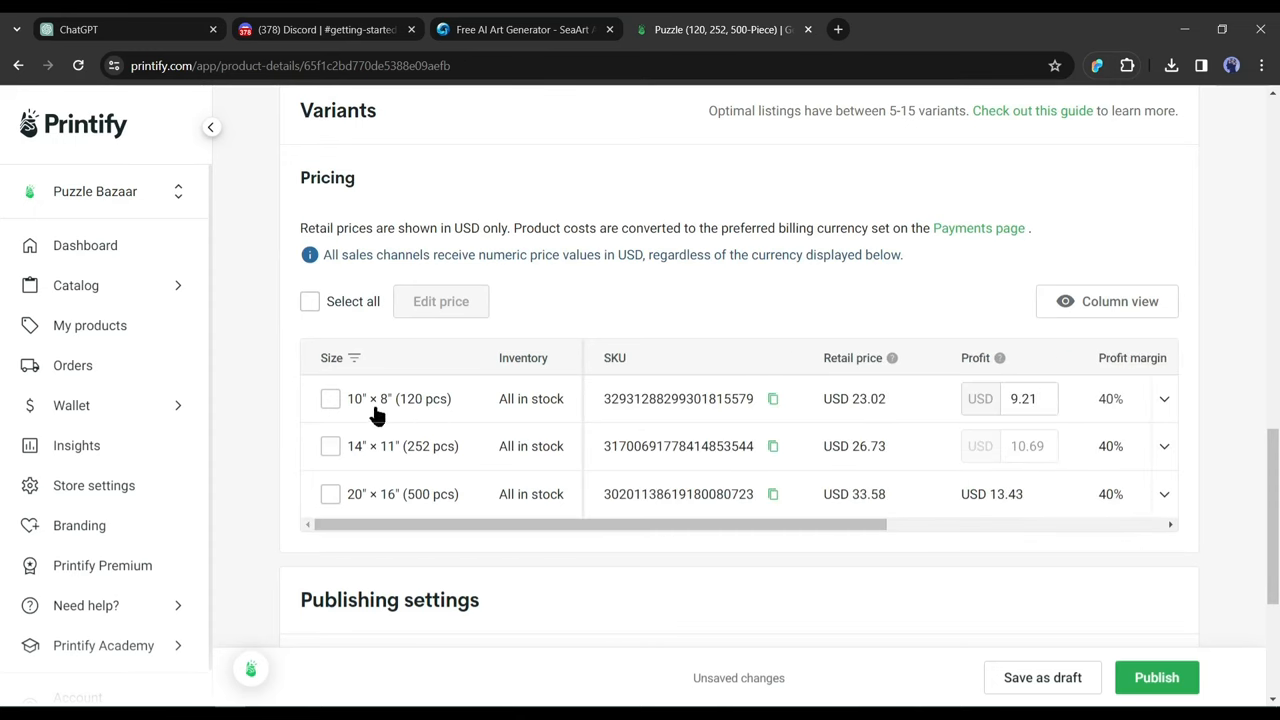
left_click(95, 192)
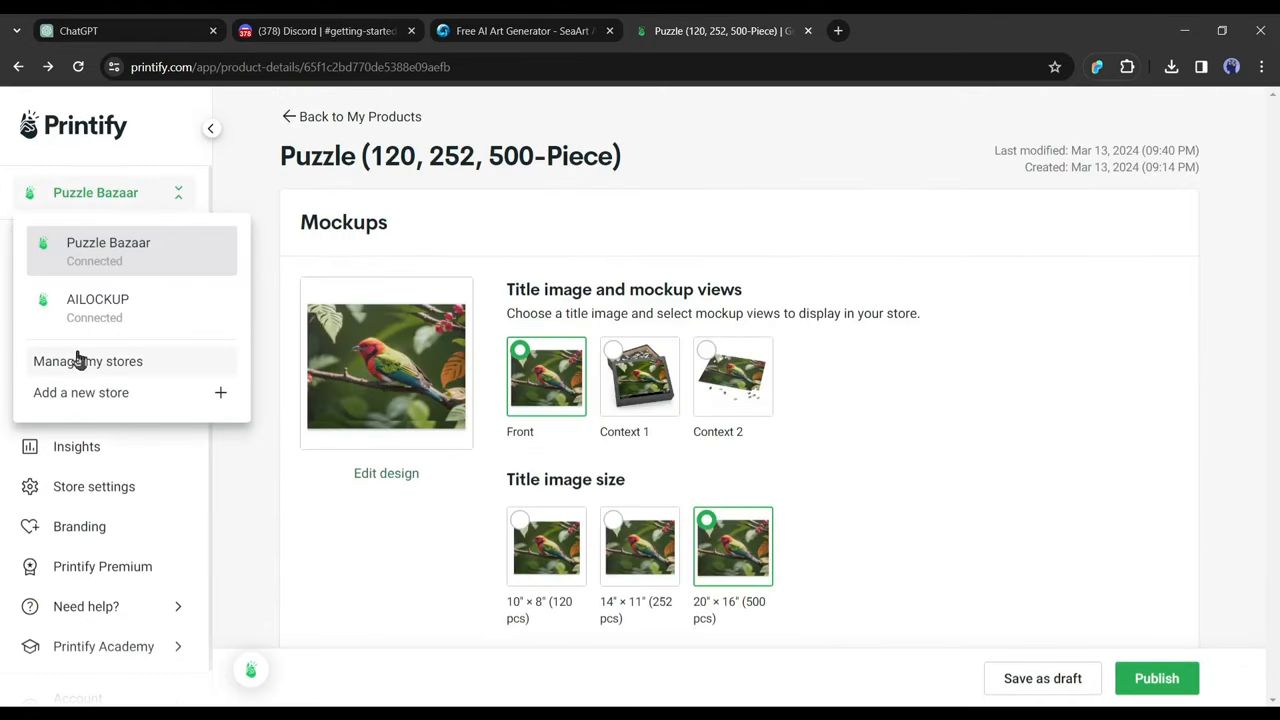
left_click(88, 361)
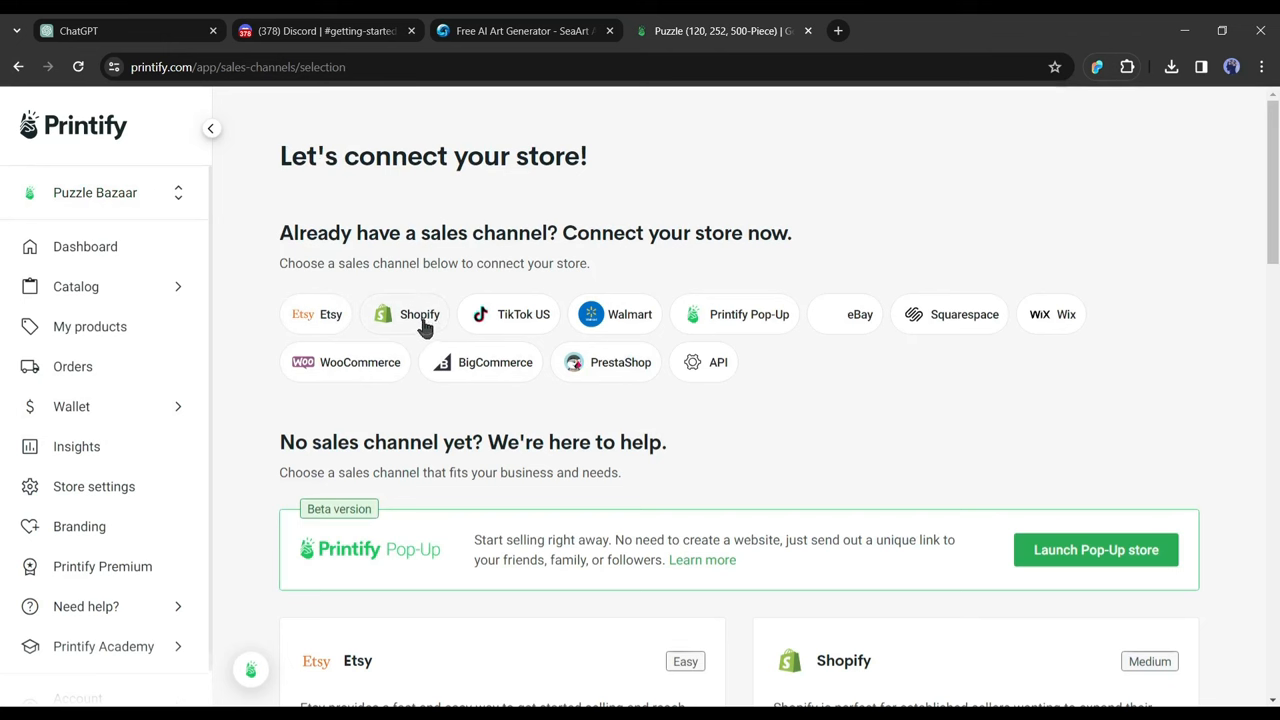
mouse_move(534, 330)
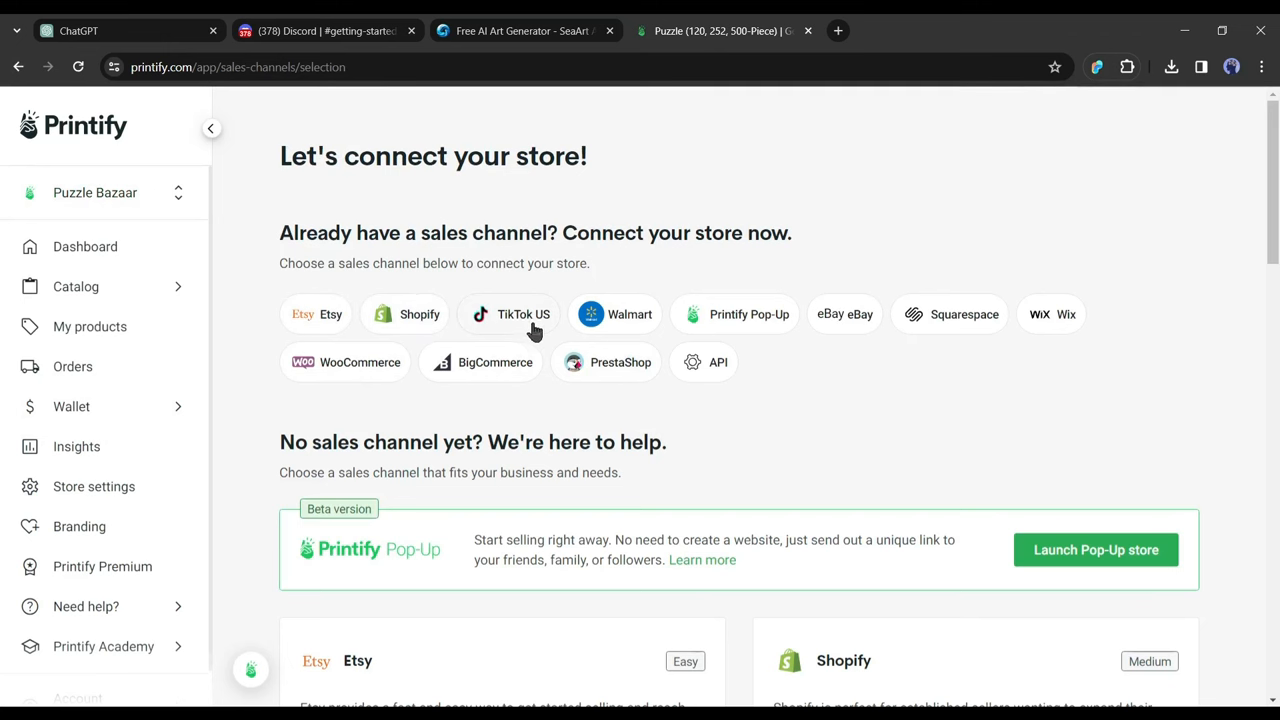
mouse_move(918, 358)
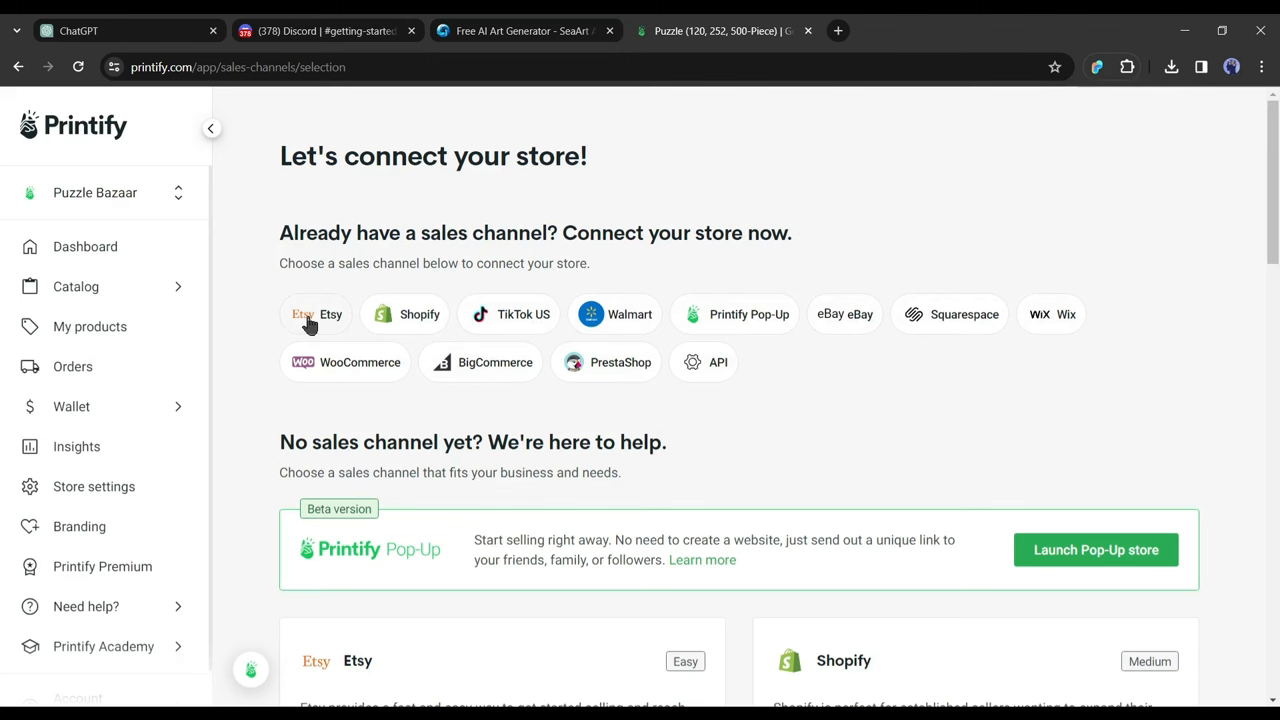
left_click(316, 314)
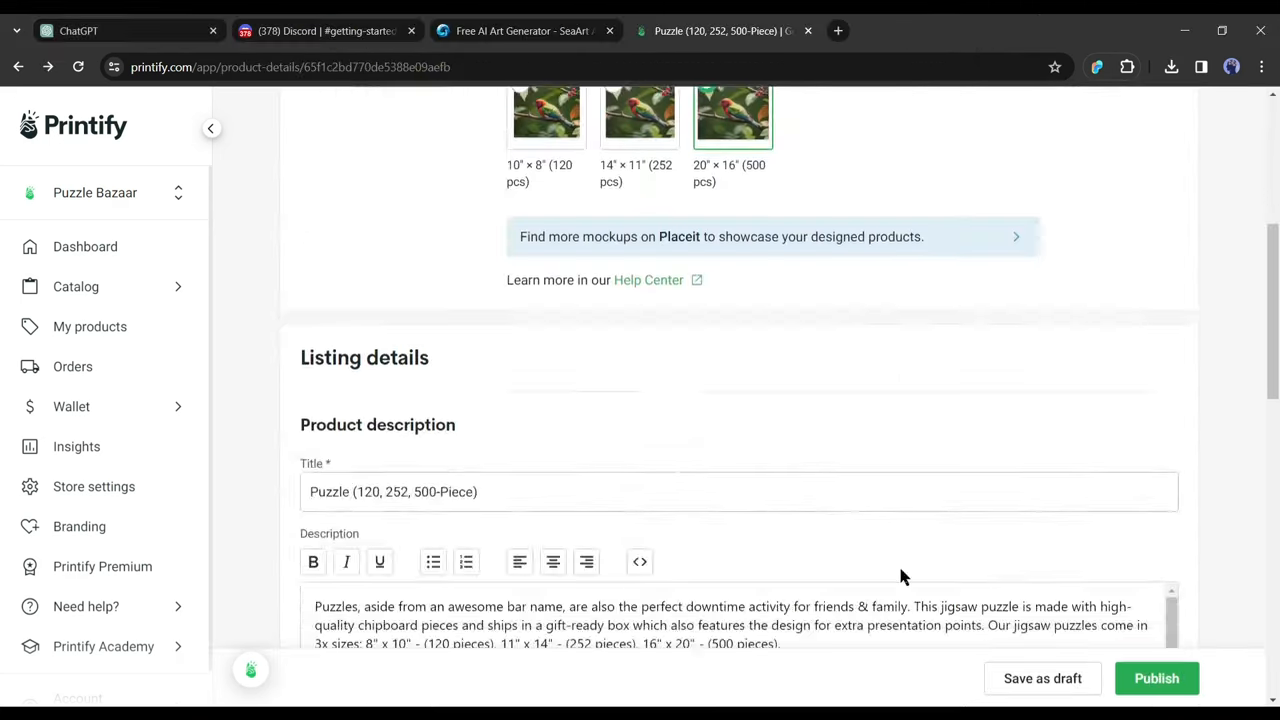
Open the bird puzzle's storefront page via See in store from My Products
scroll("down", 3)
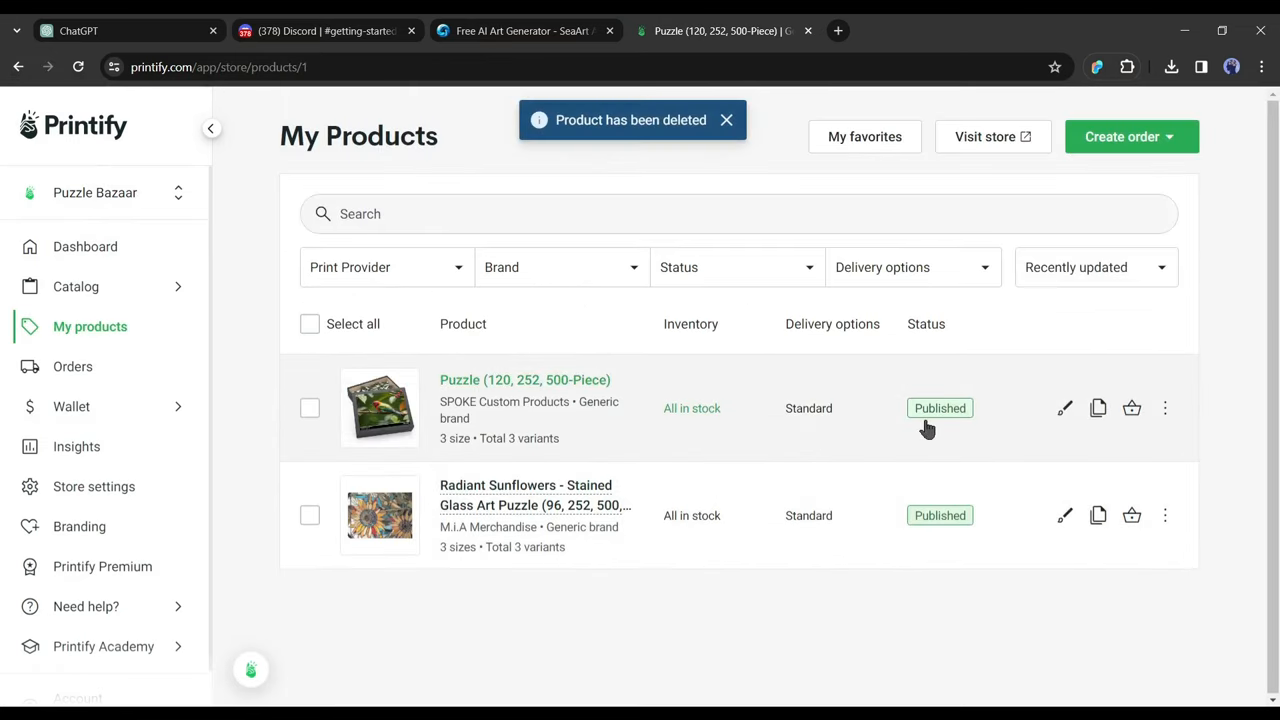
mouse_move(1132, 408)
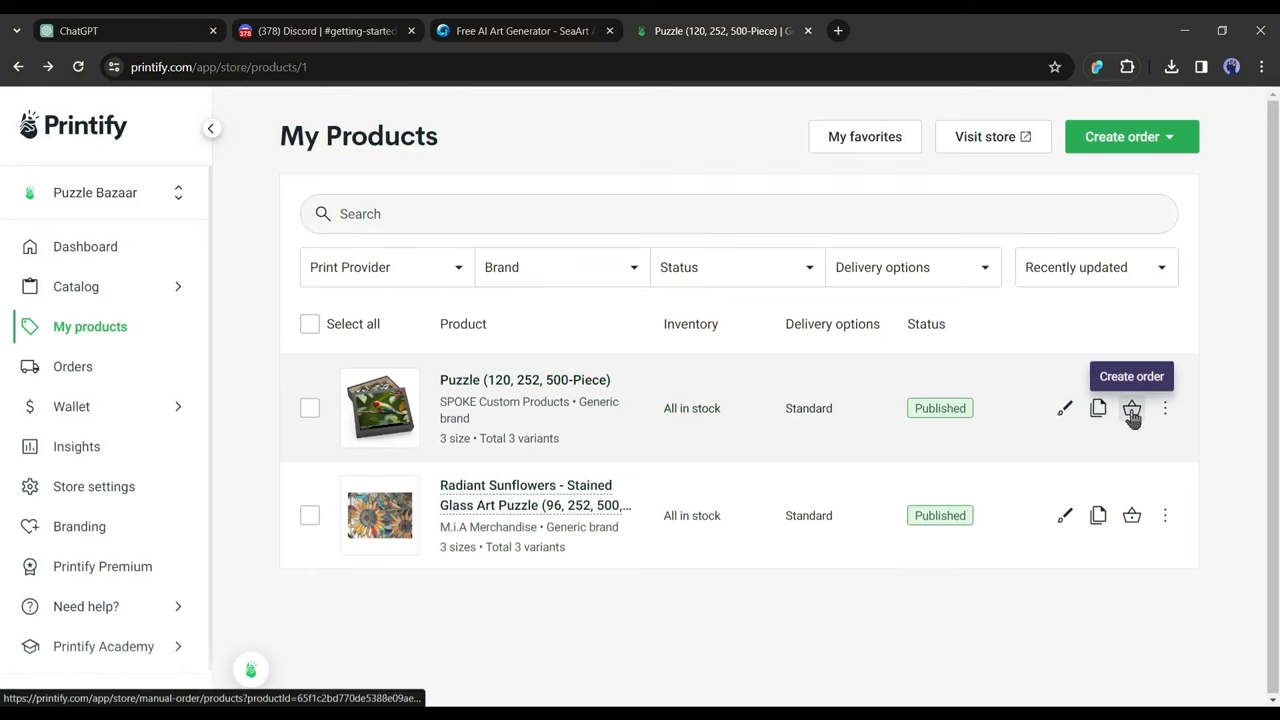
left_click(1165, 408)
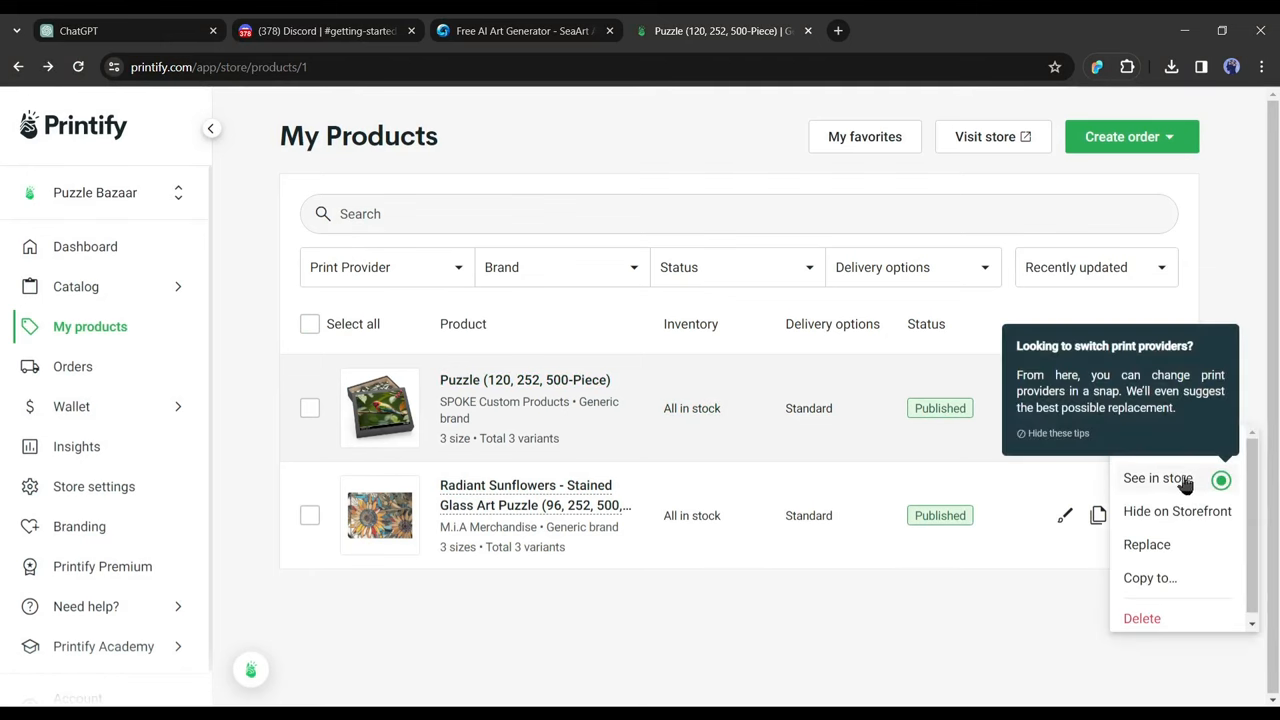
left_click(1157, 478)
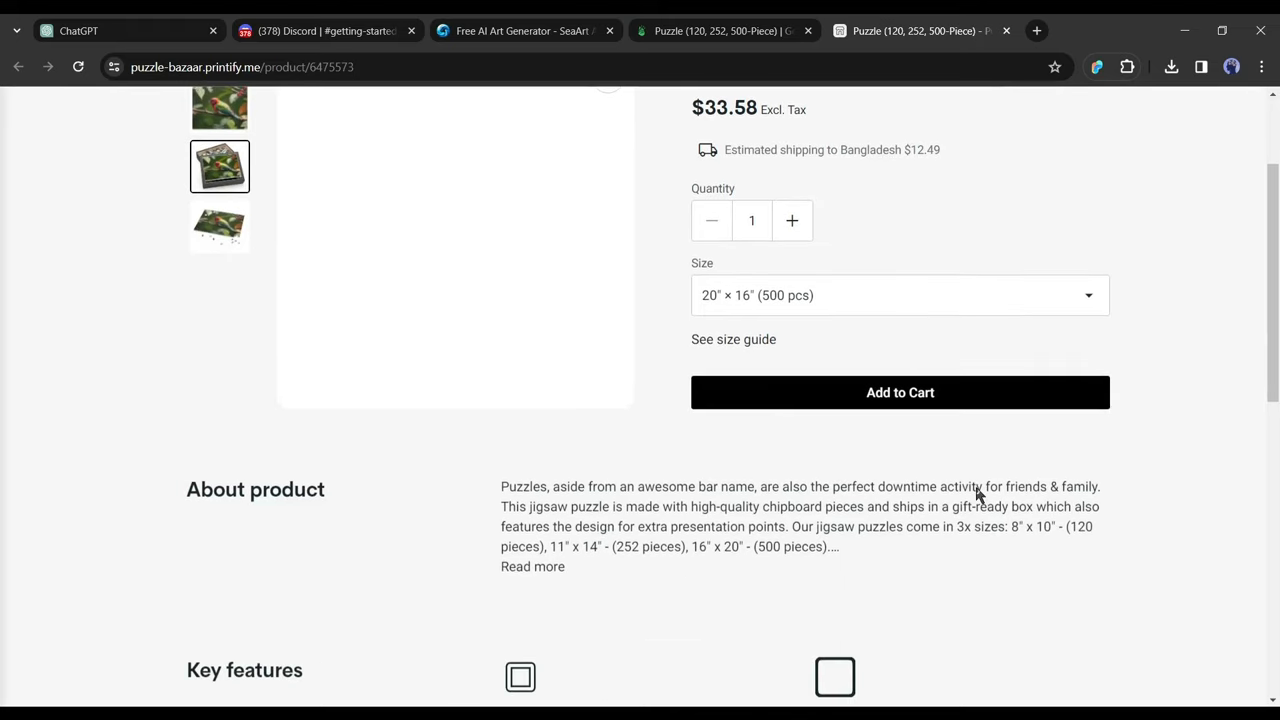
Scroll the storefront page through the $33.58 price, description, features and care instructions
scroll("up", 3)
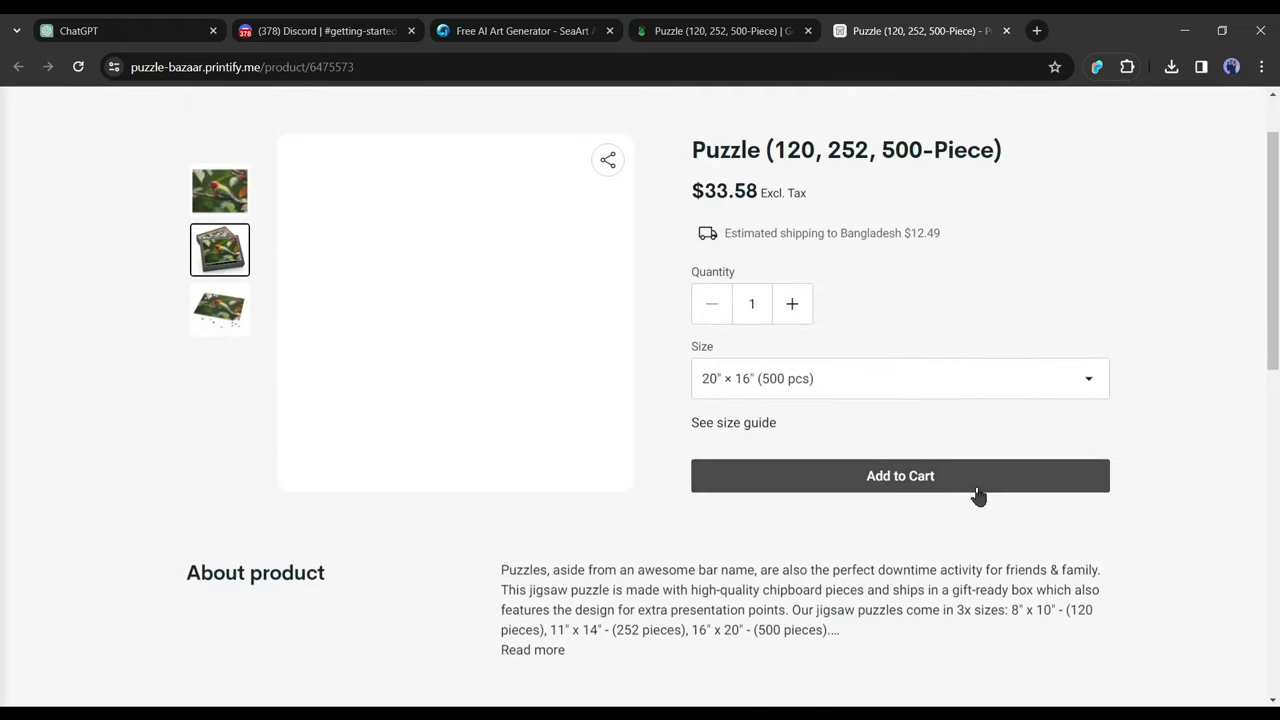
scroll("down", 3)
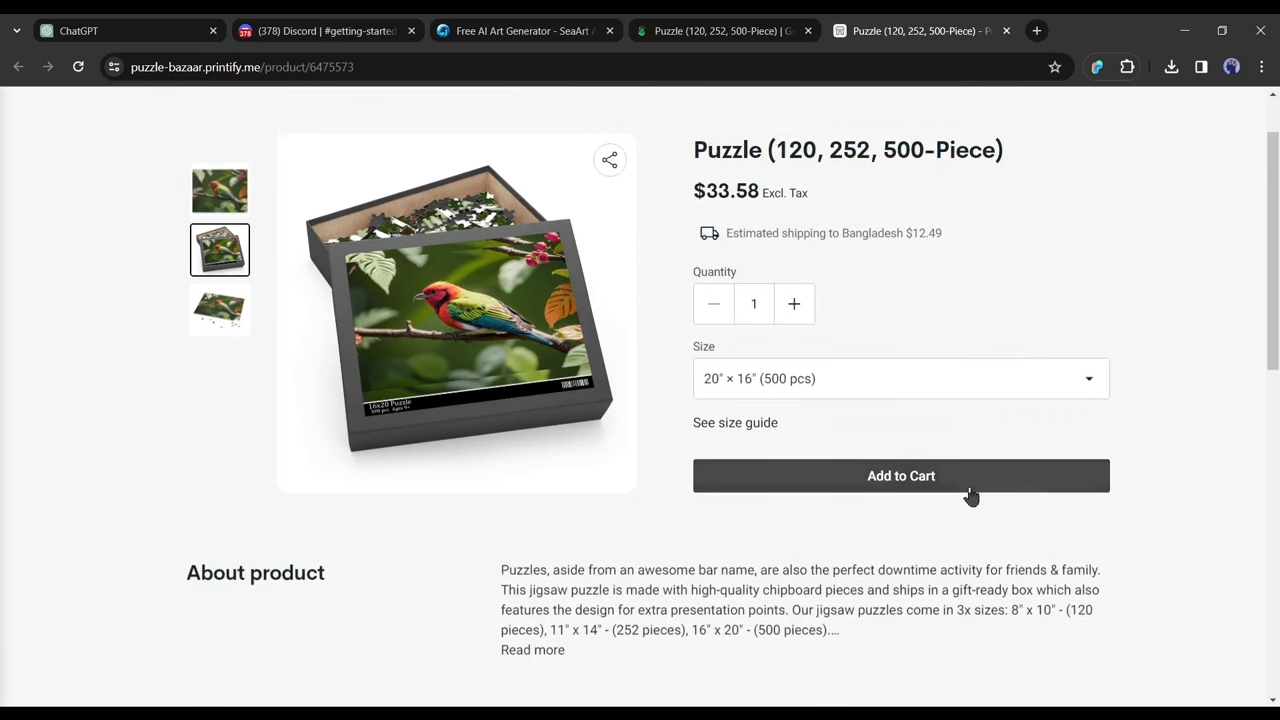
scroll("down", 3)
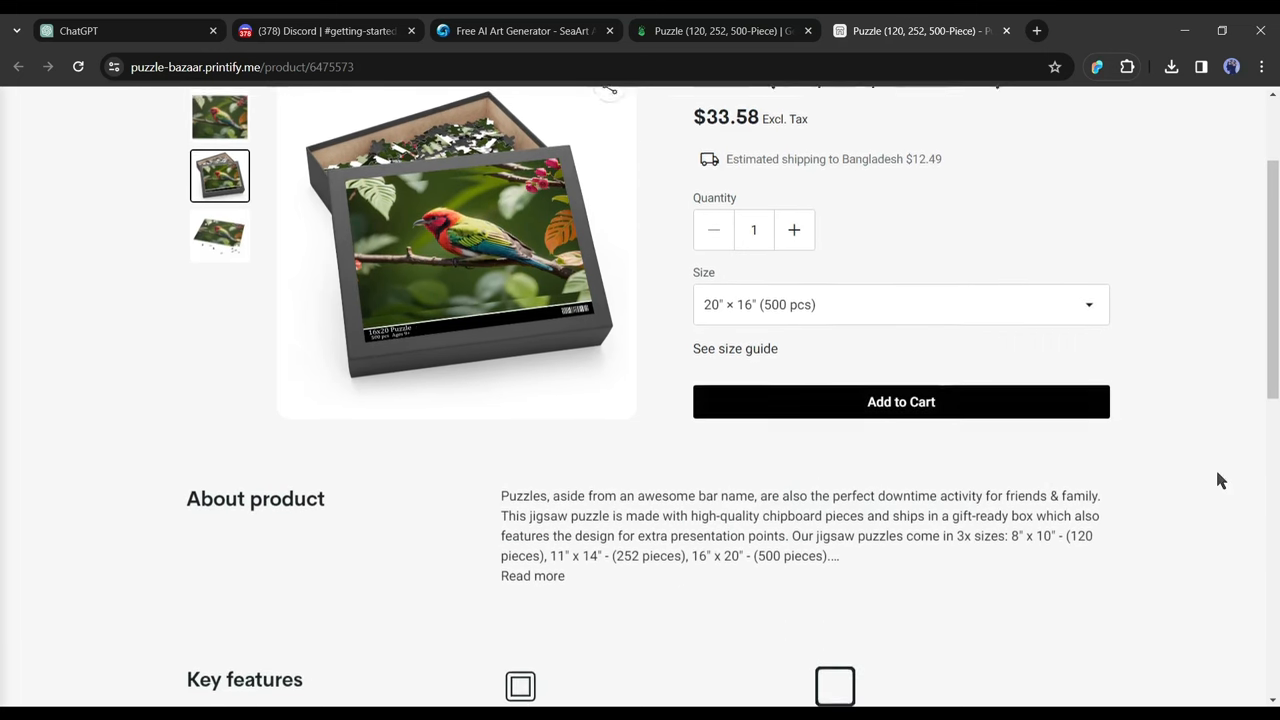
scroll("down", 3)
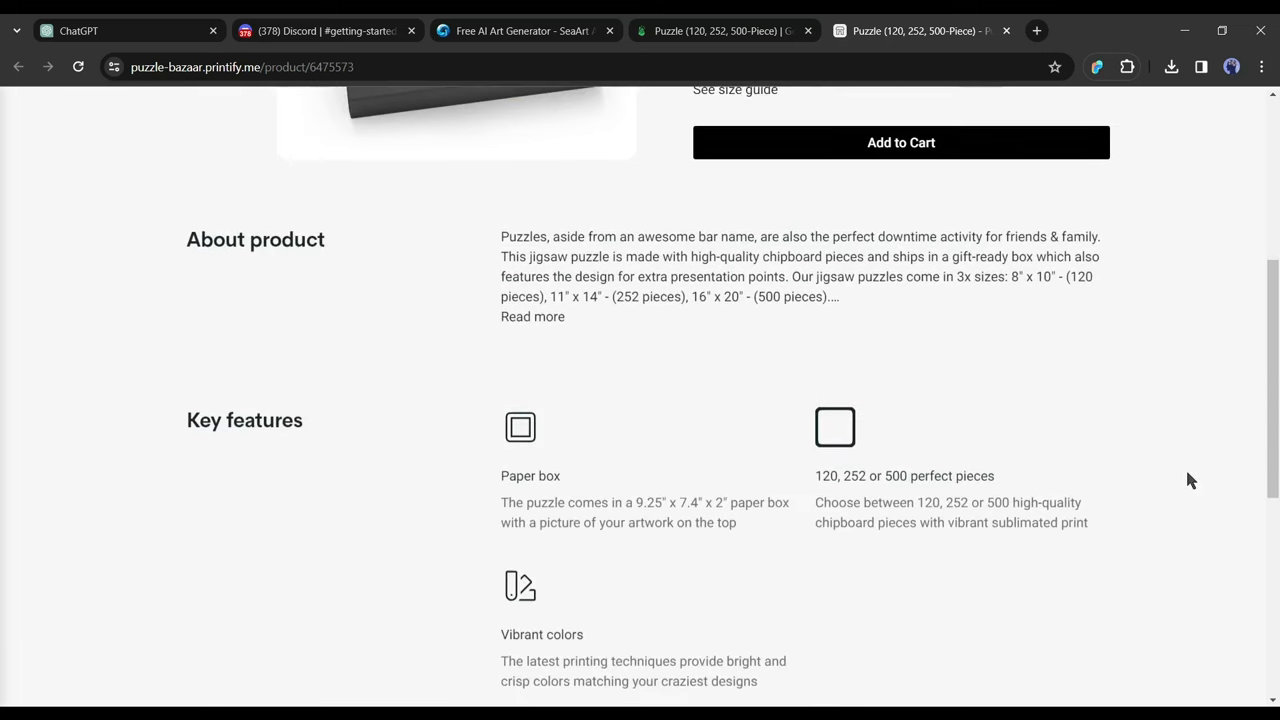
scroll("down", 3)
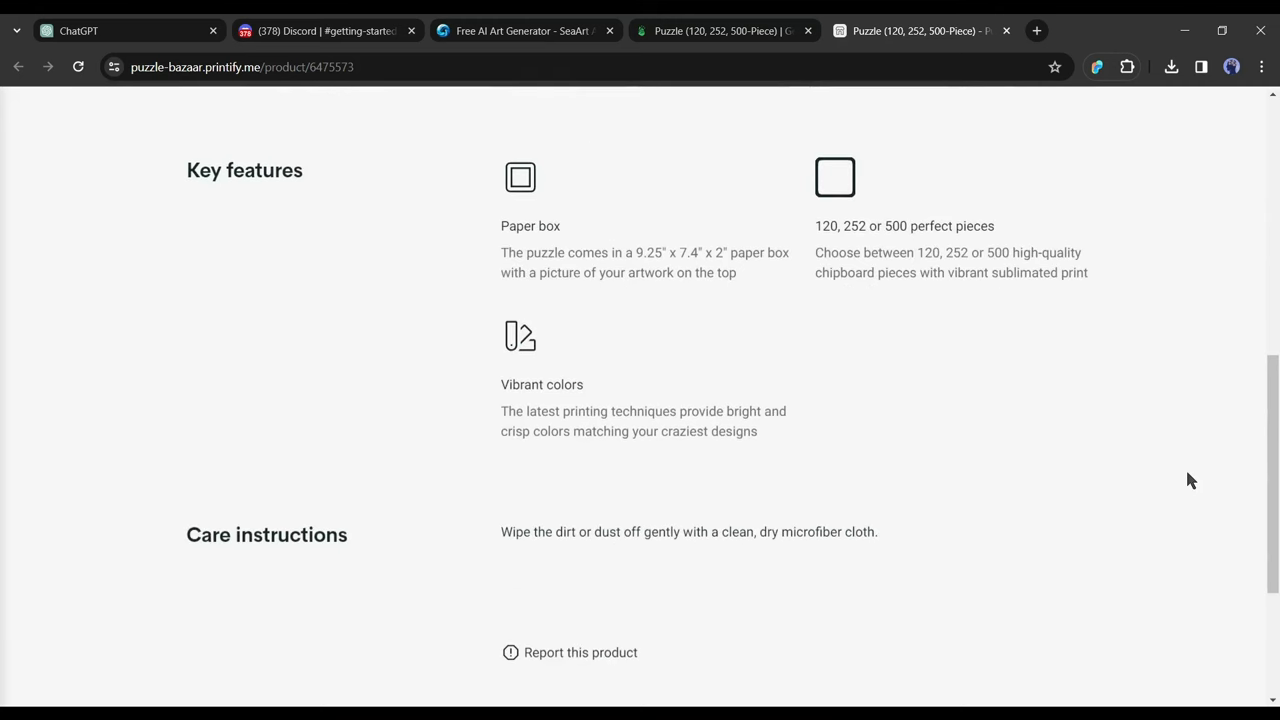